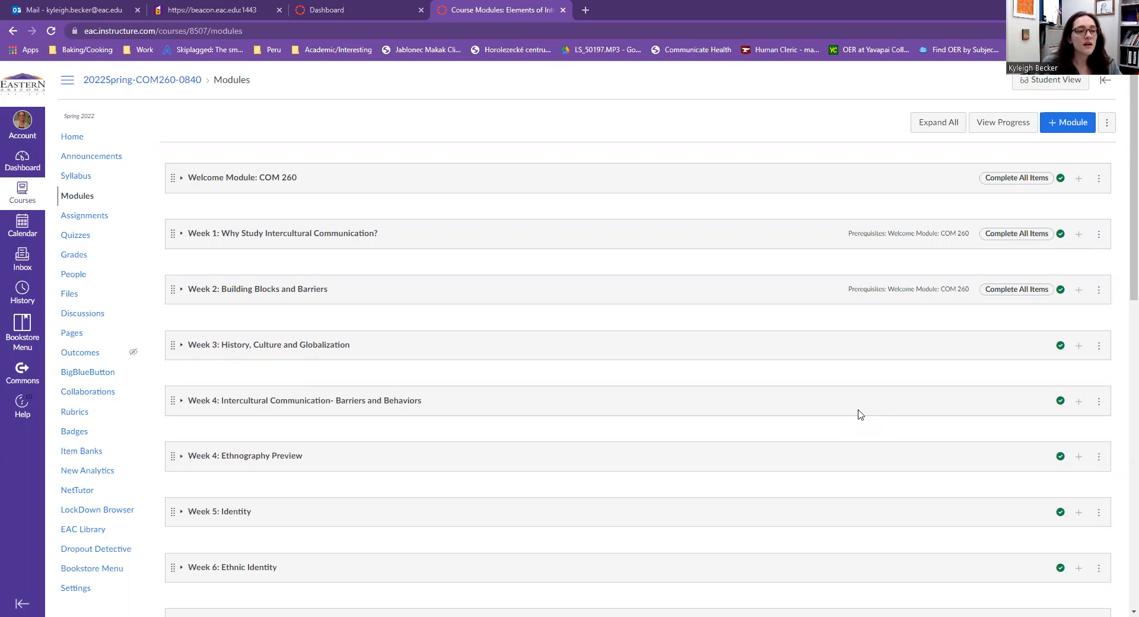
pyautogui.moveTo(324, 319)
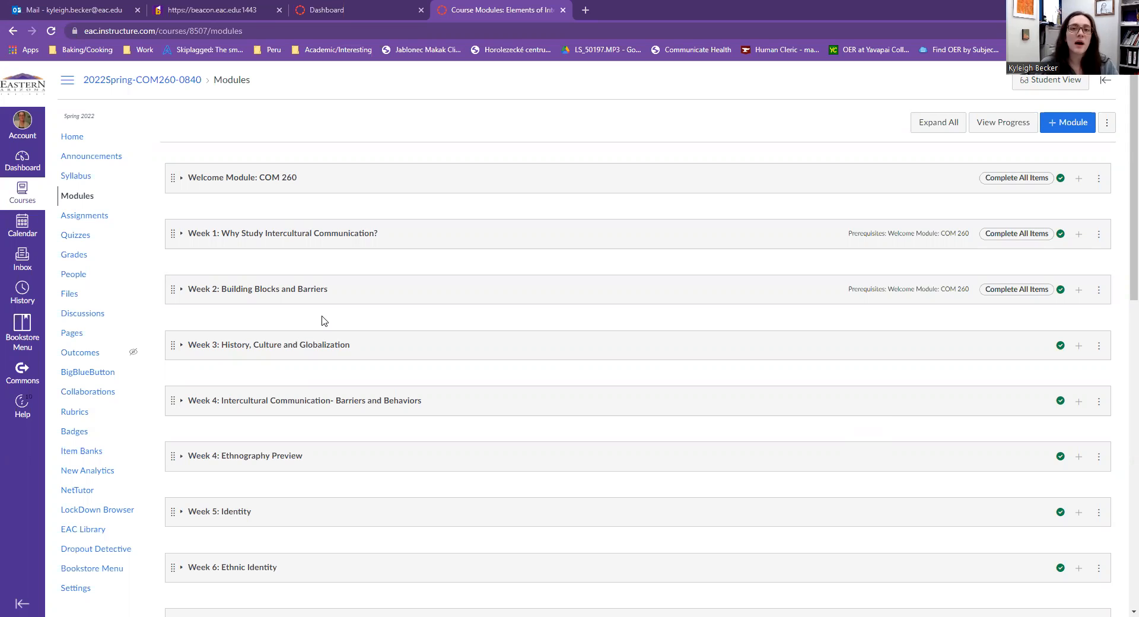
# - Scroll the Modules page down and expand Week 4: Ethnography Preview to show its six items
pyautogui.scroll(-3)
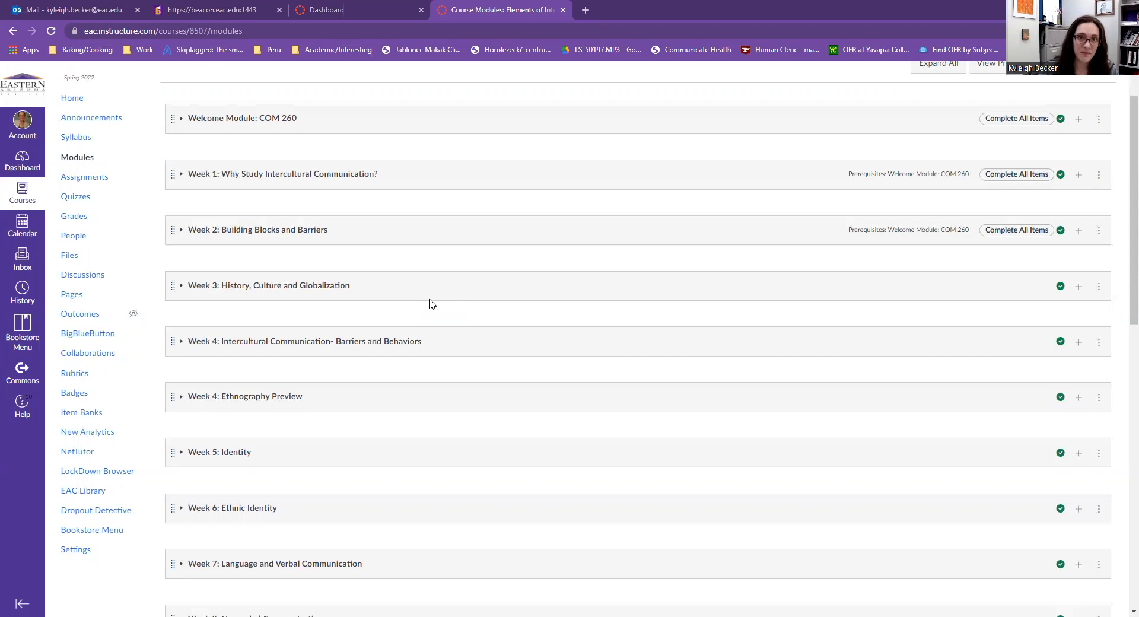
pyautogui.scroll(-3)
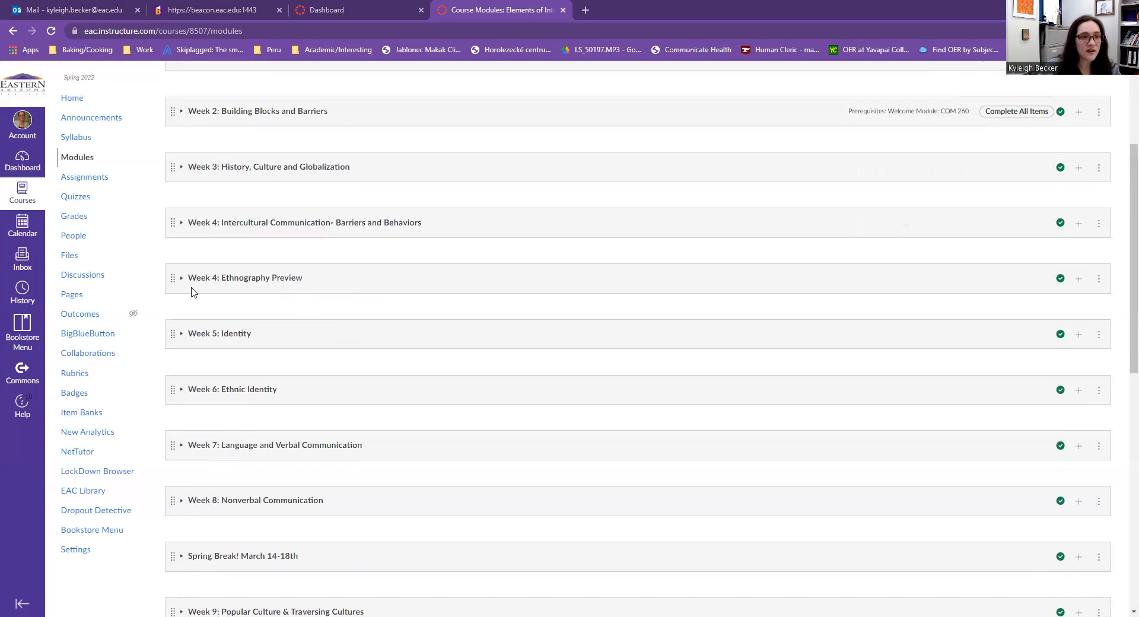
pyautogui.click(181, 278)
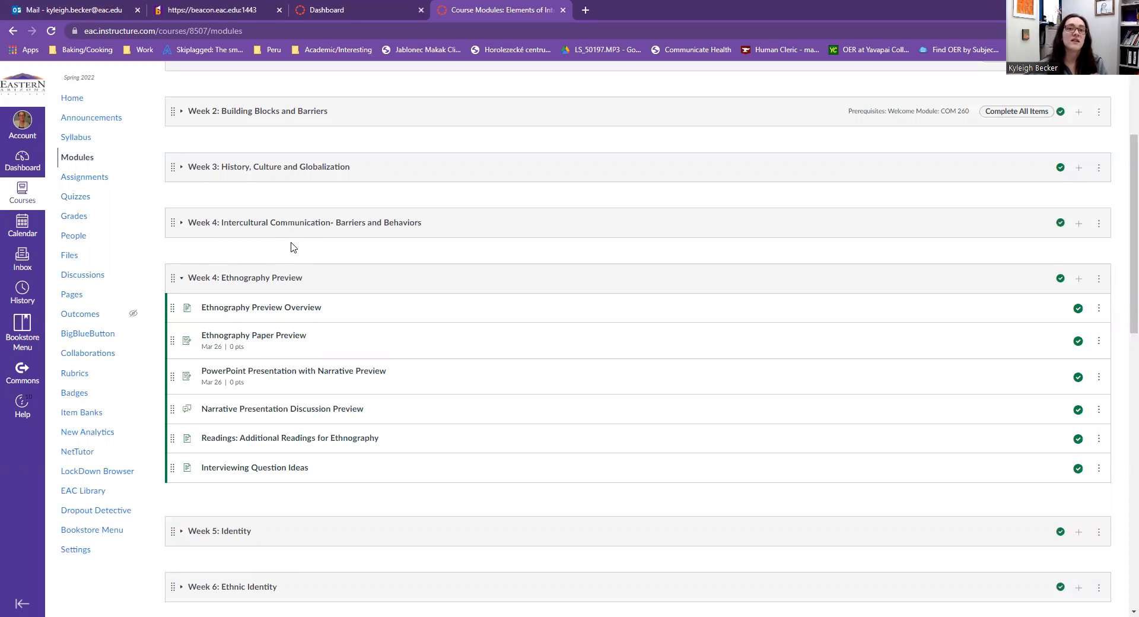
# - Open Ethnography Preview Overview in a new tab, view its banner and video, then go Next
pyautogui.rightClick(252, 307)
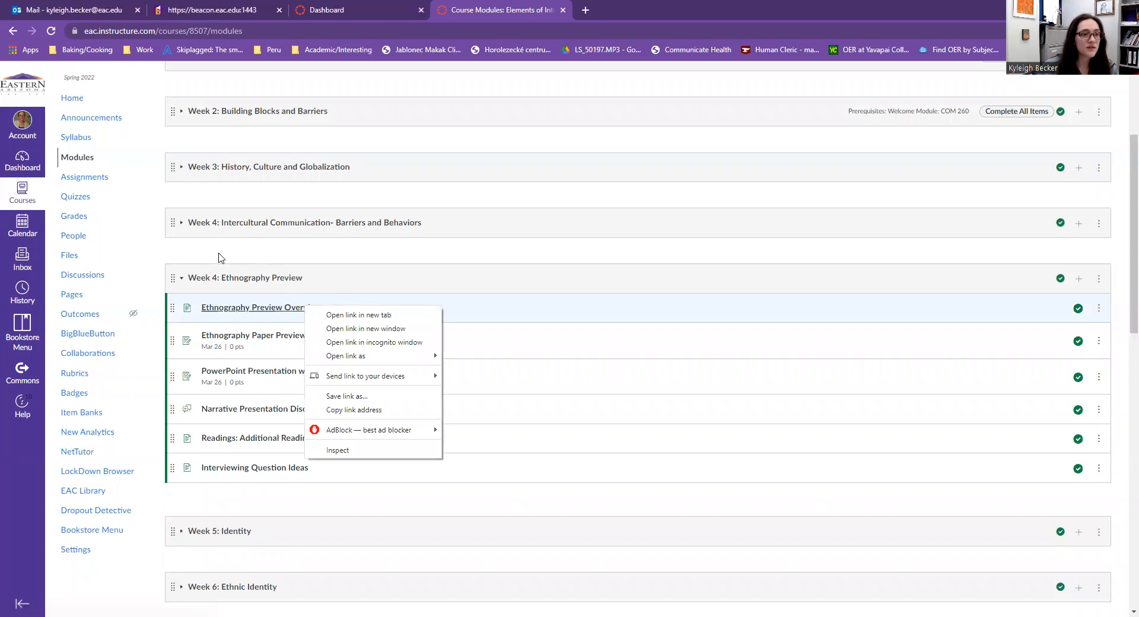
pyautogui.moveTo(374, 316)
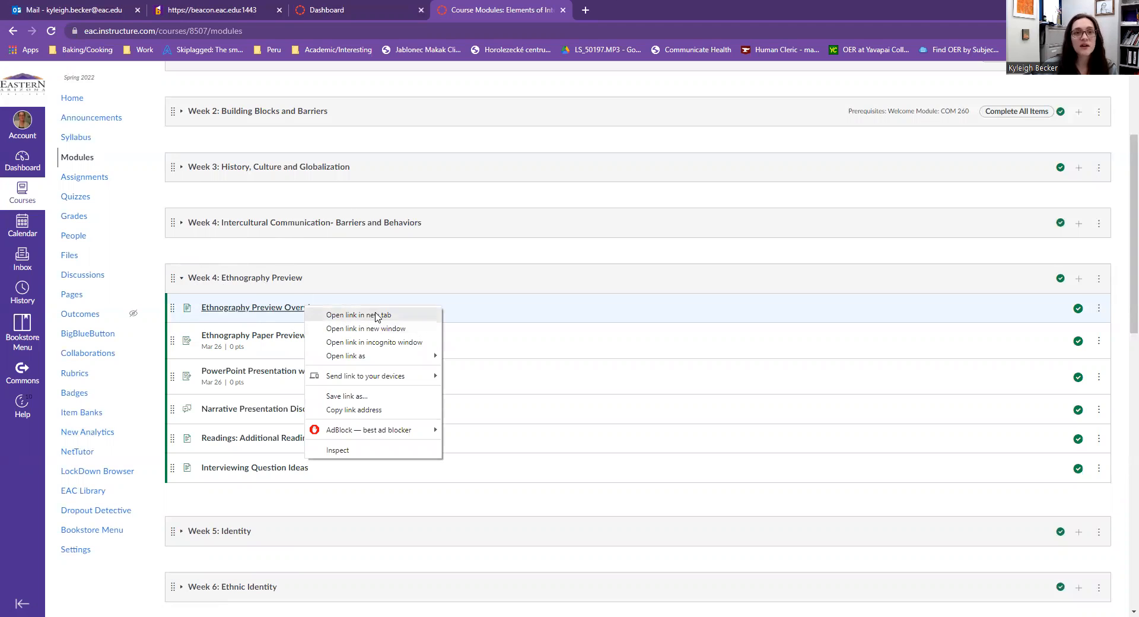
pyautogui.click(358, 315)
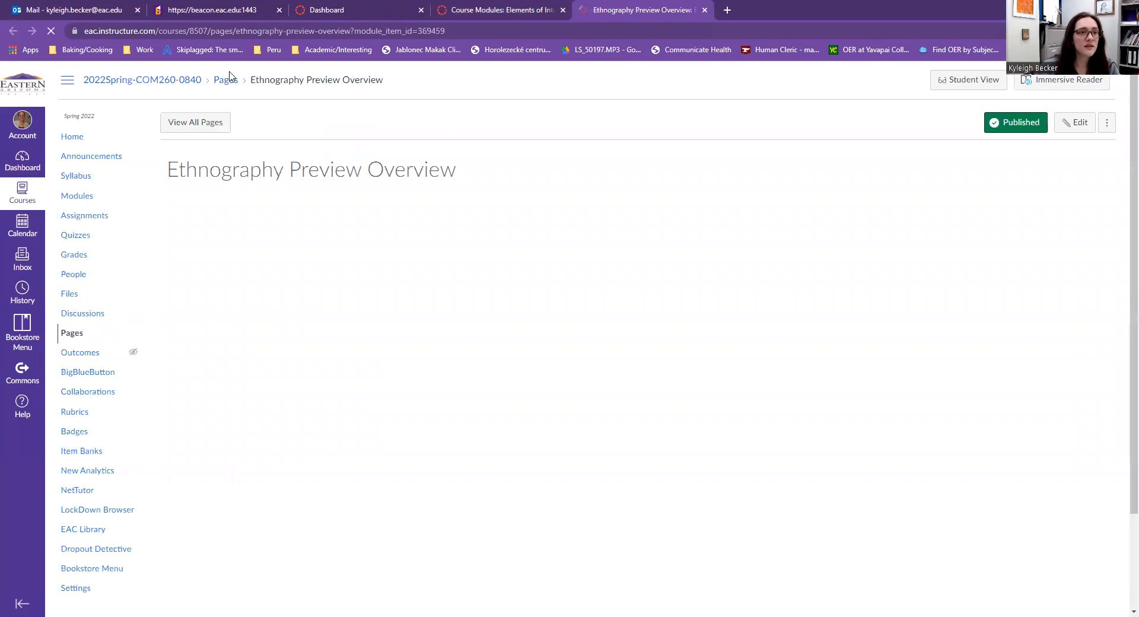
pyautogui.scroll(-3)
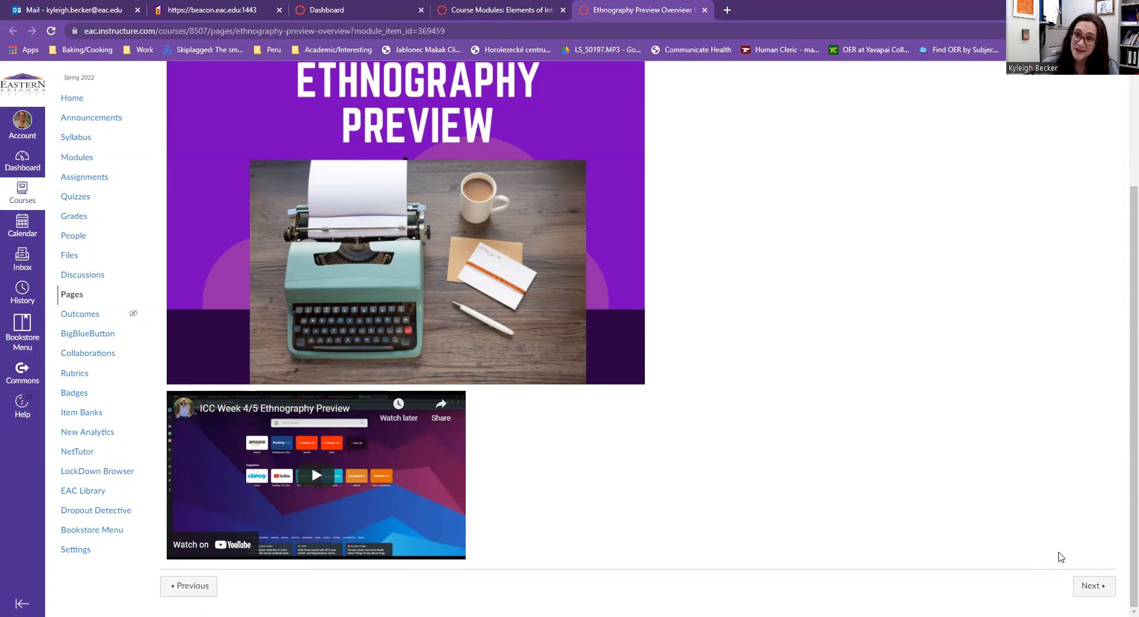
pyautogui.click(1094, 585)
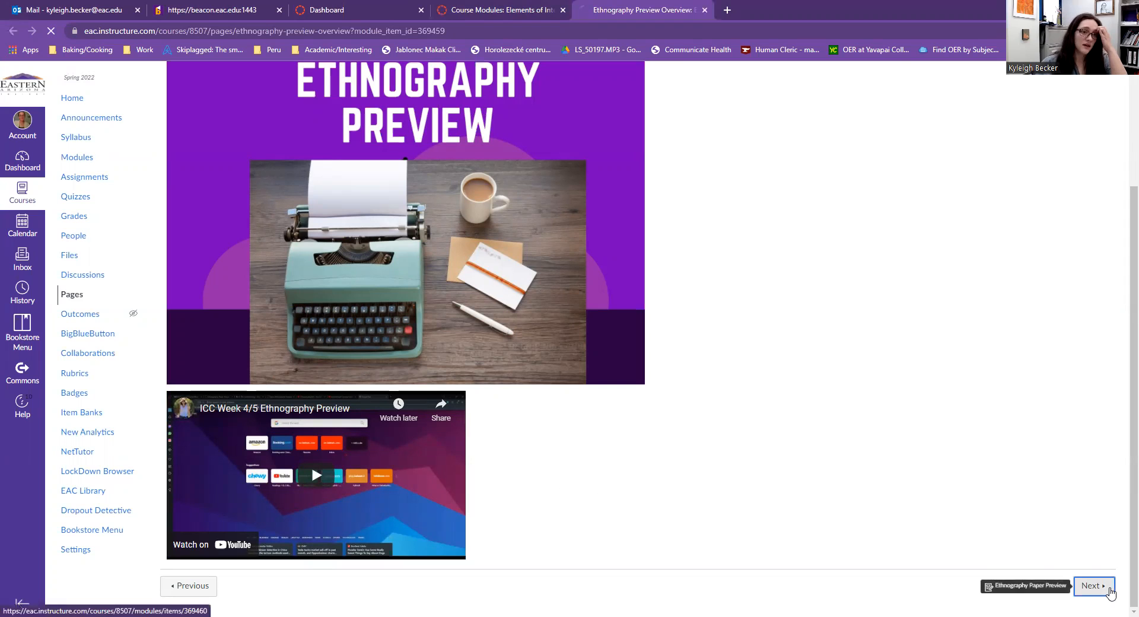
# - Review the Ethnography Paper Preview steps, highlighting text, and scroll down to its rubric
pyautogui.click(1092, 585)
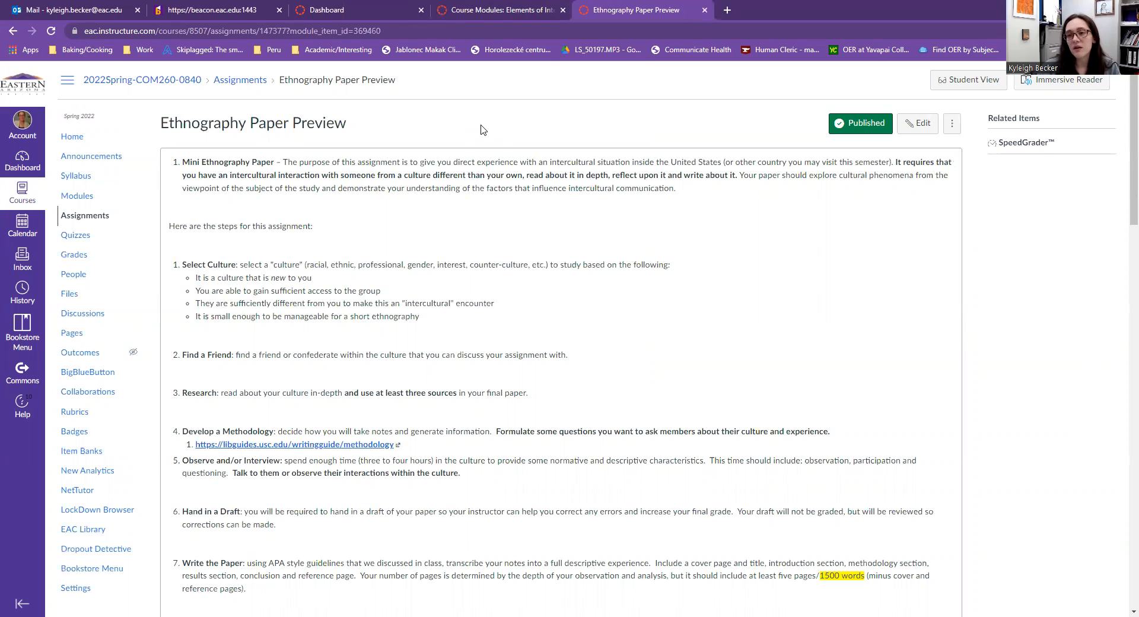
pyautogui.moveTo(692, 125)
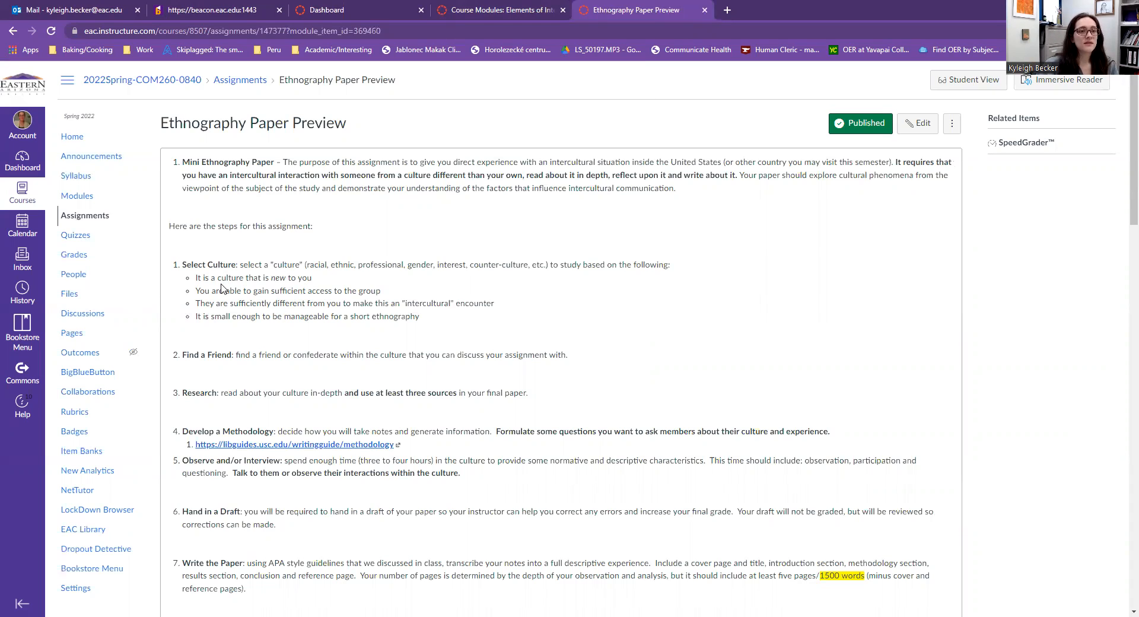
pyautogui.moveTo(195, 290); pyautogui.dragTo(382, 291)
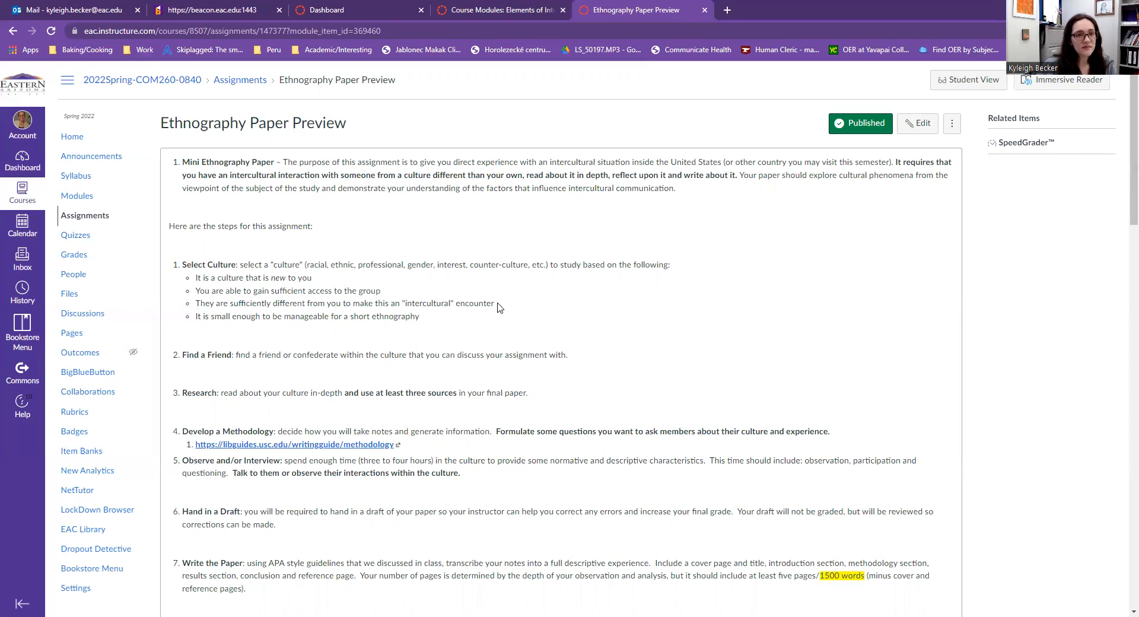
pyautogui.scroll(-3)
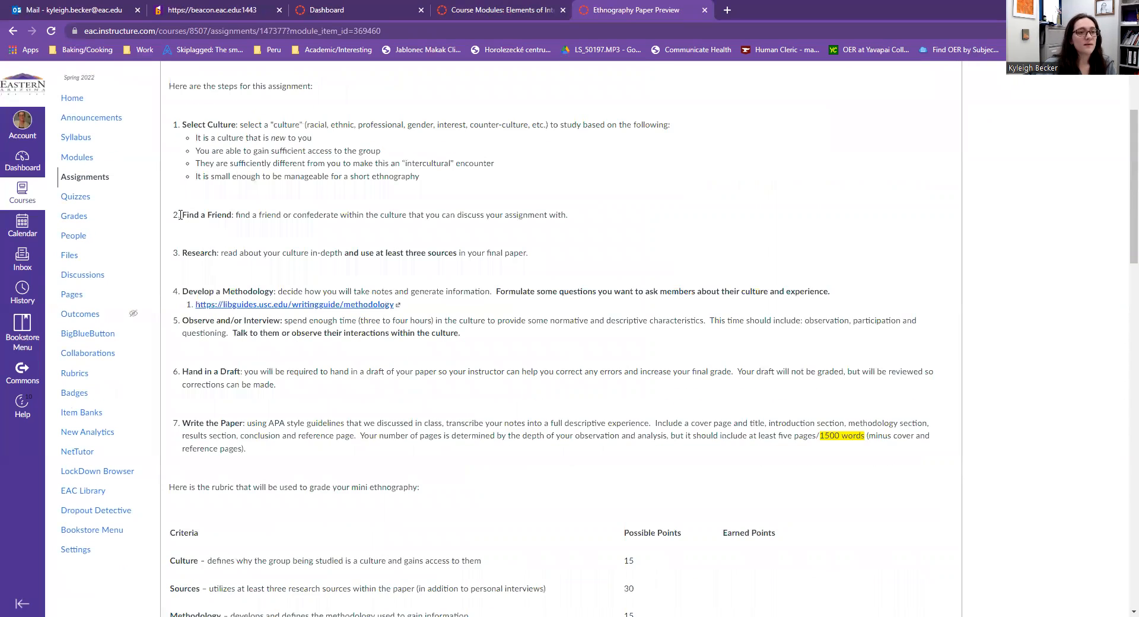
pyautogui.scroll(-3)
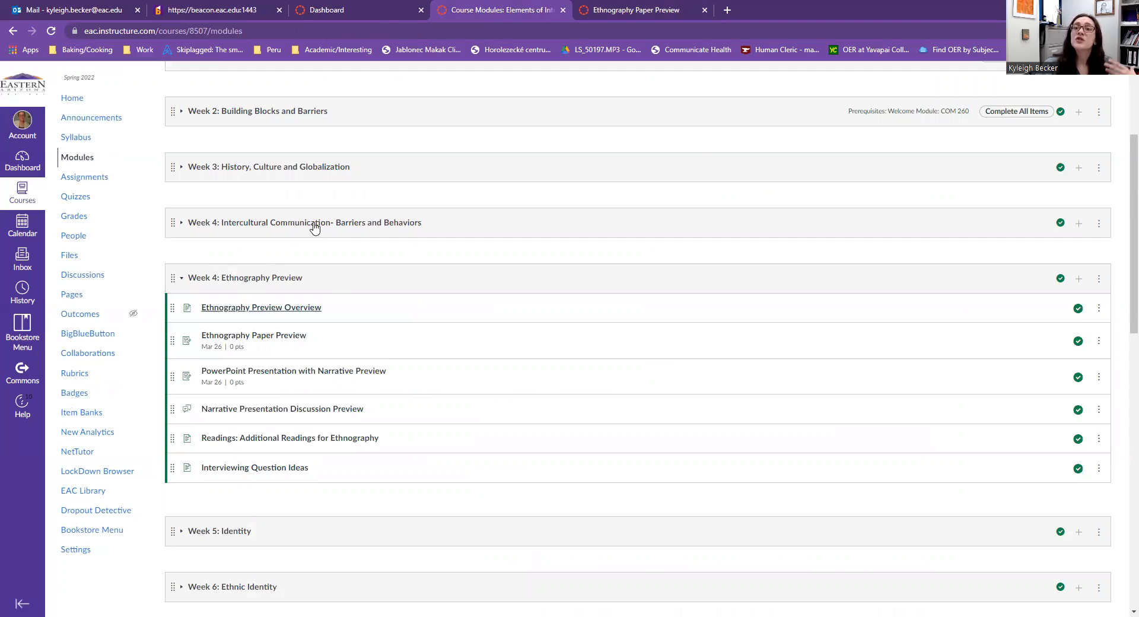
pyautogui.moveTo(315, 226)
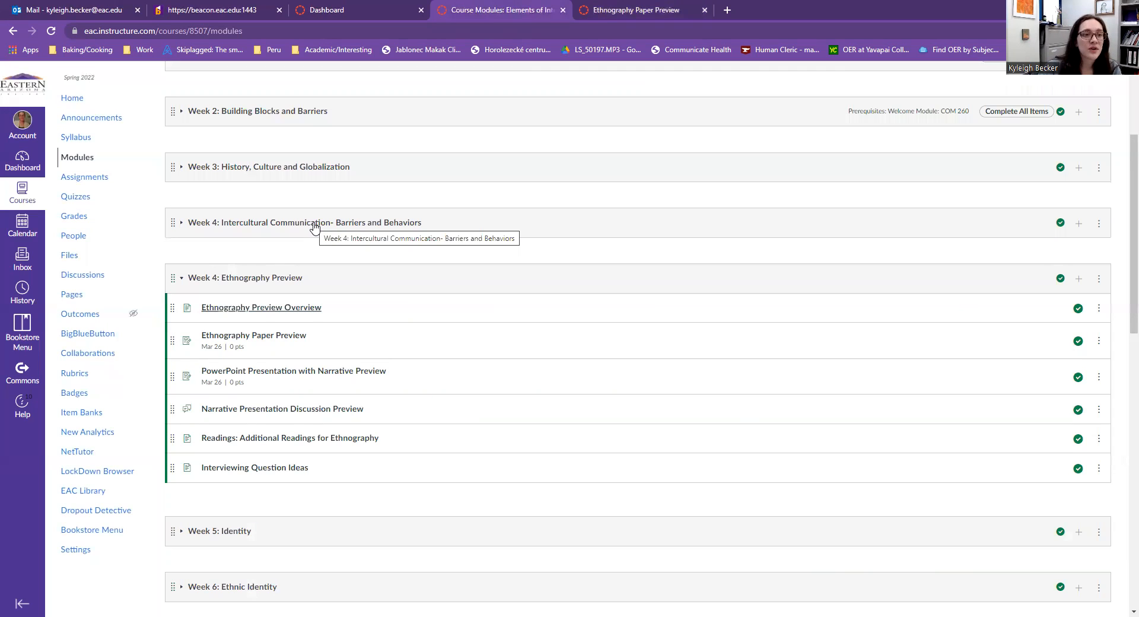
# - Back on Modules, expand Week 5: Identity and Week 6: Ethnic Identity, and bring up a Week 6 item's link menu
pyautogui.click(182, 222)
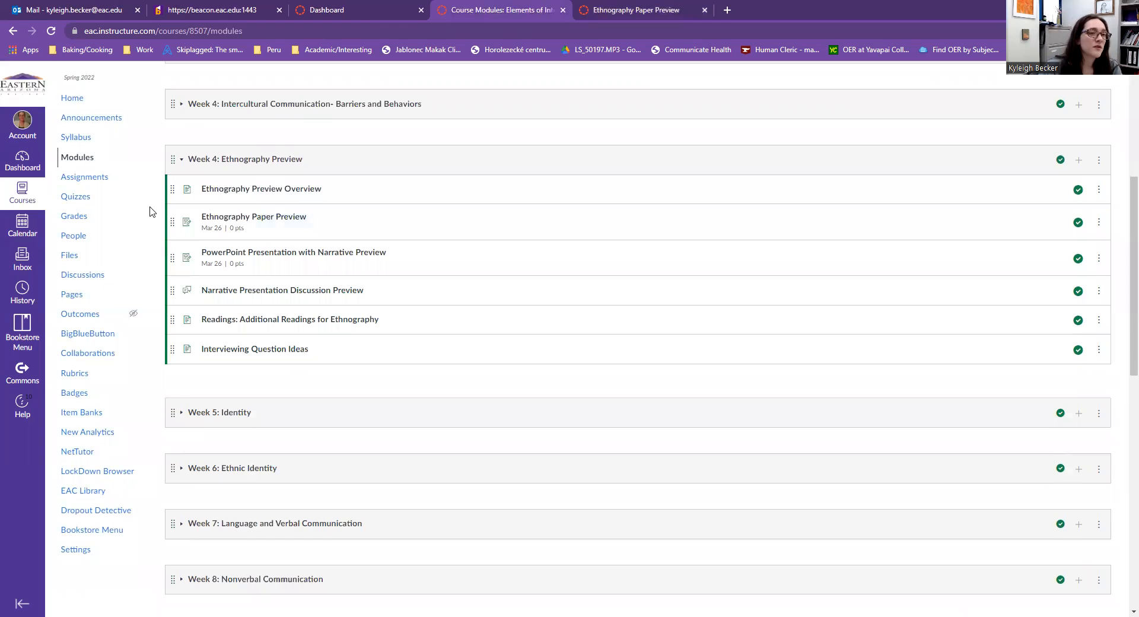
pyautogui.scroll(-3)
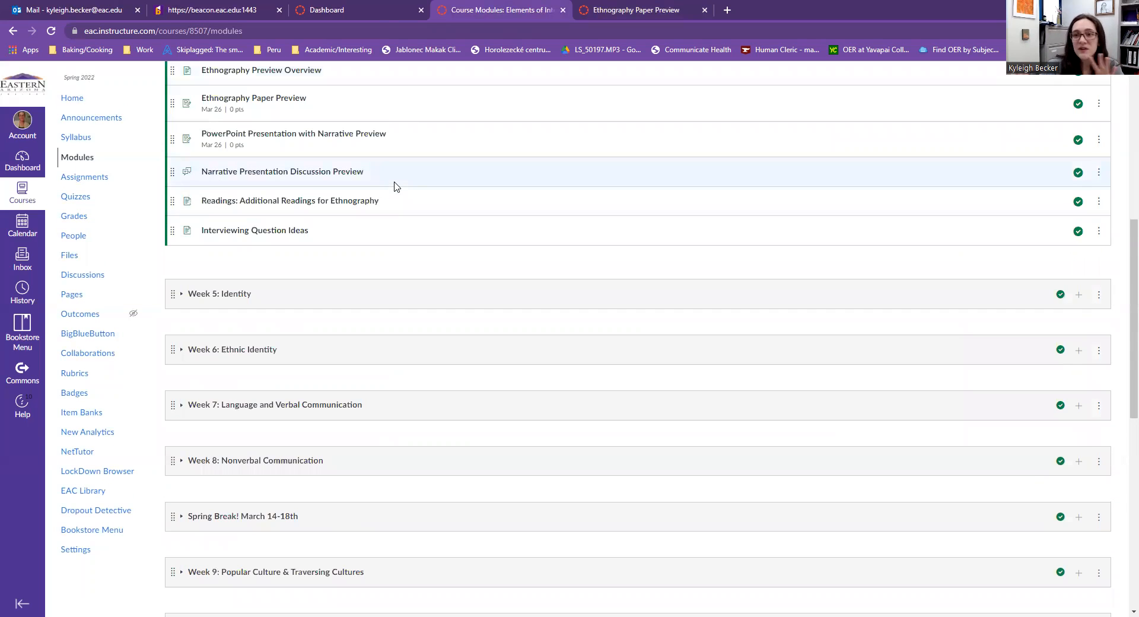
pyautogui.click(184, 293)
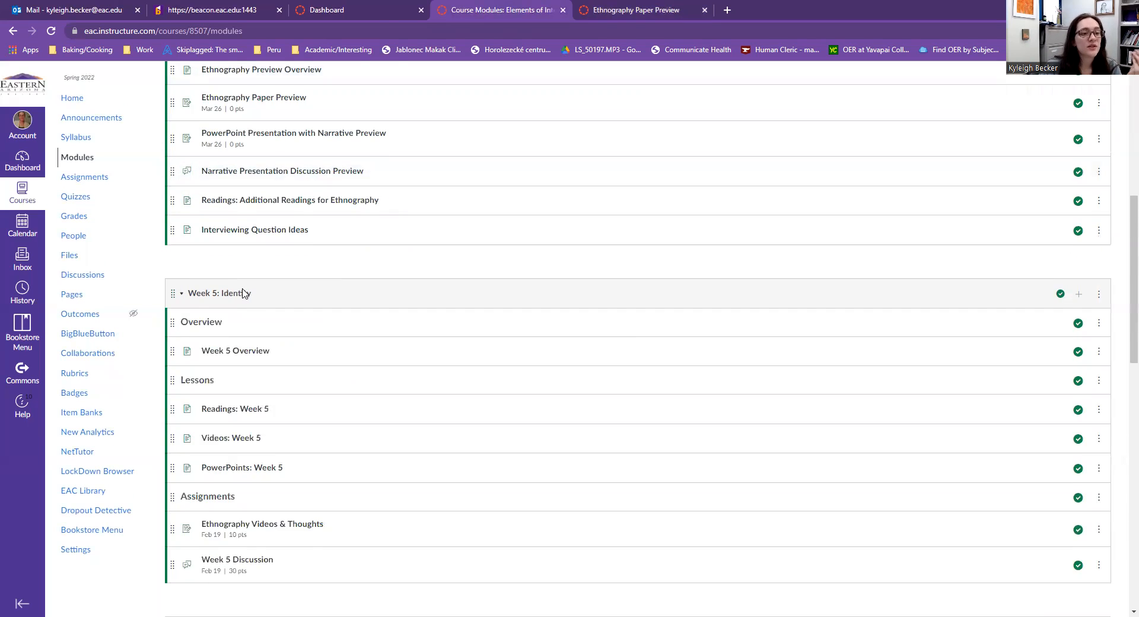
pyautogui.scroll(-3)
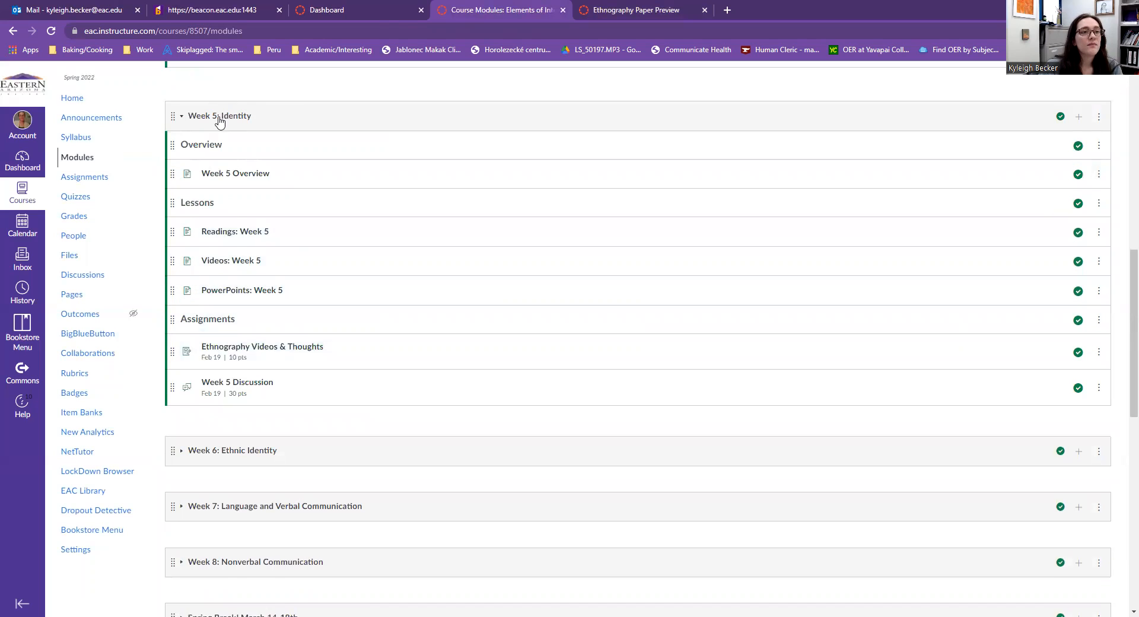
pyautogui.click(181, 116)
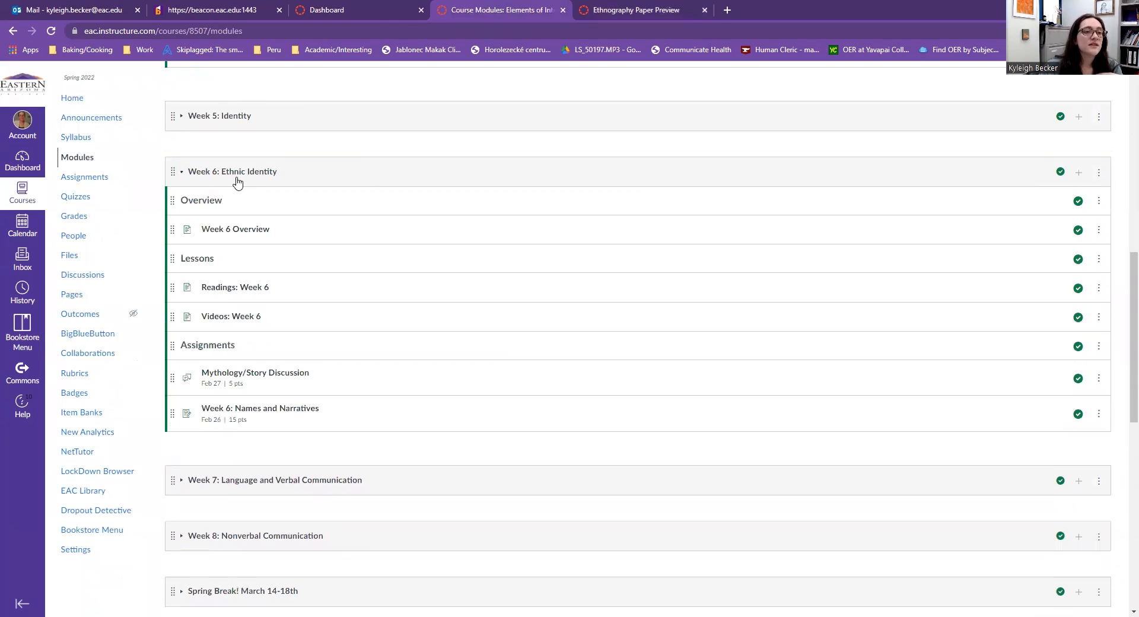
pyautogui.moveTo(248, 164)
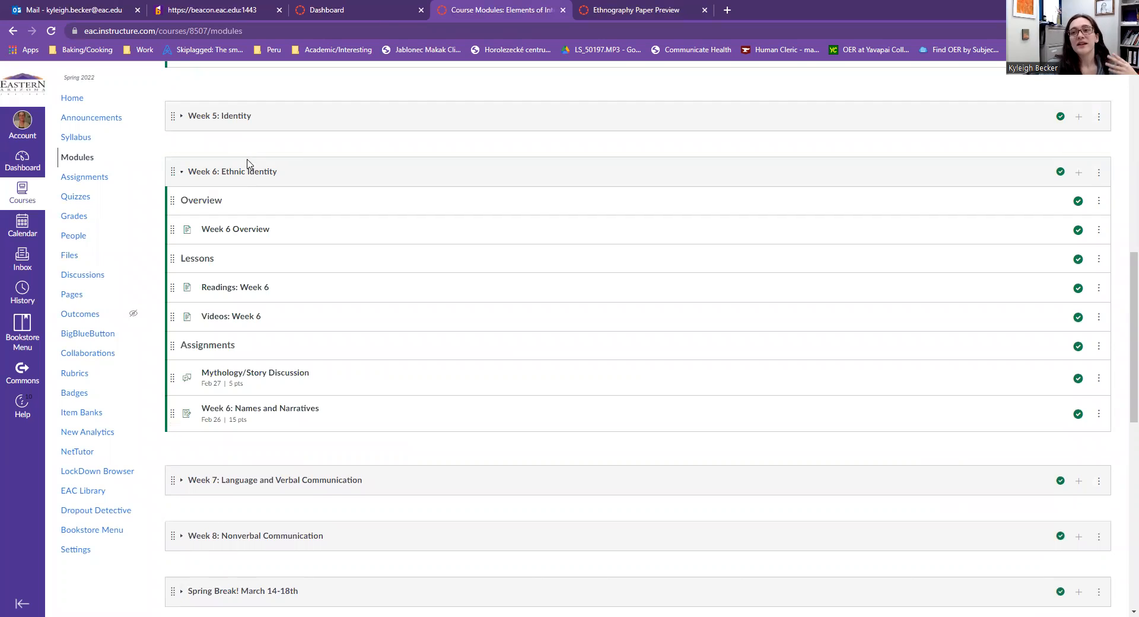
pyautogui.moveTo(360, 220)
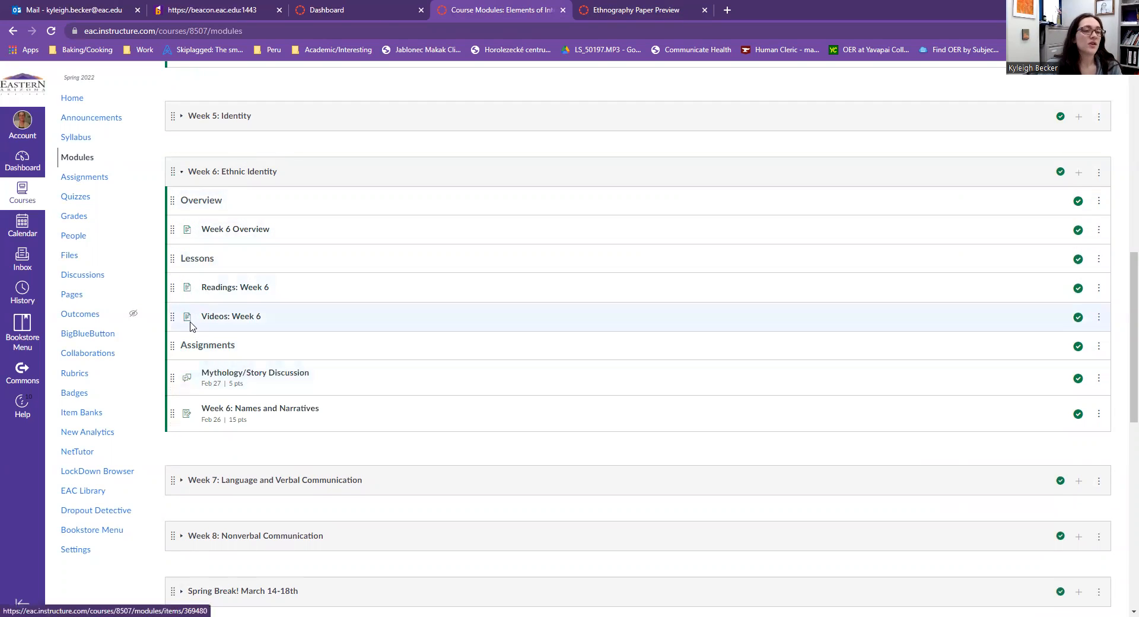
pyautogui.rightClick(232, 372)
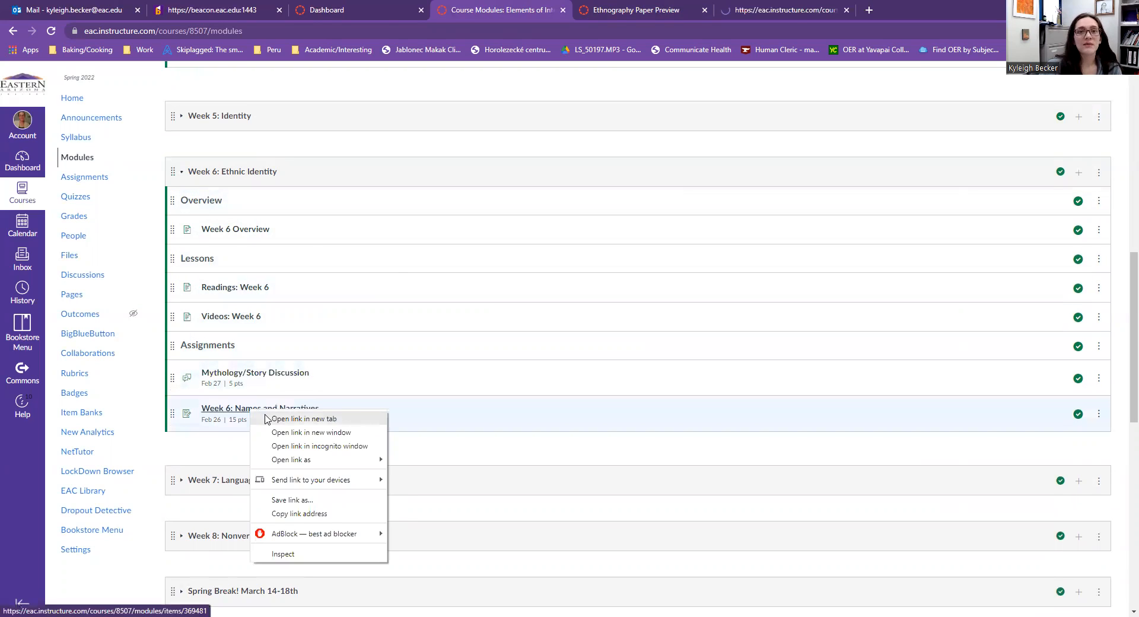
# - Open Week 6: Names and Narratives in a new tab, highlight the Mythology/Story prompt, then view Names and Narratives
pyautogui.click(303, 419)
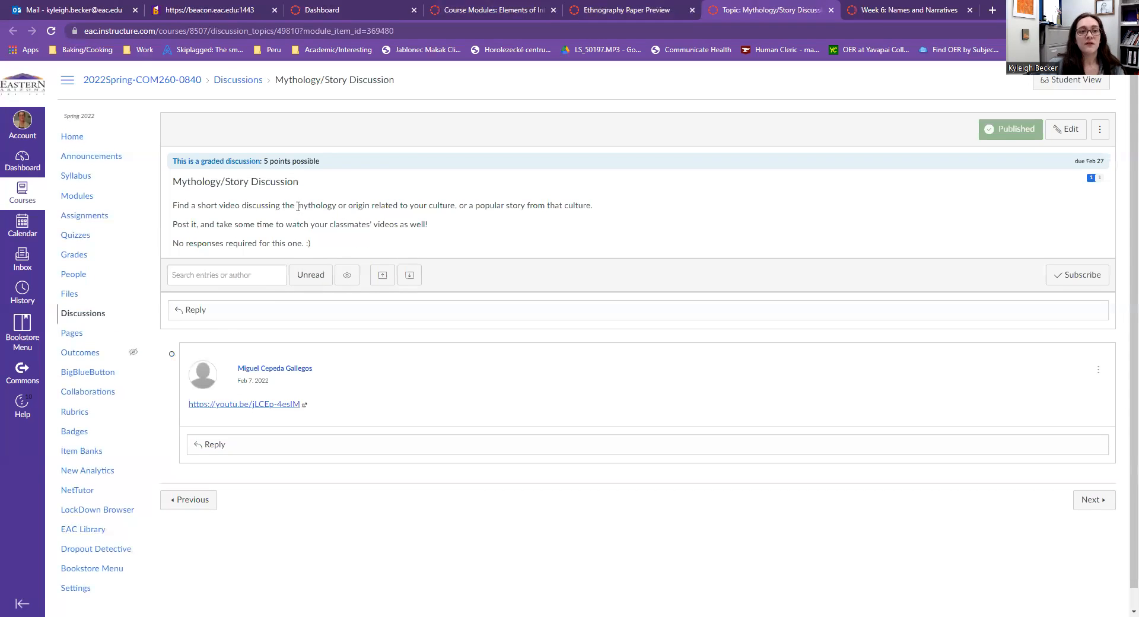
pyautogui.moveTo(297, 204); pyautogui.dragTo(389, 204)
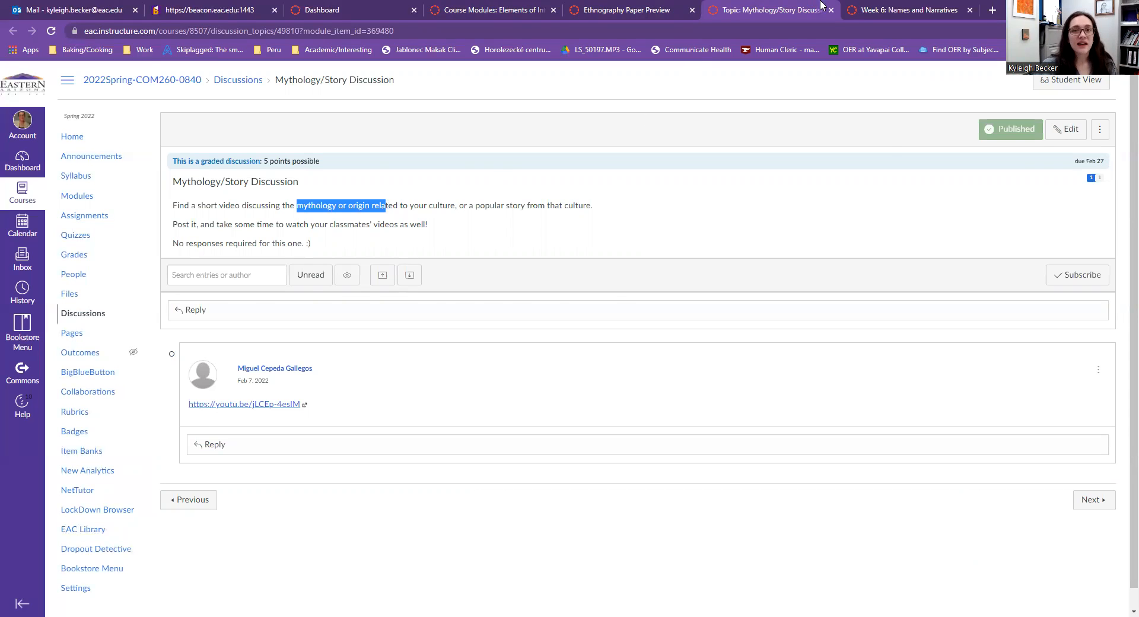
pyautogui.click(912, 10)
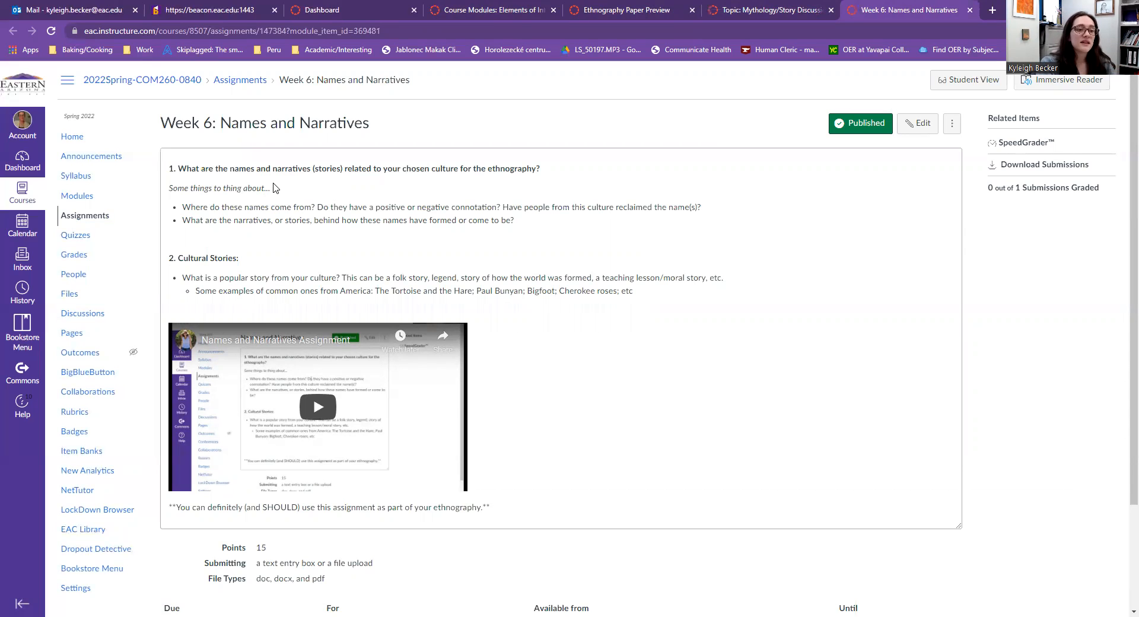
# - Open the course Announcements list, including Ethnography Outline, in a new tab
pyautogui.scroll(-3)
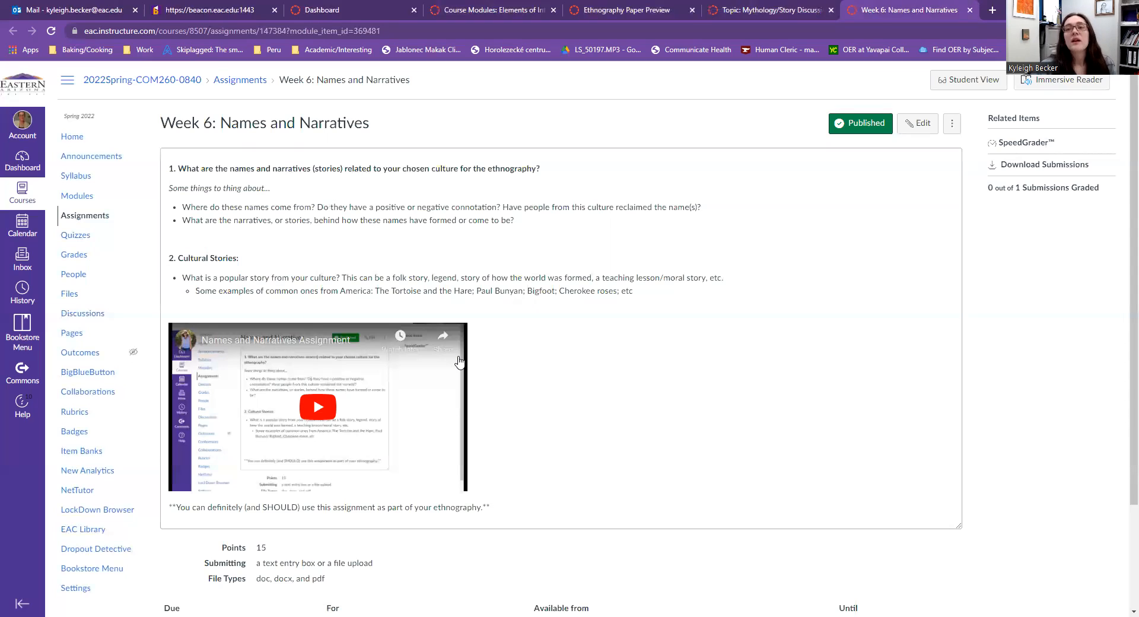
pyautogui.click(504, 10)
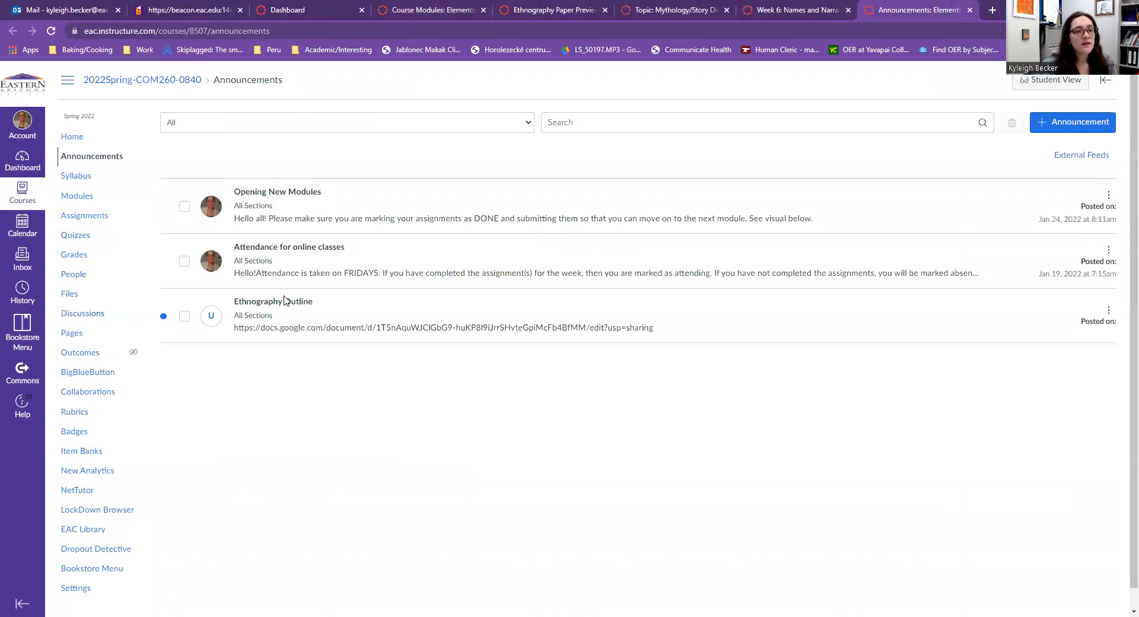
# - Open the Ethnography Outline announcement to reach the Ethnography Basic Outline Google Doc
pyautogui.click(272, 301)
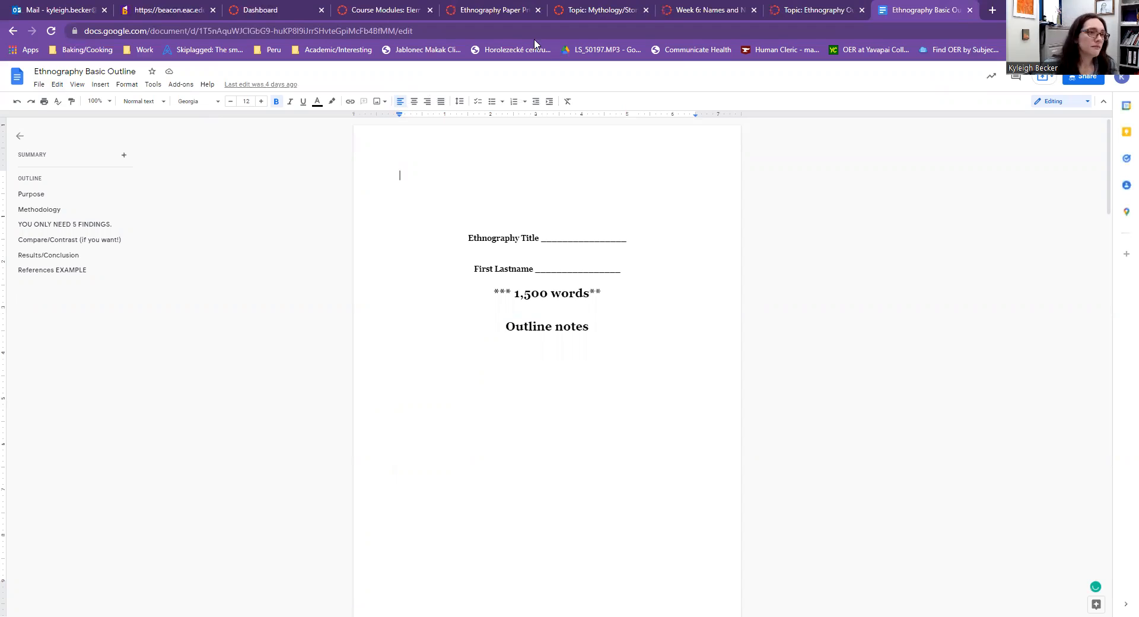
# - Scroll past the outline's title page to the Introduction, Purpose and Methodology sections
pyautogui.click(40, 84)
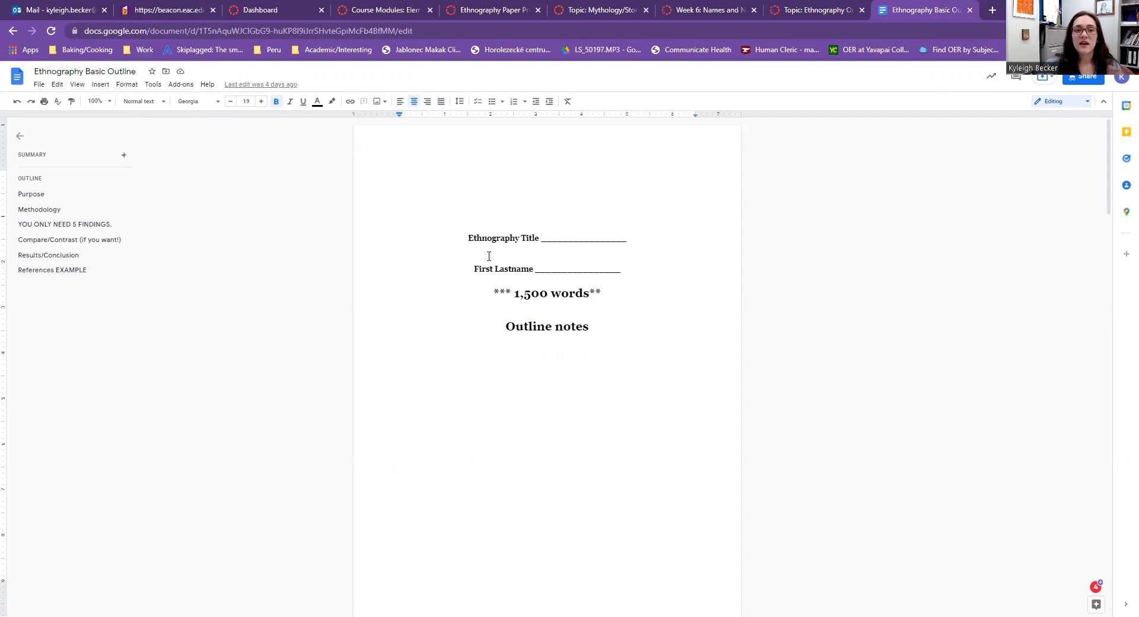
pyautogui.scroll(-3)
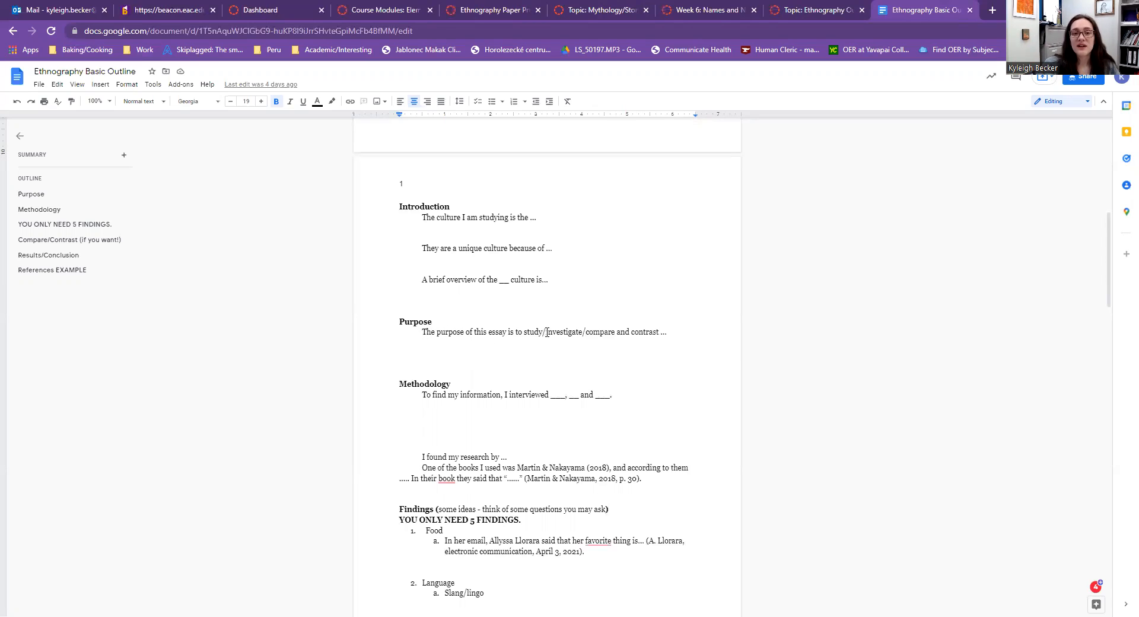
# - Highlight a word in the Purpose statement and scroll down to the five-finding Findings section
pyautogui.doubleClick(562, 331)
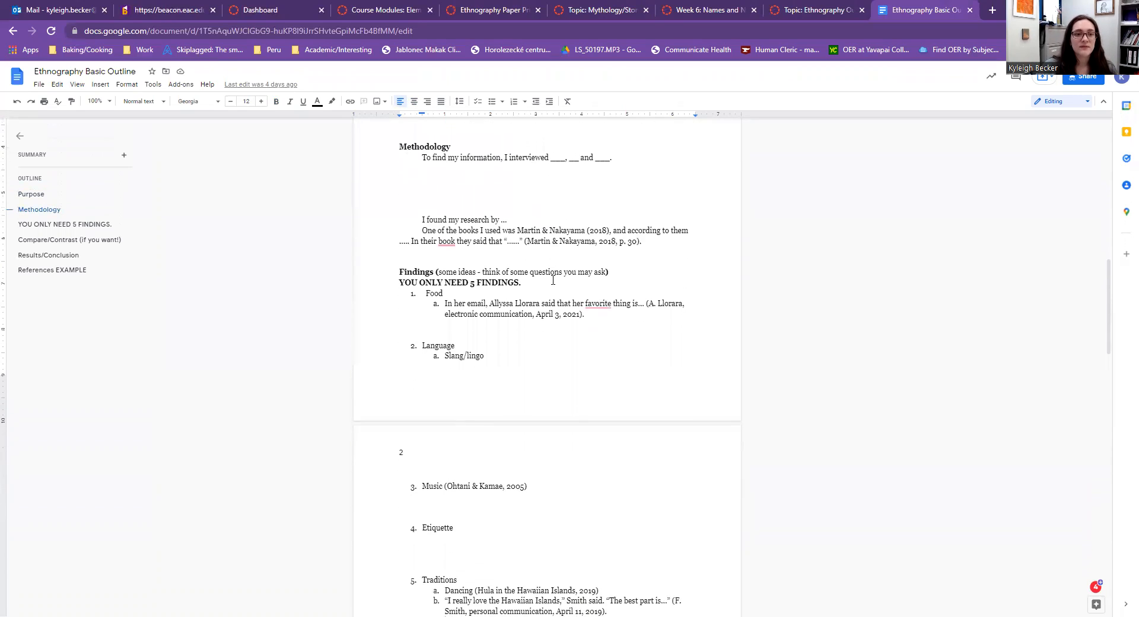
pyautogui.scroll(-3)
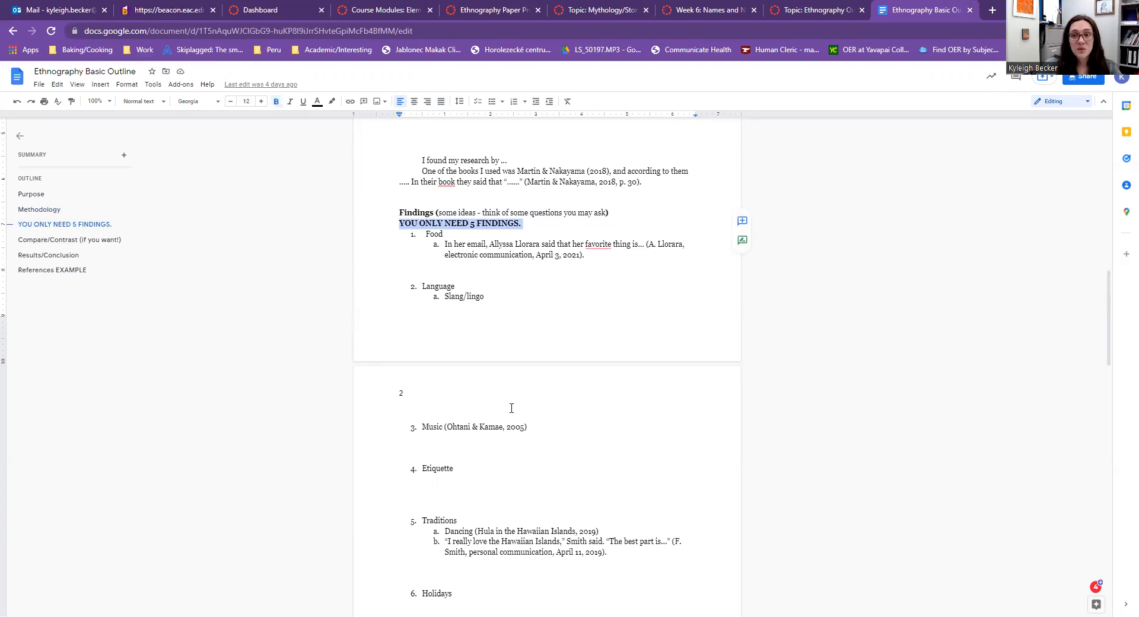
pyautogui.moveTo(526, 349)
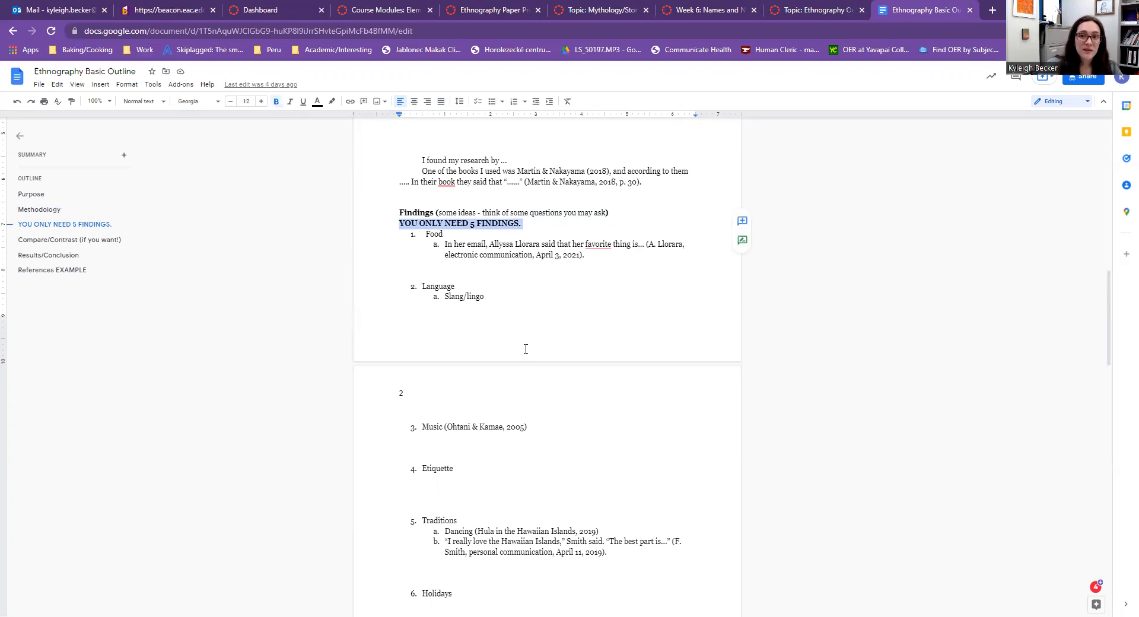
# - Scroll to page 2's findings list, Music through Physical contact / personal space, and highlight a word
pyautogui.scroll(-3)
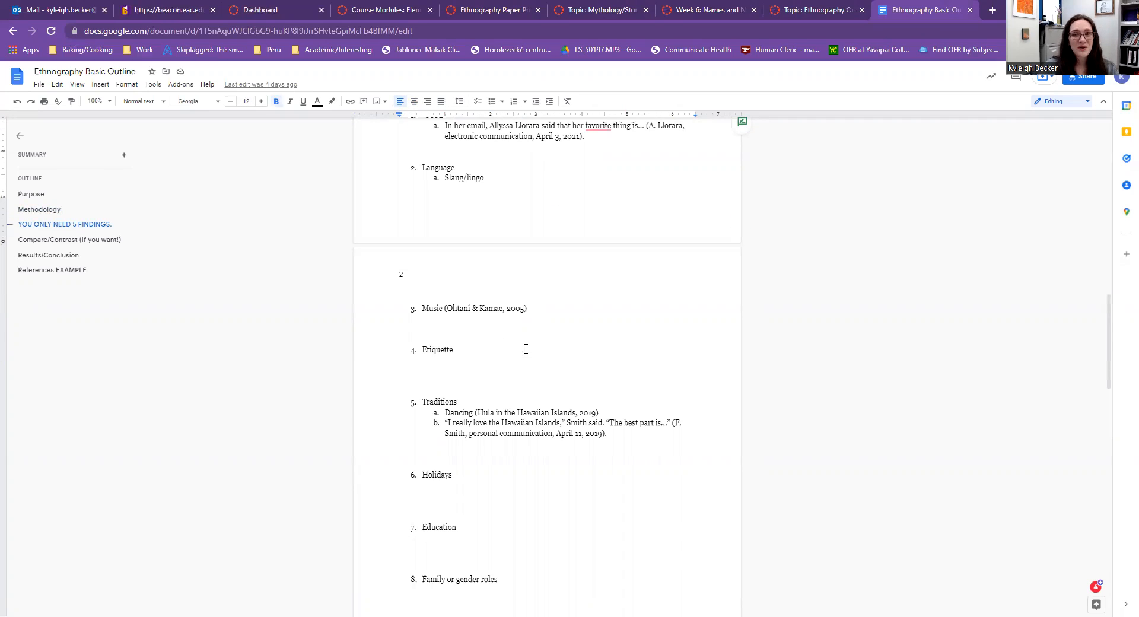
pyautogui.moveTo(526, 344)
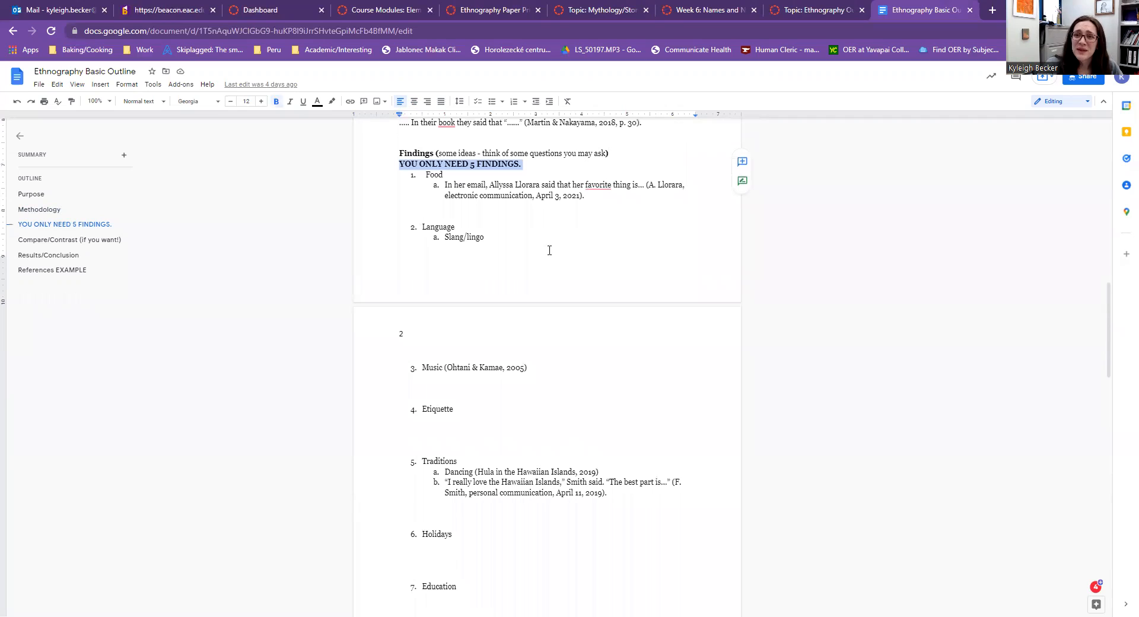
pyautogui.doubleClick(433, 174)
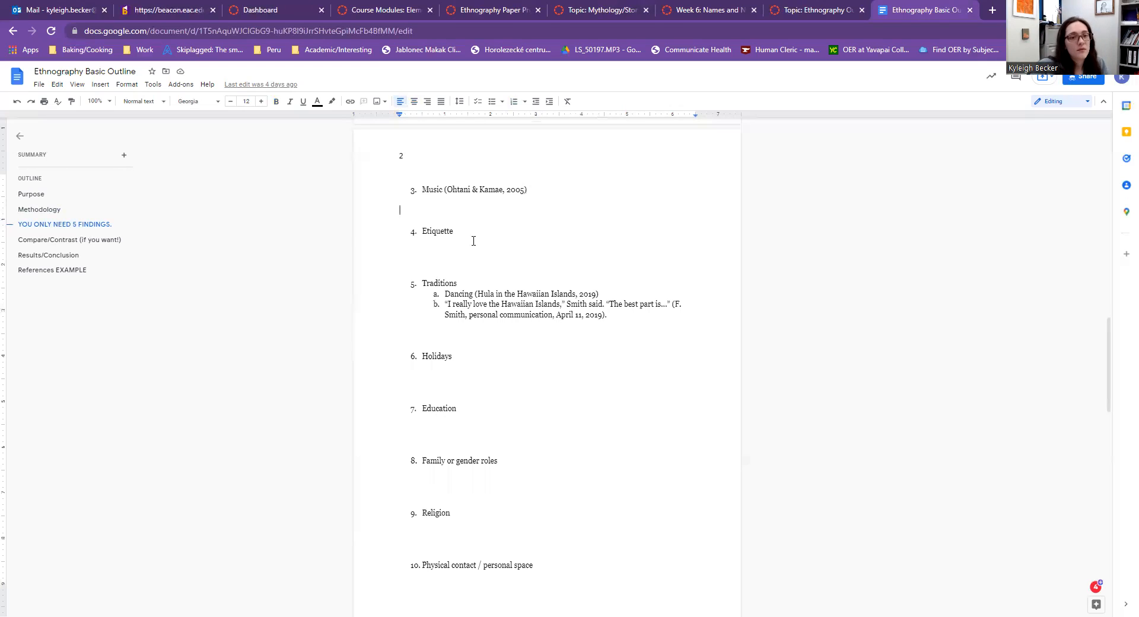
# - Select the Traditions finding and scroll to findings 8–14, Family or gender roles through Medicine
pyautogui.doubleClick(438, 283)
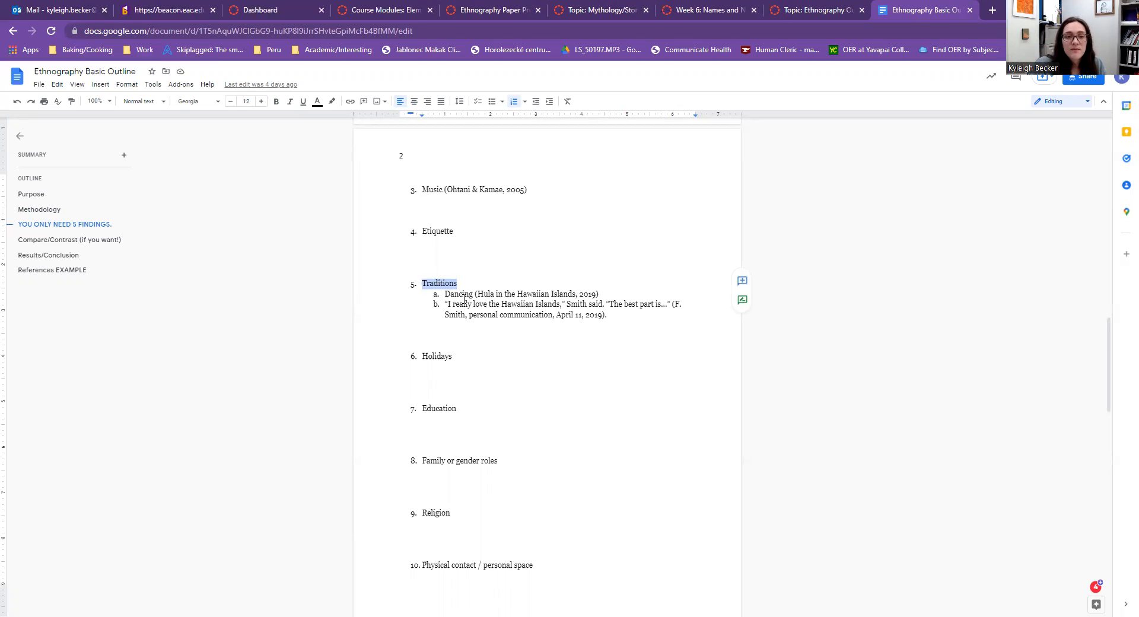
pyautogui.scroll(-3)
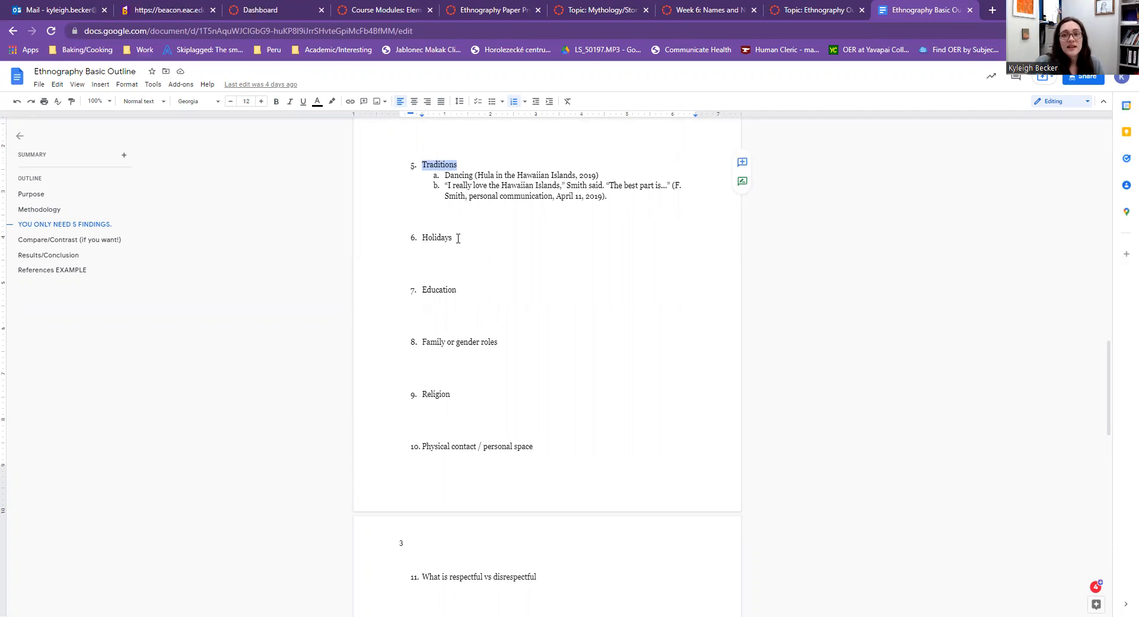
pyautogui.moveTo(479, 242)
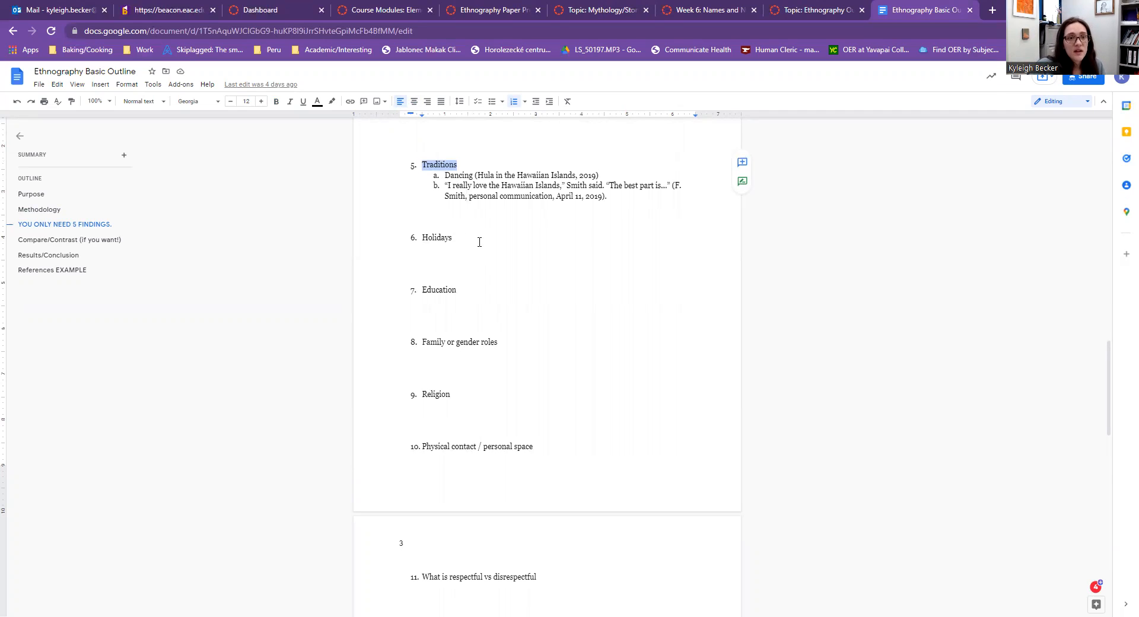
pyautogui.scroll(-3)
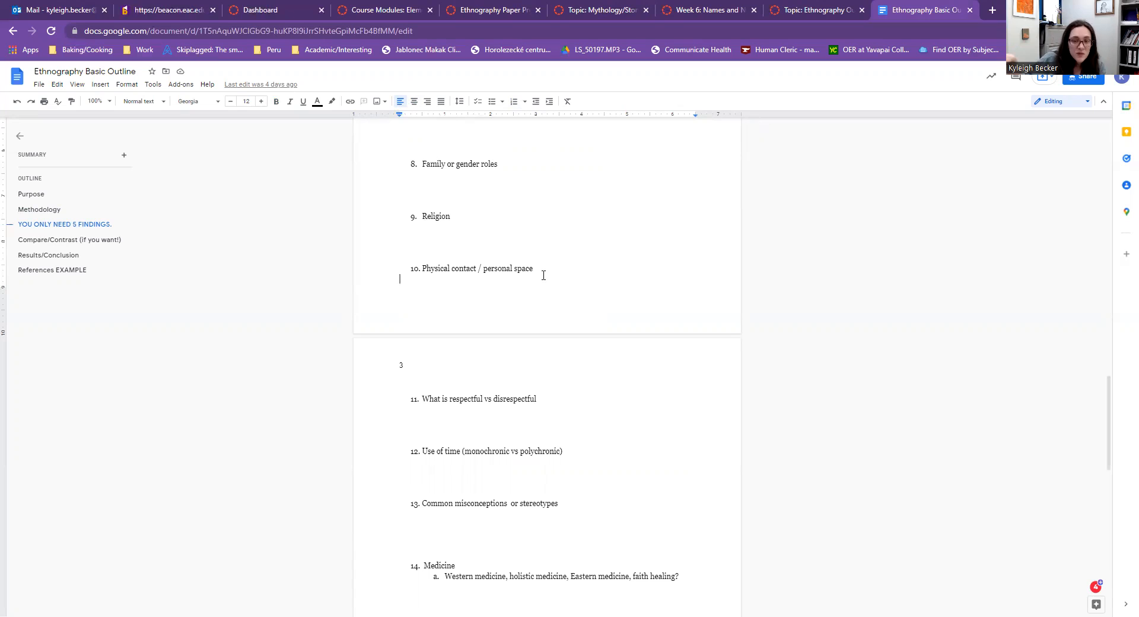
pyautogui.moveTo(522, 226)
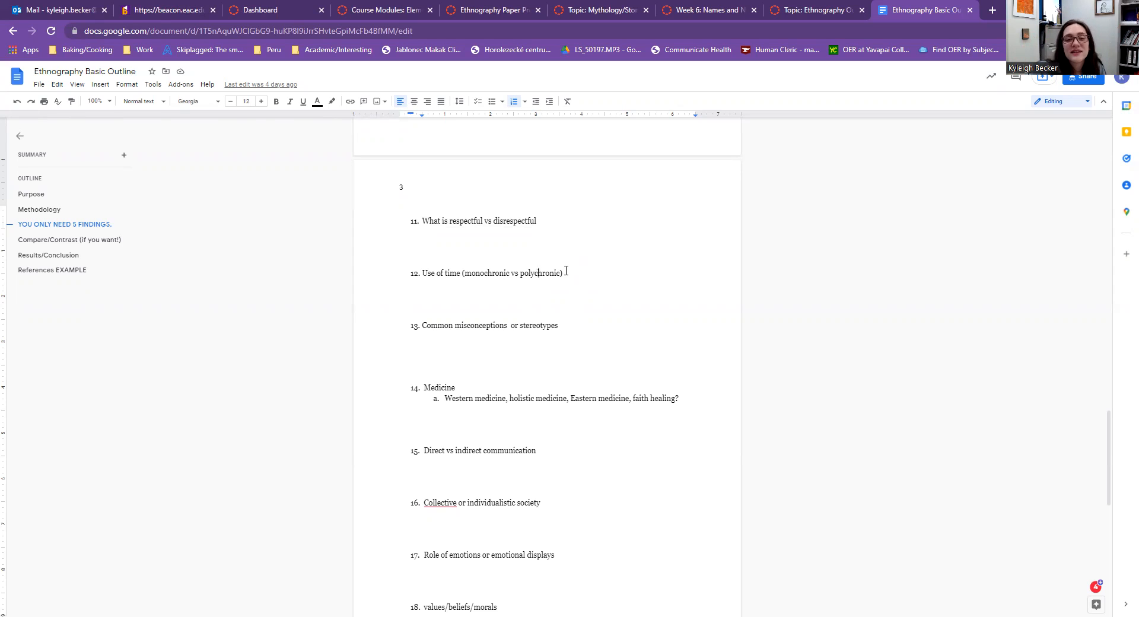
# - Scroll past findings 11–20 to Compare/Contrast and Results/Conclusion, placing the cursor at finding 16
pyautogui.scroll(-3)
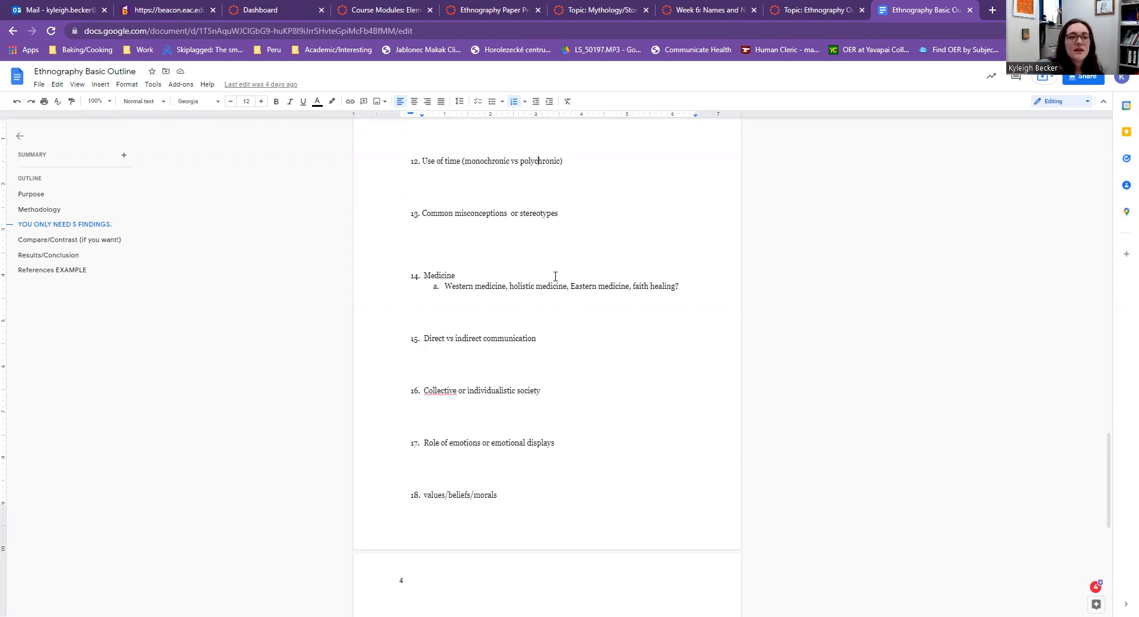
pyautogui.scroll(-3)
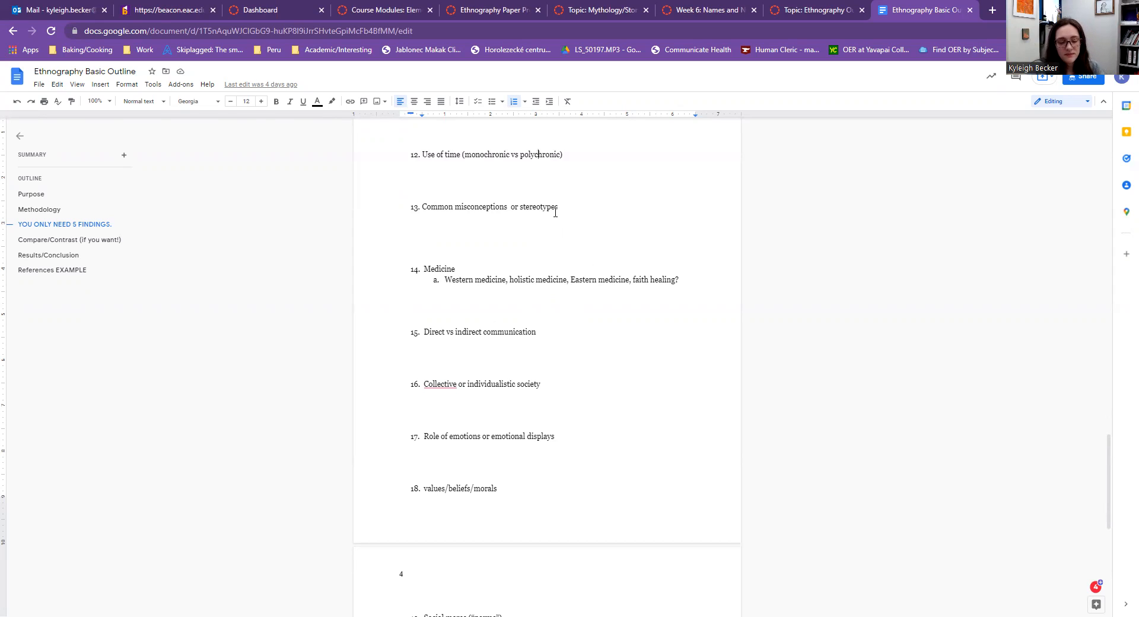
pyautogui.scroll(-3)
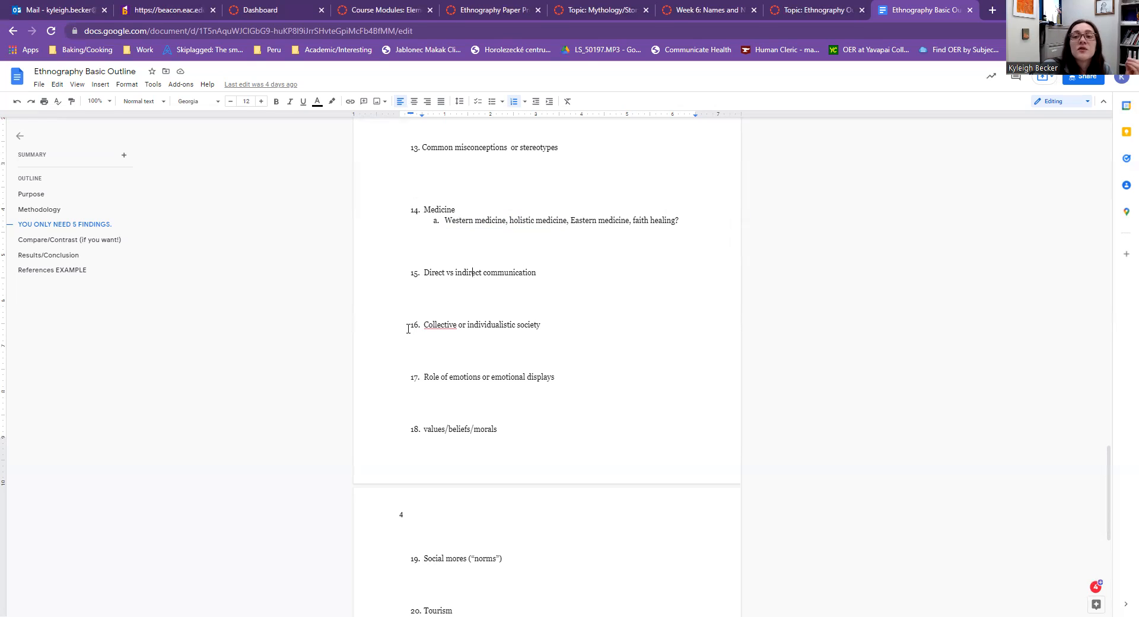
pyautogui.click(440, 324)
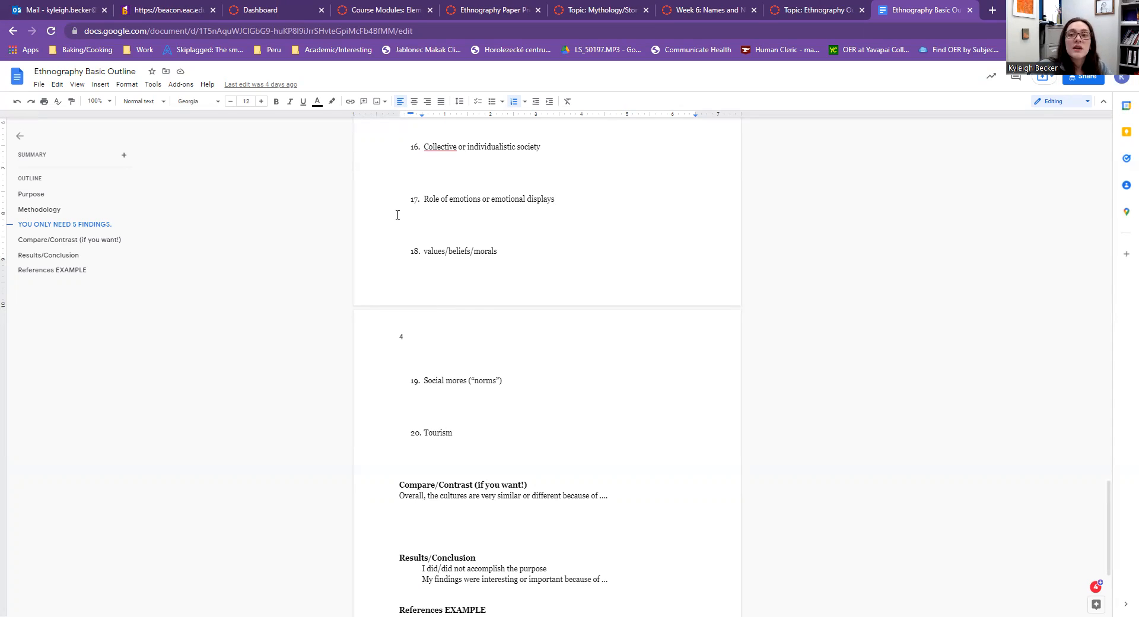
pyautogui.moveTo(537, 217)
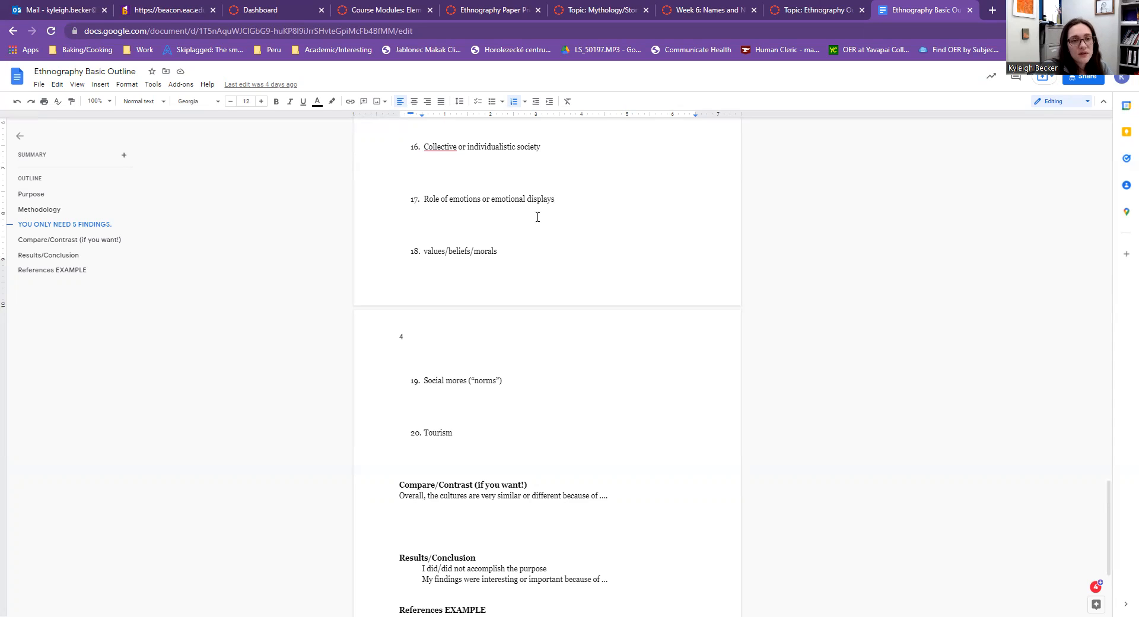
# - Add finding 21 'Physical activity' after Tourism, fixing the spelling, with a blank line before it
pyautogui.scroll(-3)
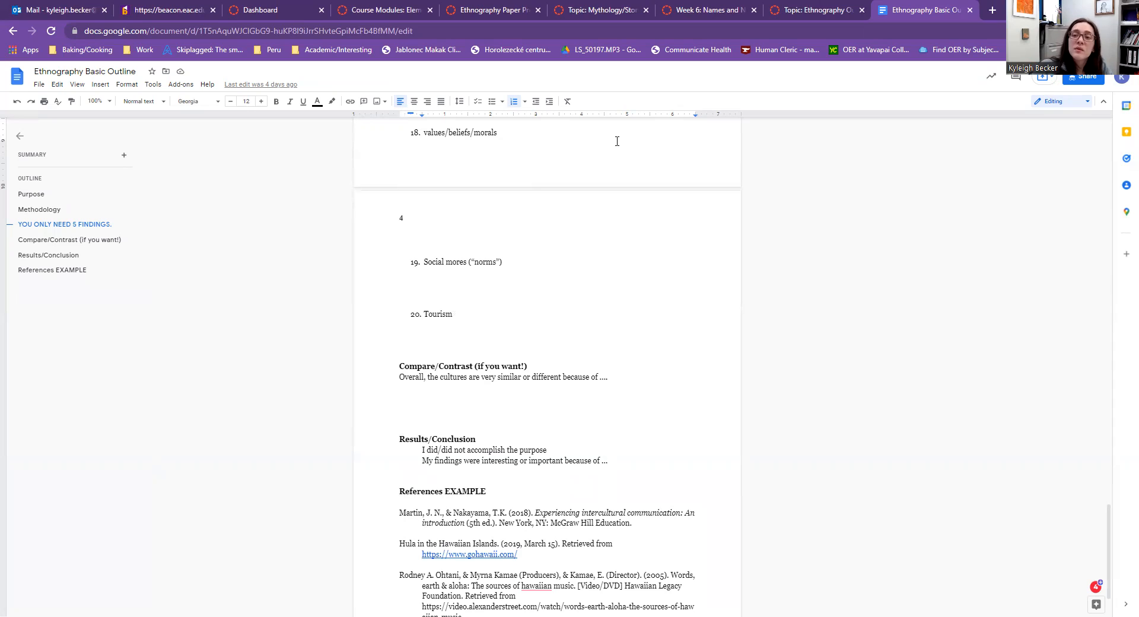
pyautogui.moveTo(763, 206)
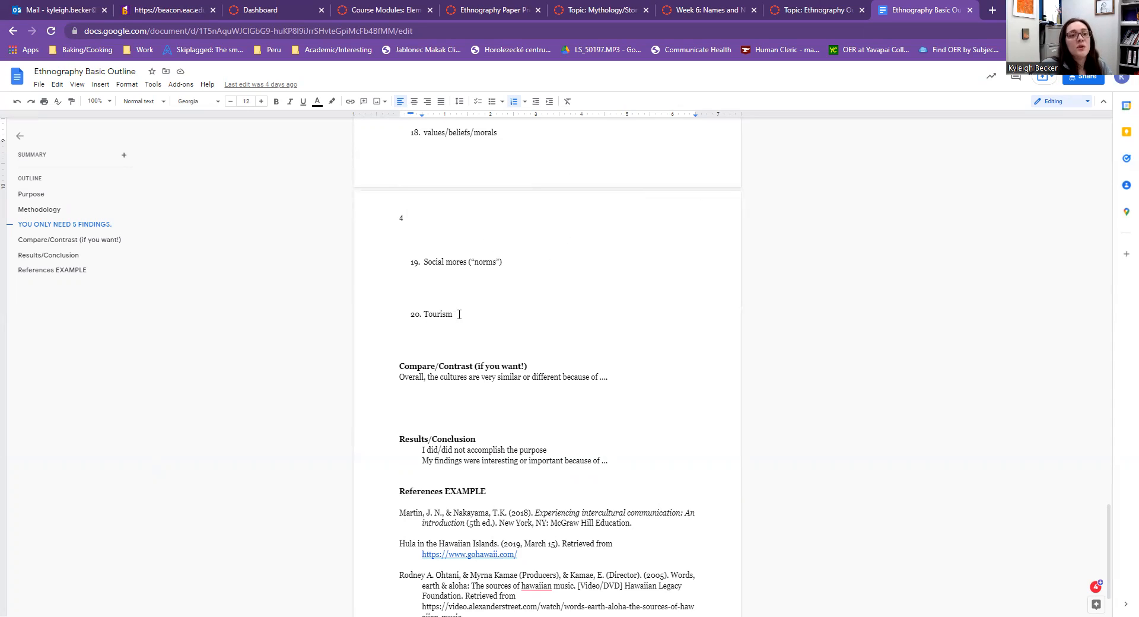
pyautogui.doubleClick(436, 313)
pyautogui.write('21.')
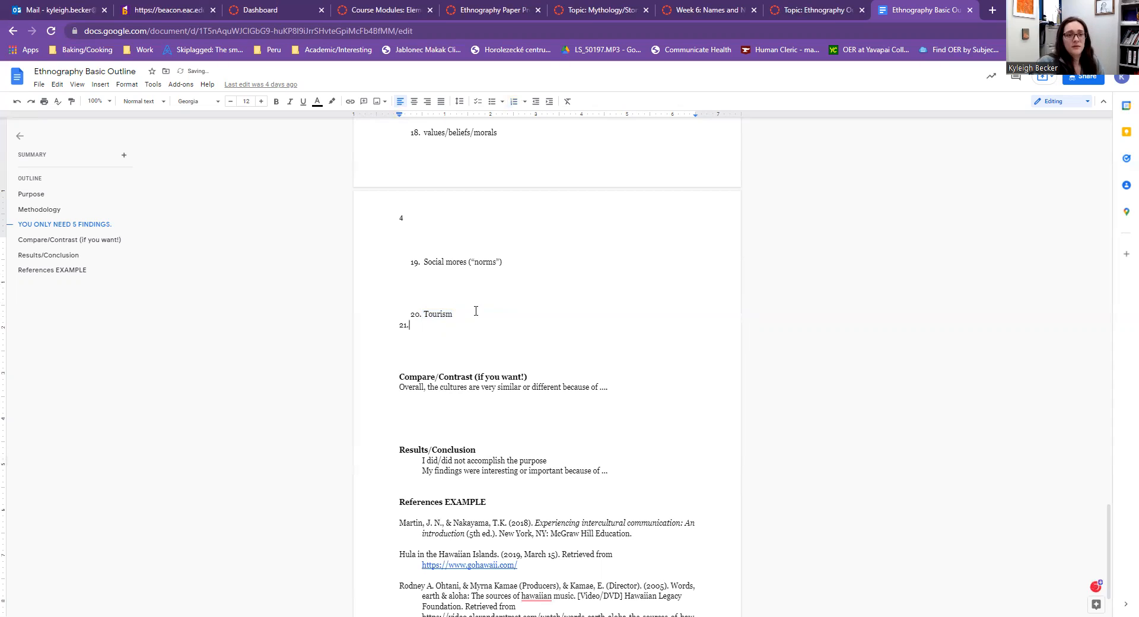
pyautogui.write('Phys')
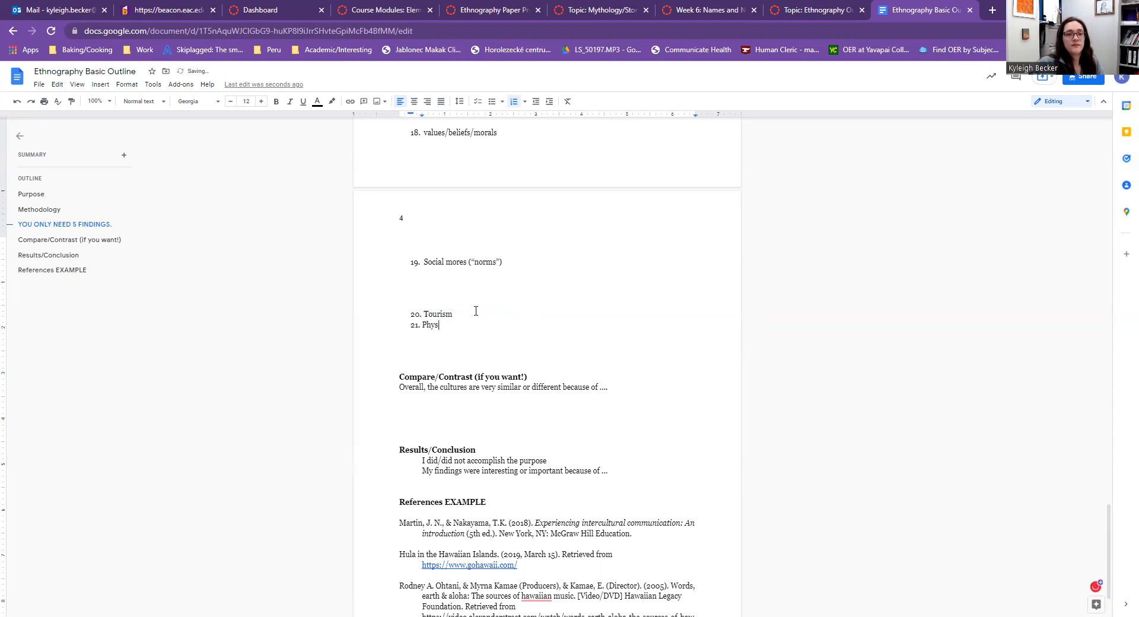
pyautogui.write('ical acitivty')
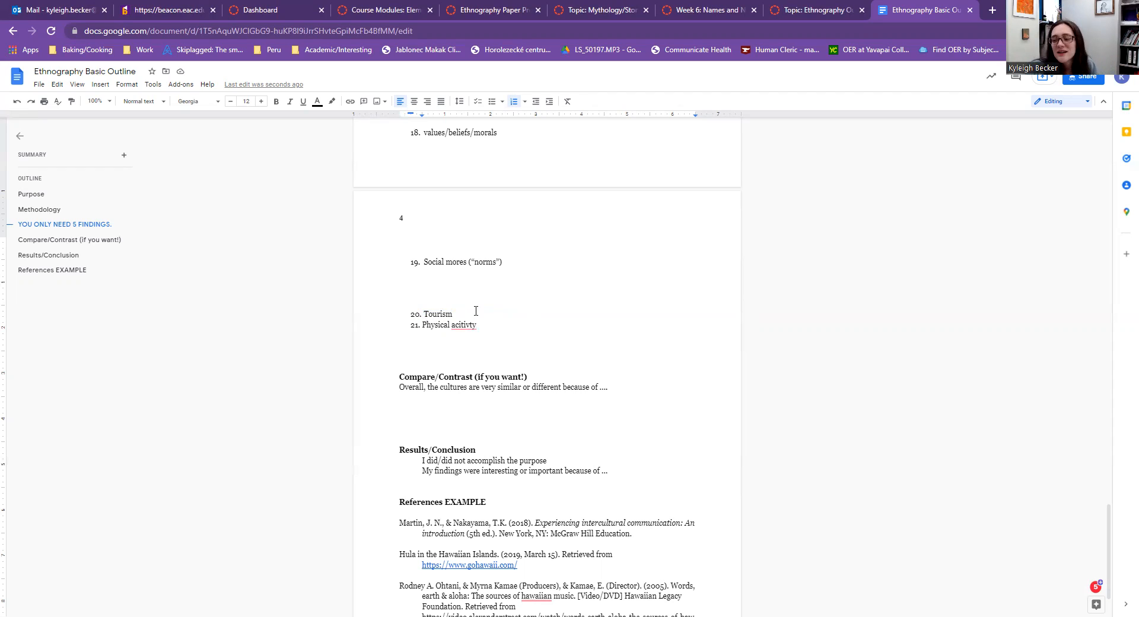
pyautogui.moveTo(465, 334)
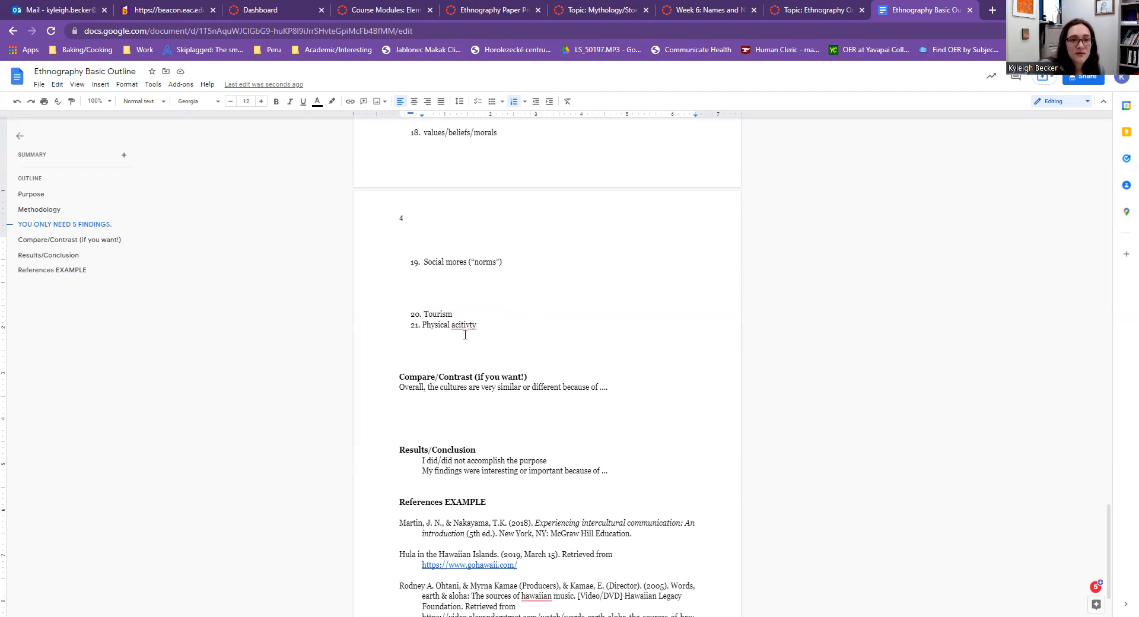
pyautogui.write('activity')
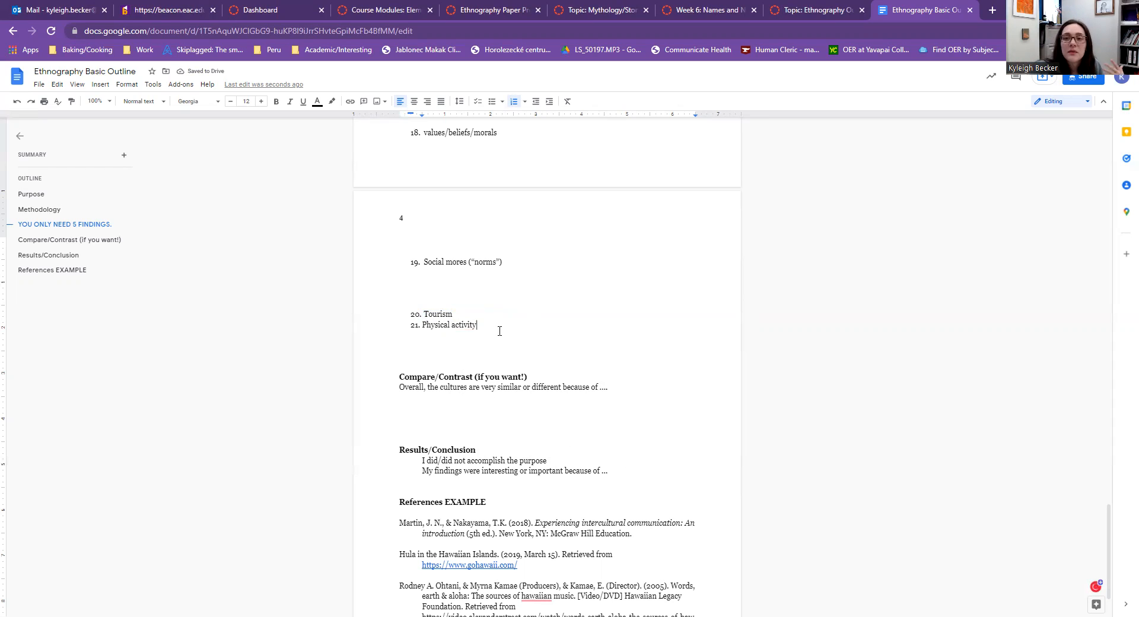
pyautogui.press('Enter')
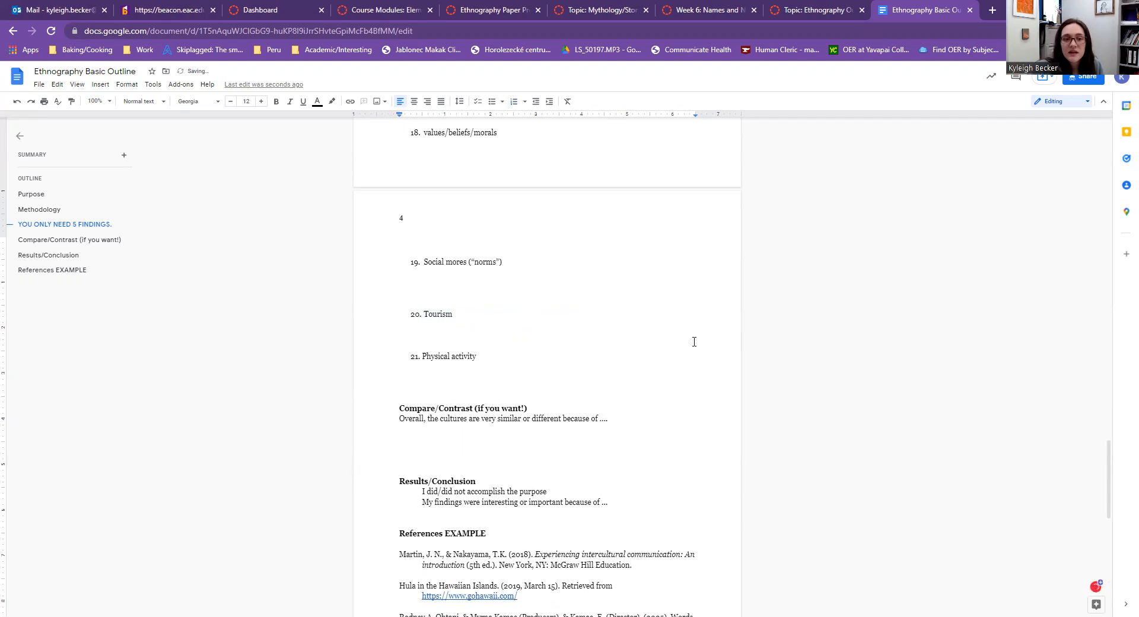
pyautogui.scroll(-3)
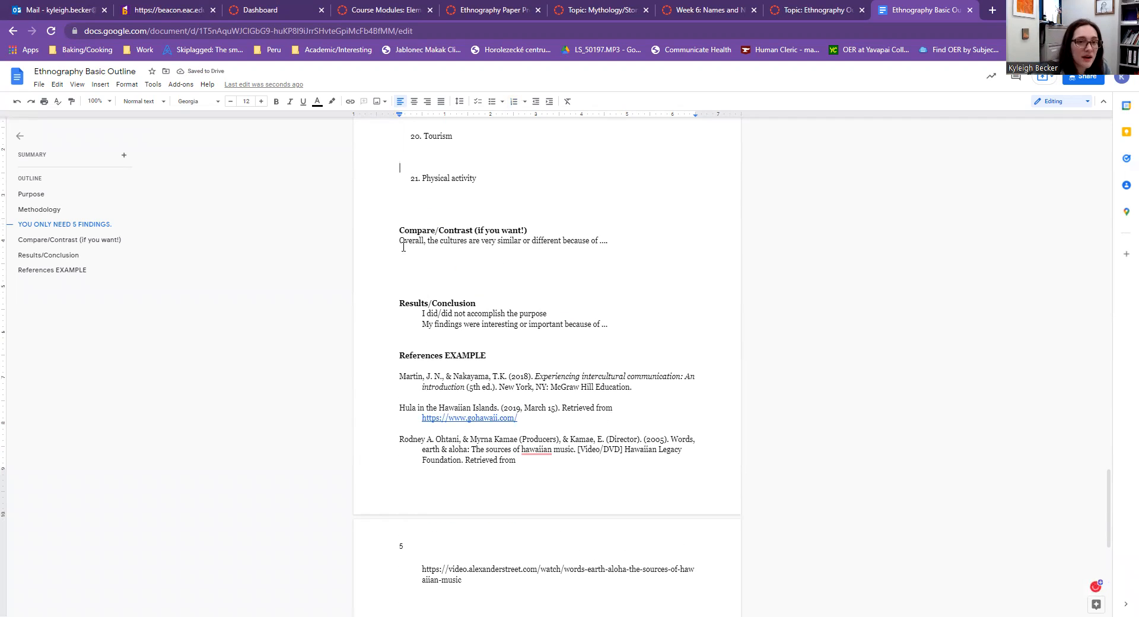
pyautogui.scroll(-3)
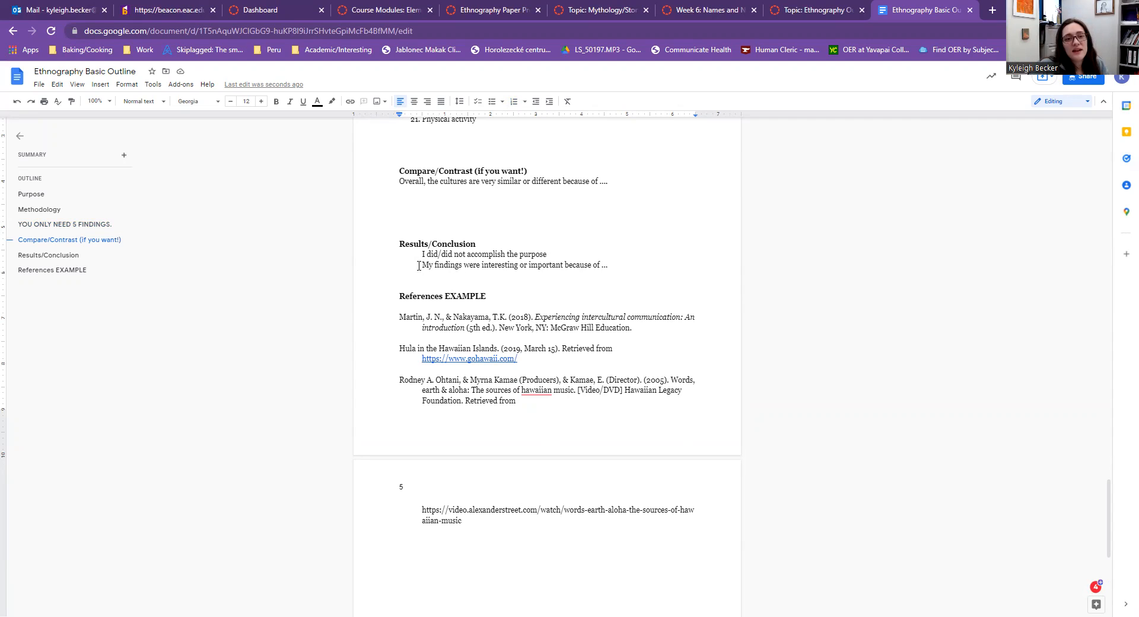
pyautogui.moveTo(422, 264); pyautogui.dragTo(608, 265)
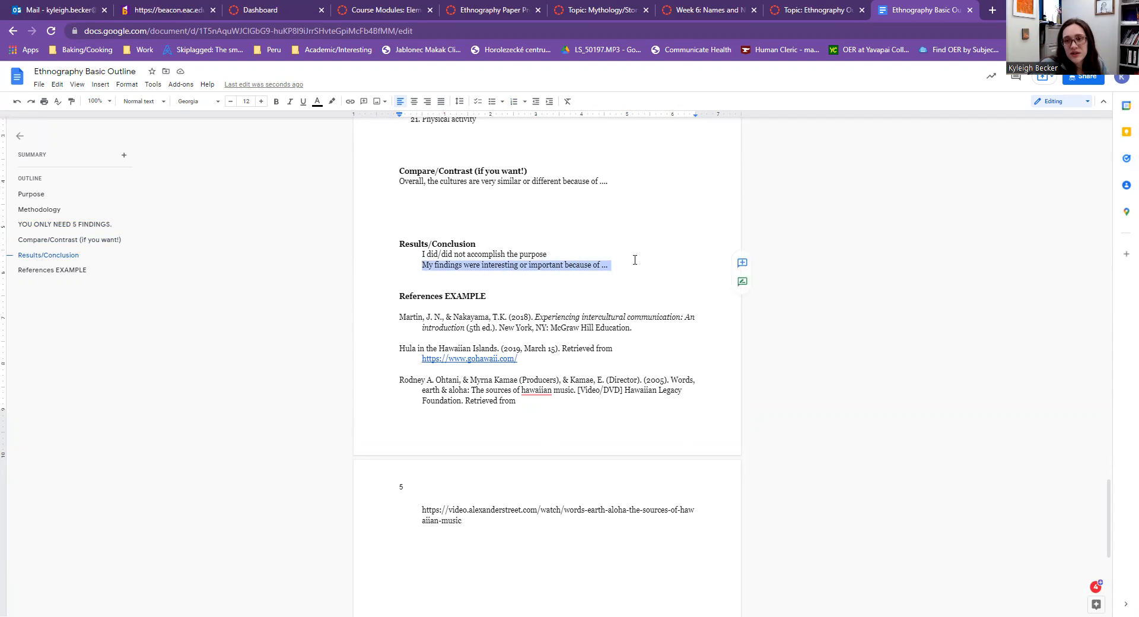
pyautogui.moveTo(678, 247)
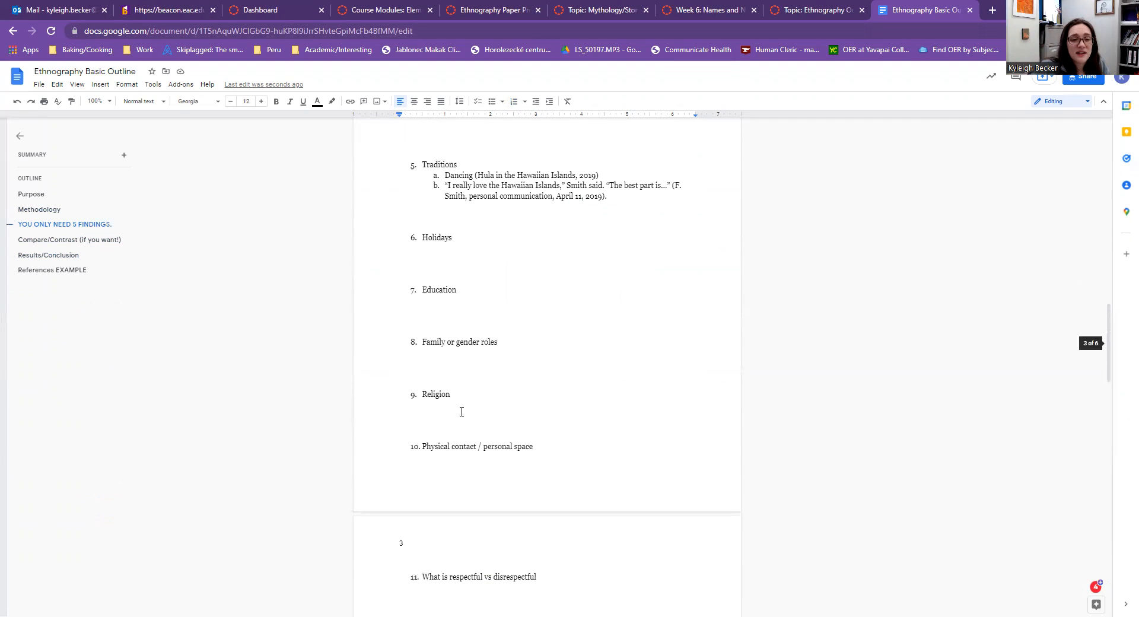
# - Scroll the outline's findings, then switch to the Course Modules tab showing Week 7
pyautogui.scroll(-3)
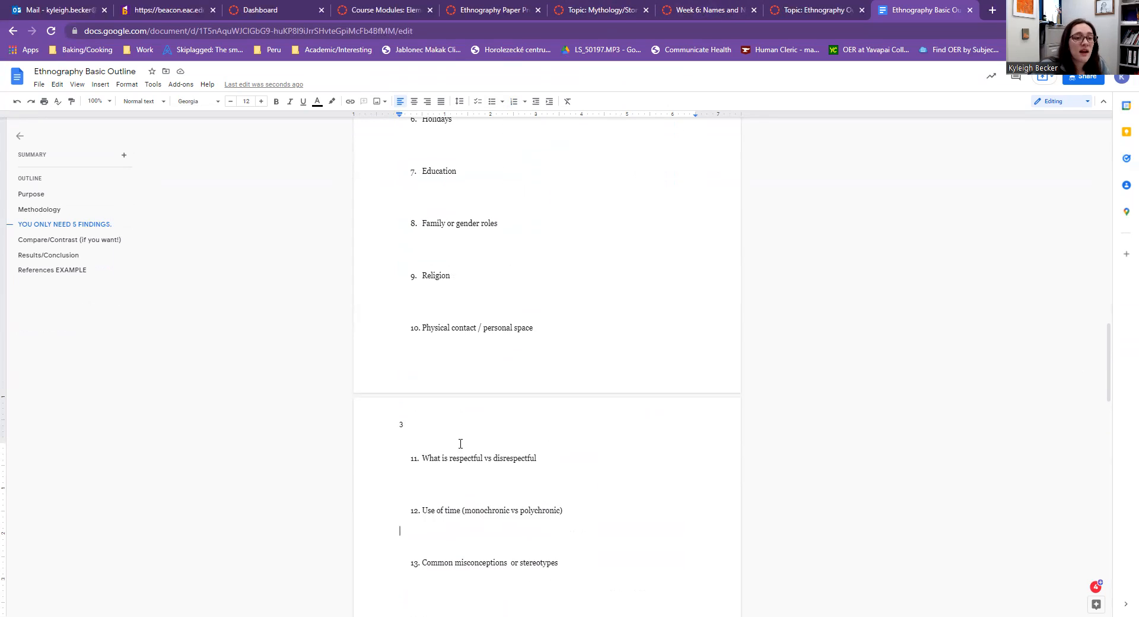
pyautogui.click(704, 10)
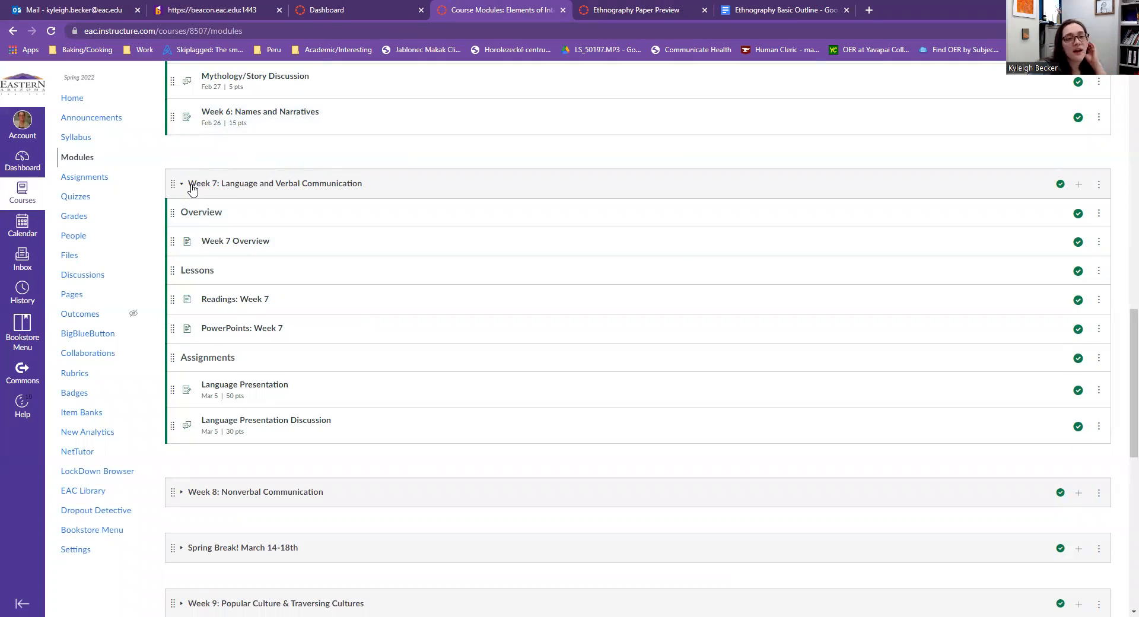
pyautogui.moveTo(368, 411)
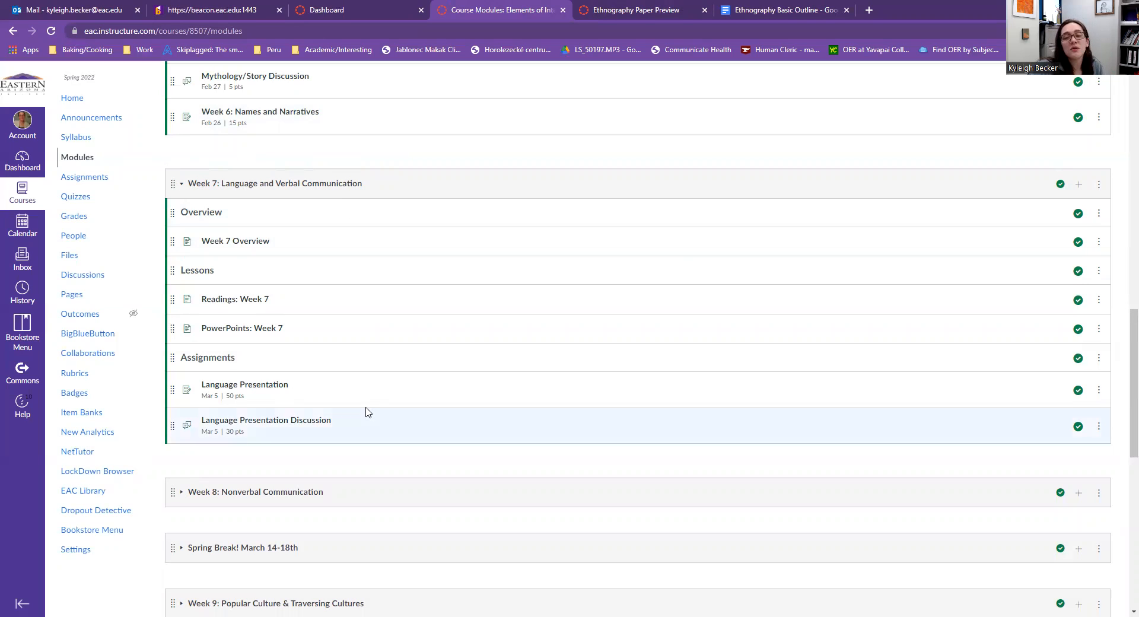
pyautogui.moveTo(229, 273)
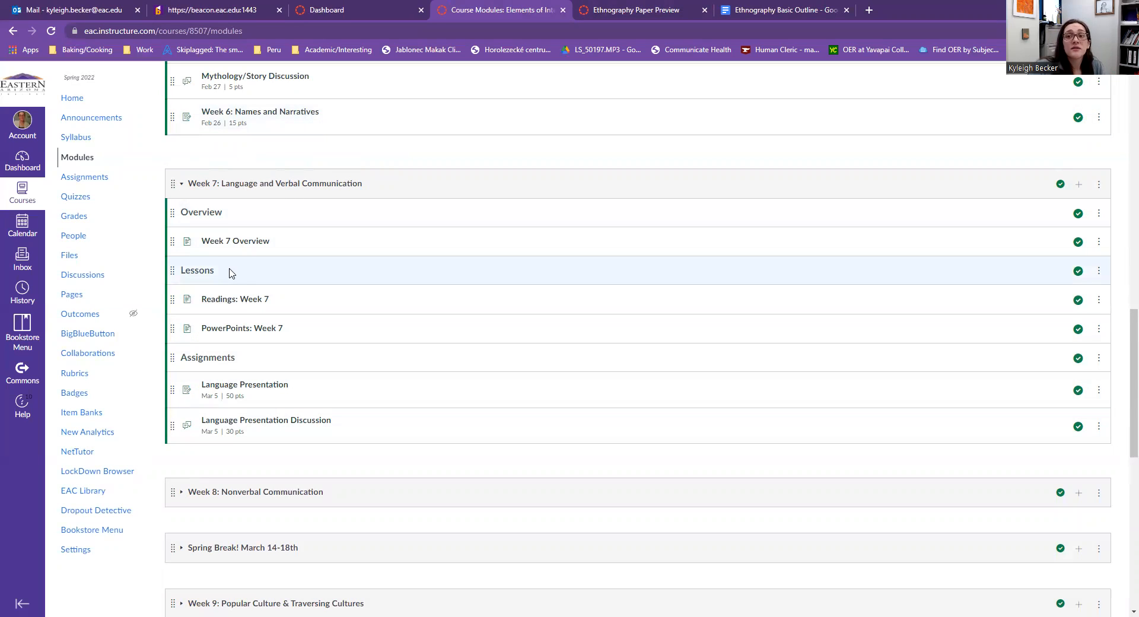
# - Highlight the Language finding and its Slang/lingo point in the outline, then return to Canvas modules
pyautogui.click(785, 11)
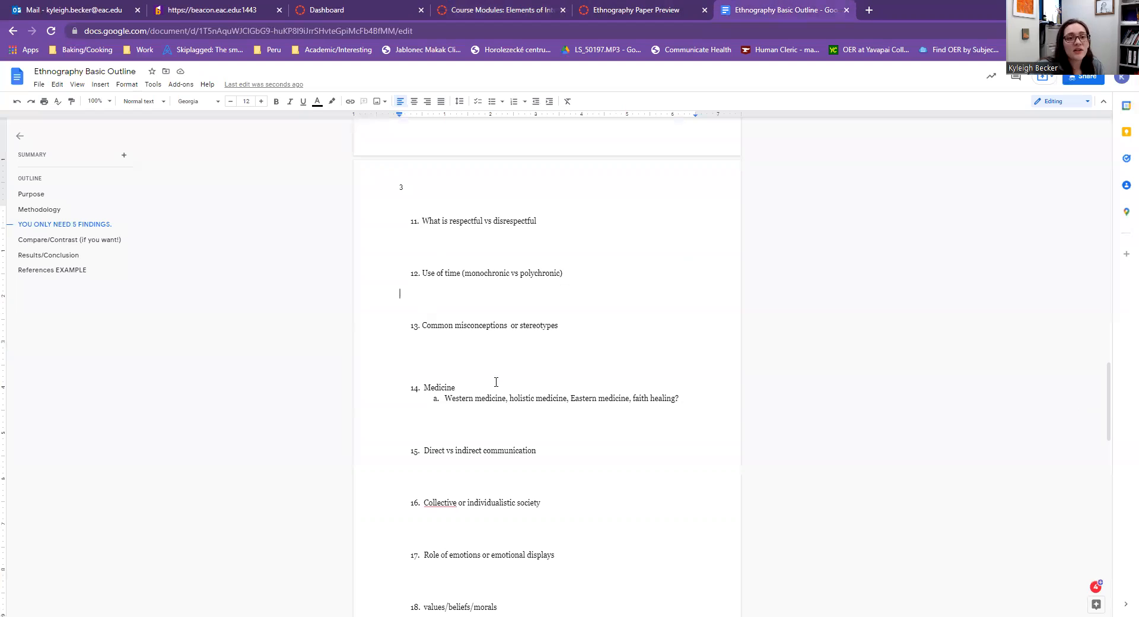
pyautogui.scroll(3)
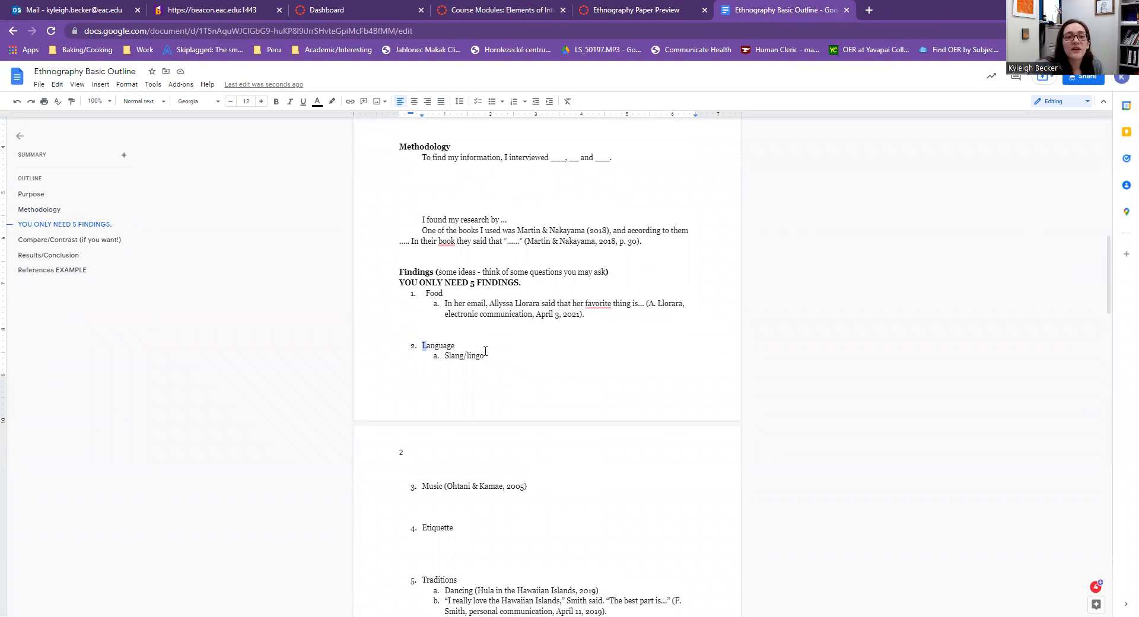
pyautogui.moveTo(422, 345); pyautogui.dragTo(487, 367)
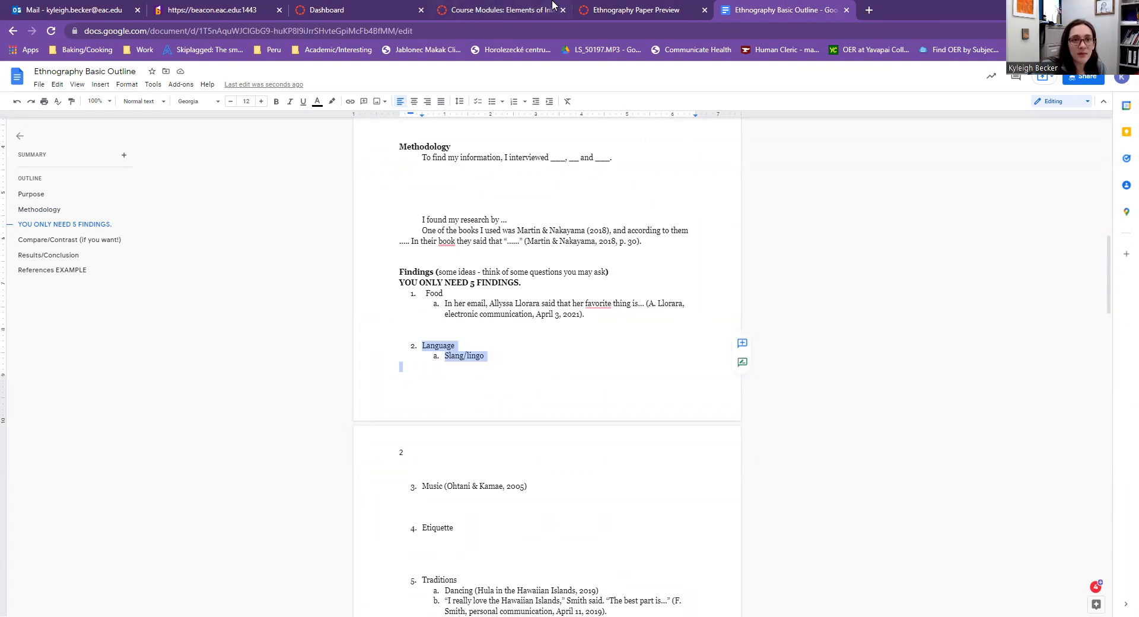
pyautogui.moveTo(522, 5)
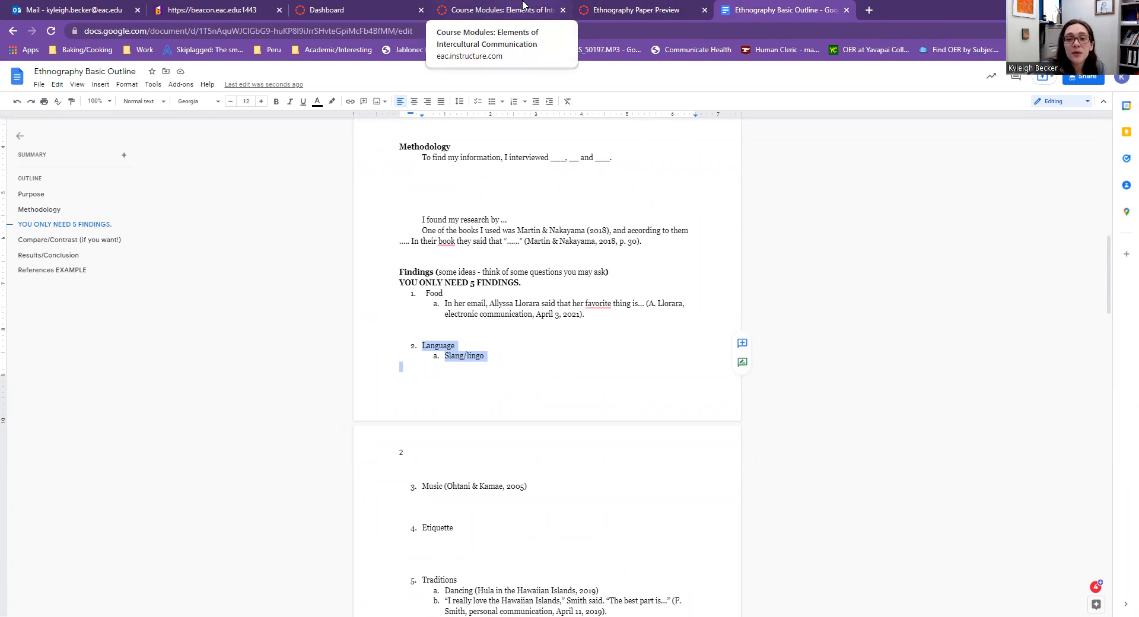
pyautogui.click(500, 10)
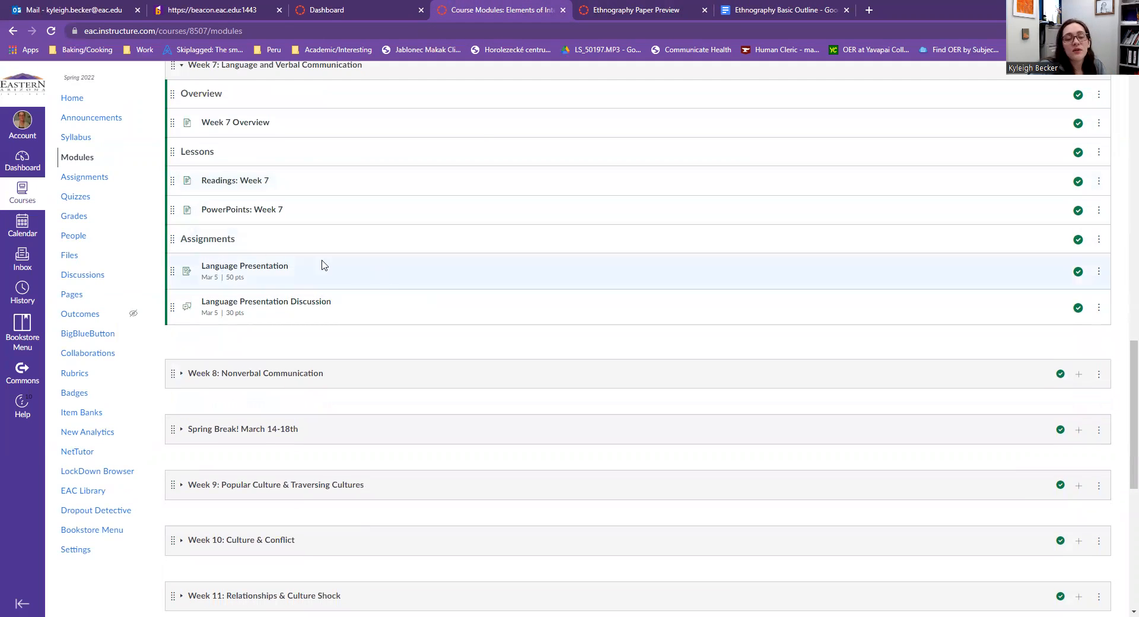
pyautogui.moveTo(239, 274)
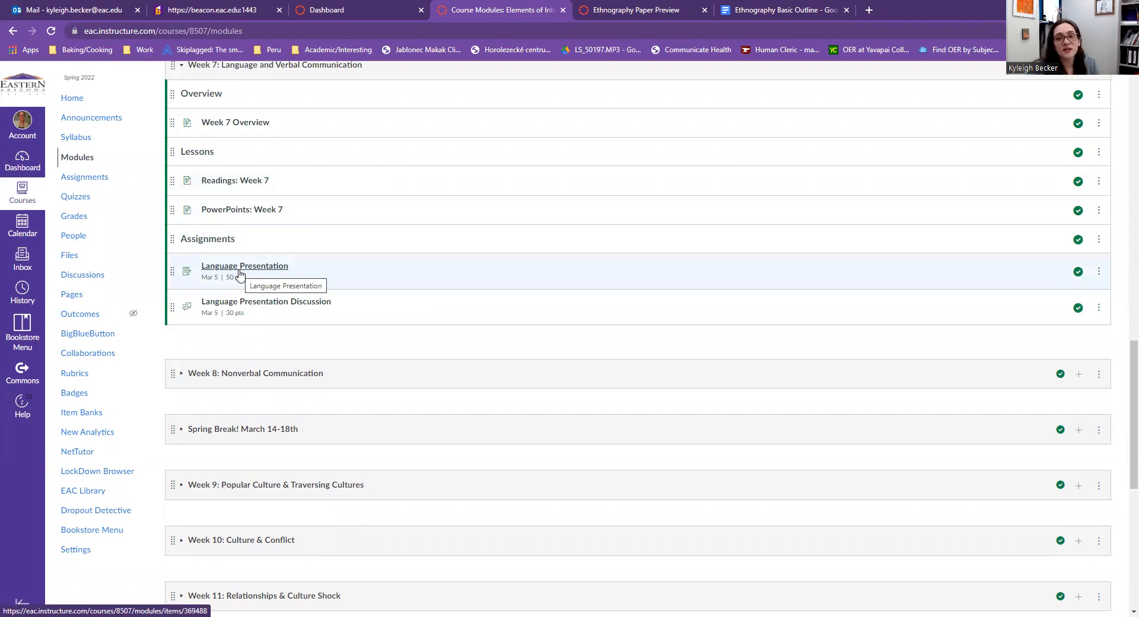
pyautogui.moveTo(253, 260)
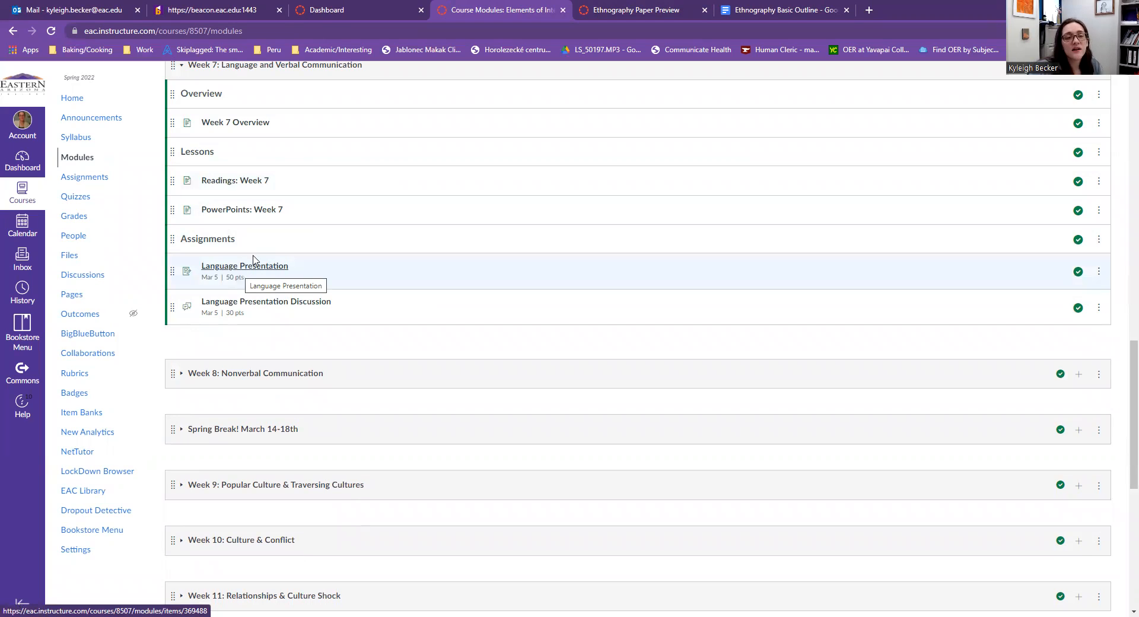
pyautogui.moveTo(315, 346)
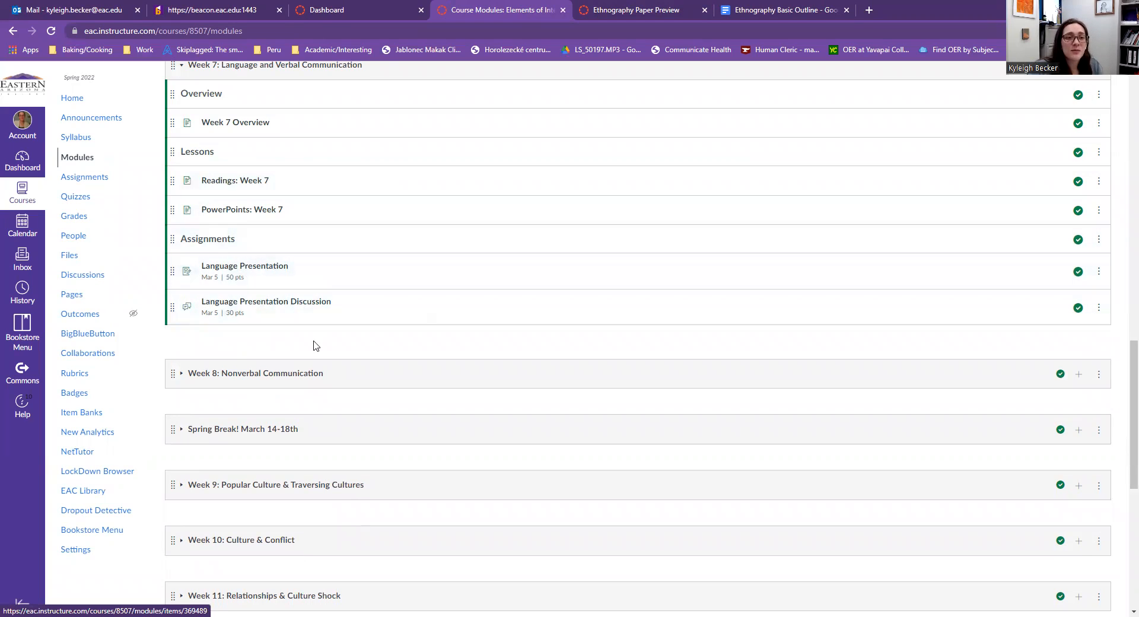
# - Clear the Language highlight in the outline and return to the Canvas Modules page
pyautogui.click(784, 11)
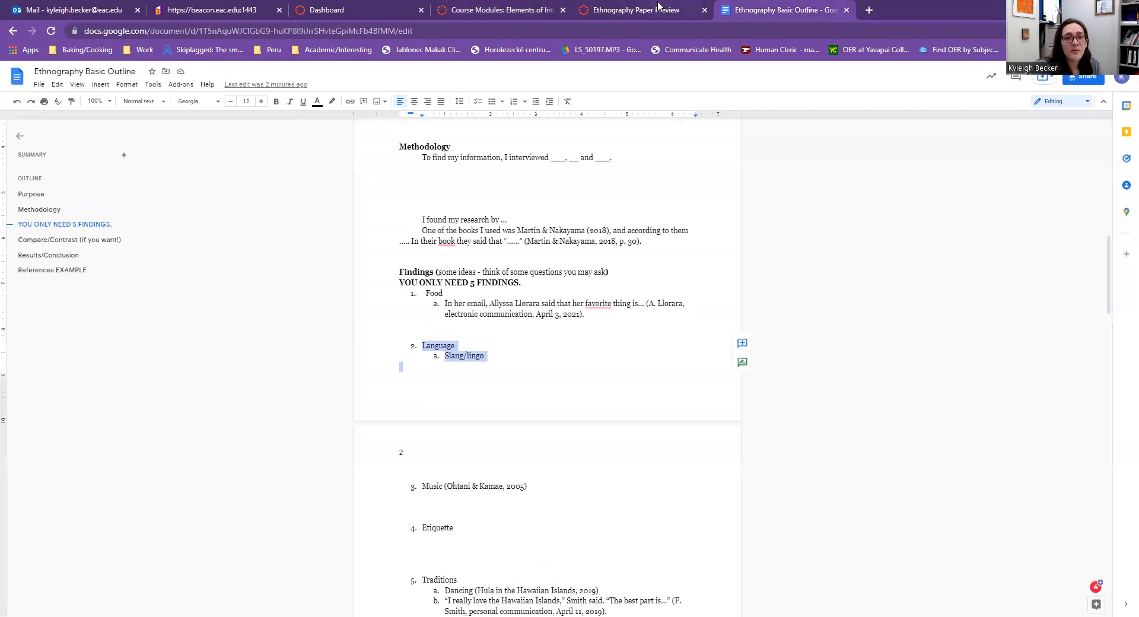
pyautogui.click(529, 352)
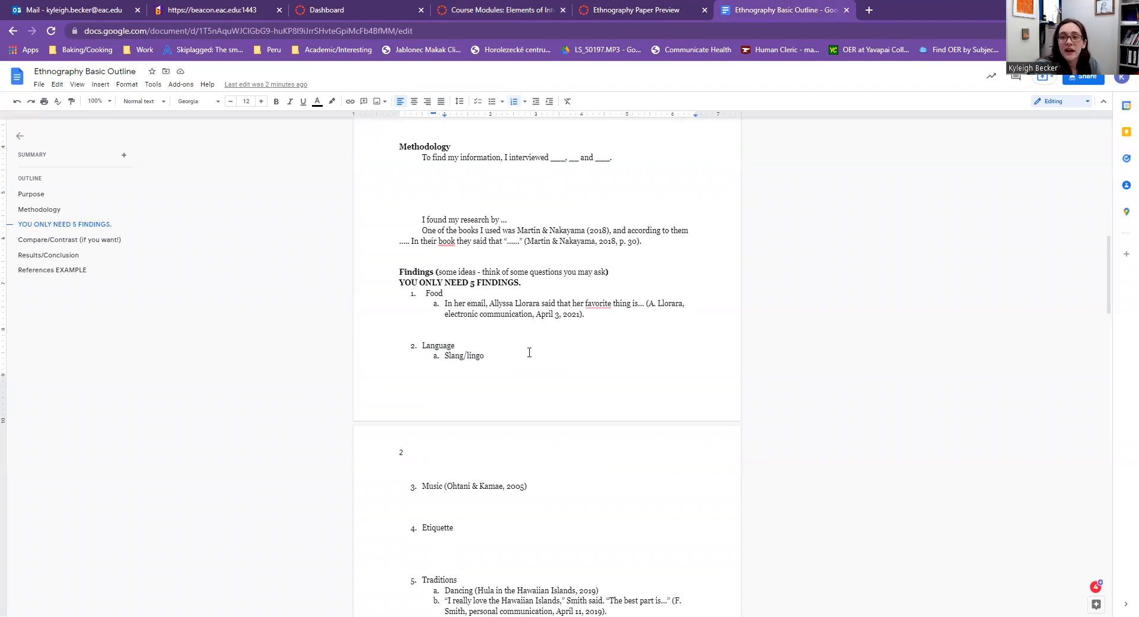
pyautogui.click(505, 10)
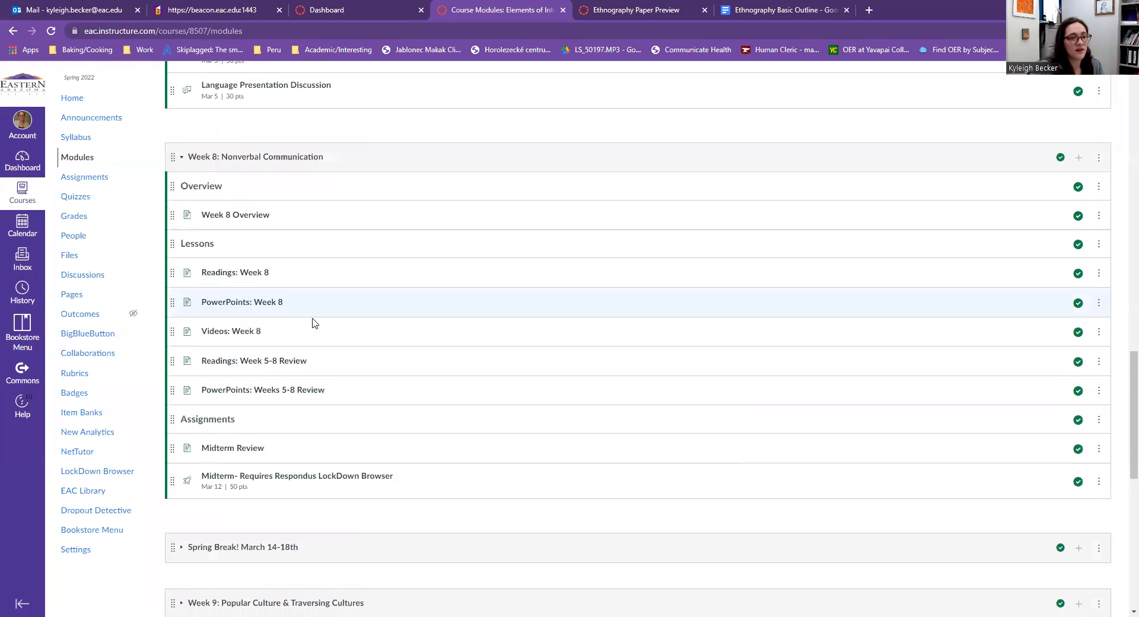
# - Scroll through the Week 8 module items and switch to the Ethnography Paper Preview tab
pyautogui.scroll(-3)
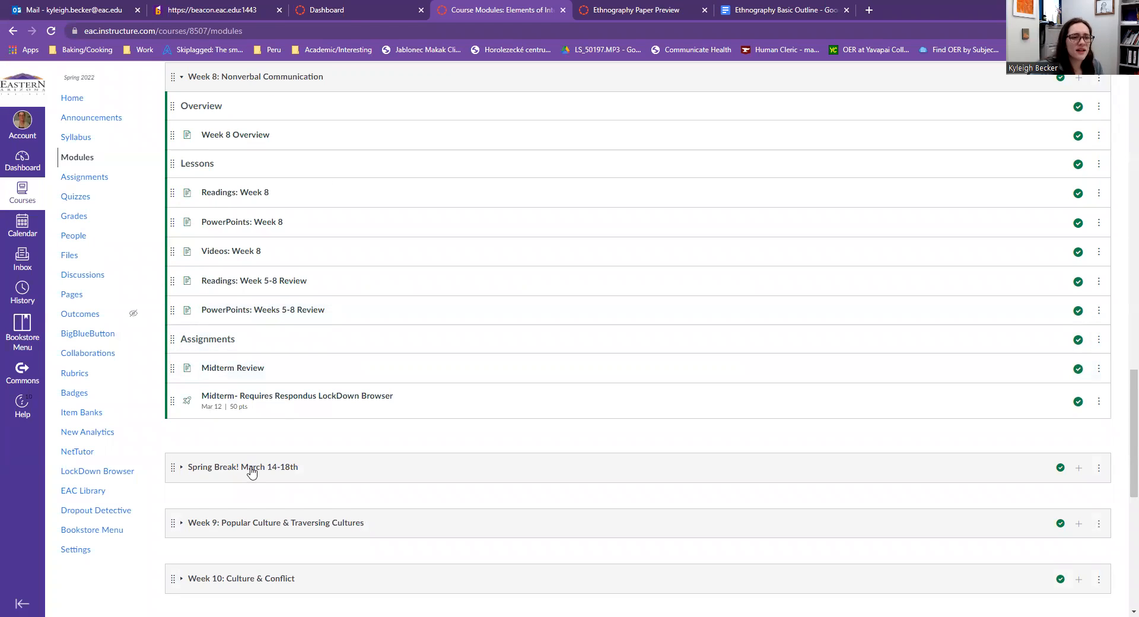
pyautogui.scroll(-3)
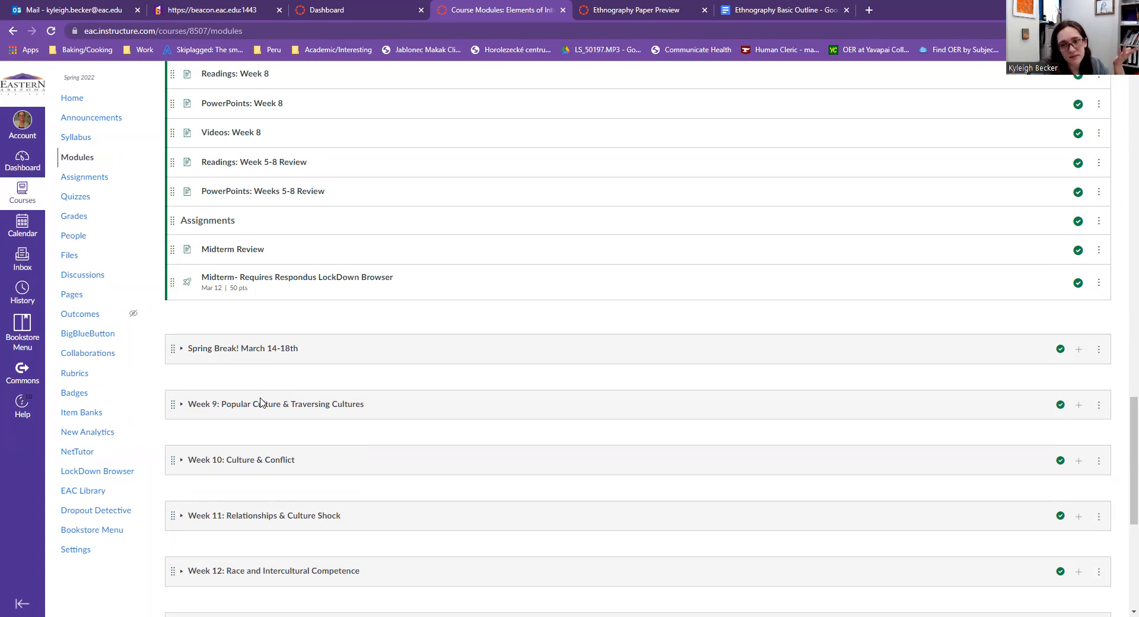
pyautogui.scroll(3)
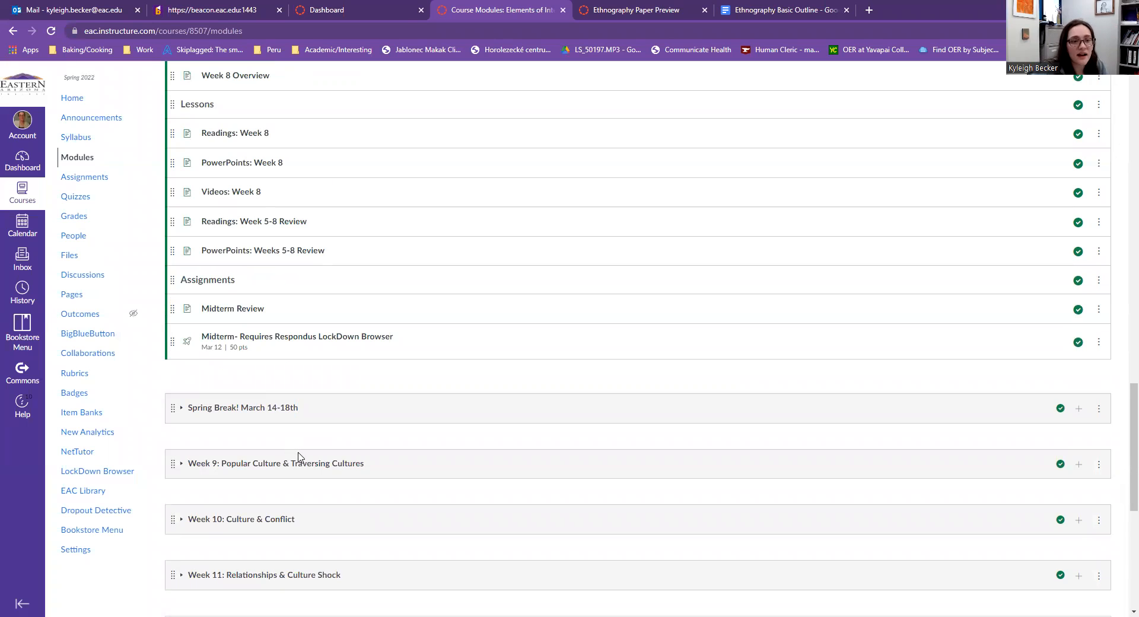
pyautogui.scroll(-3)
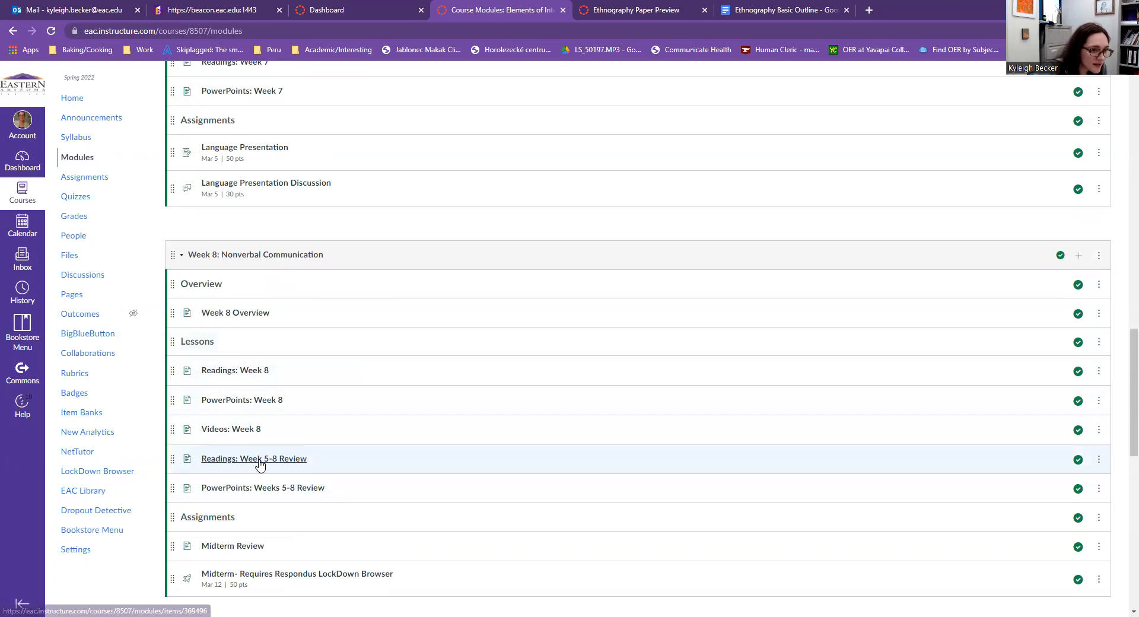
pyautogui.moveTo(257, 402)
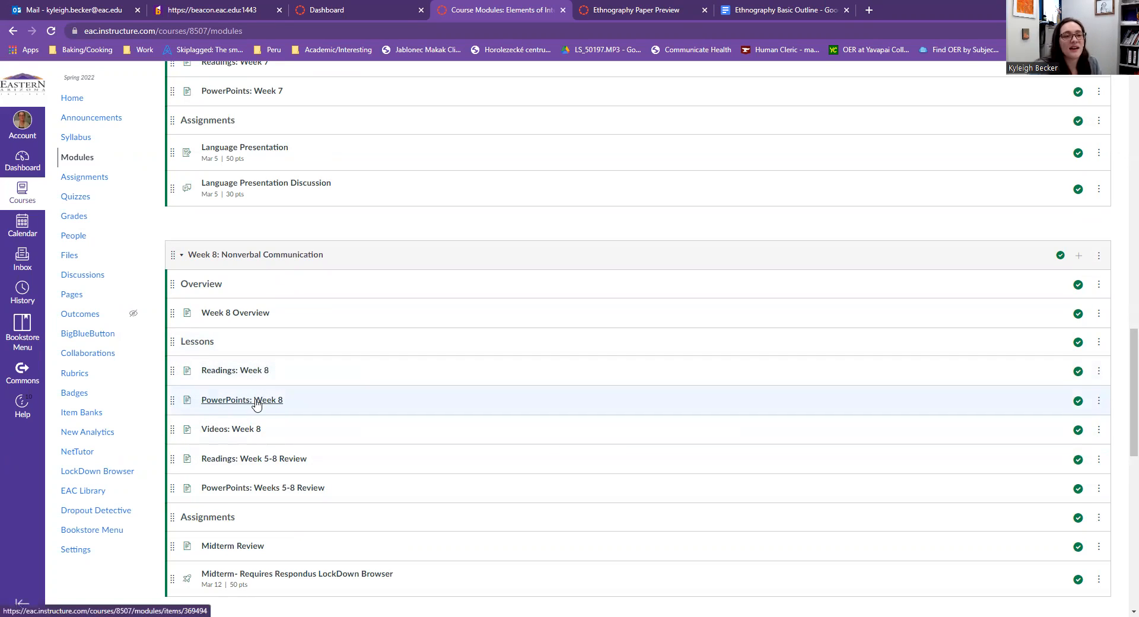
pyautogui.moveTo(630, 115)
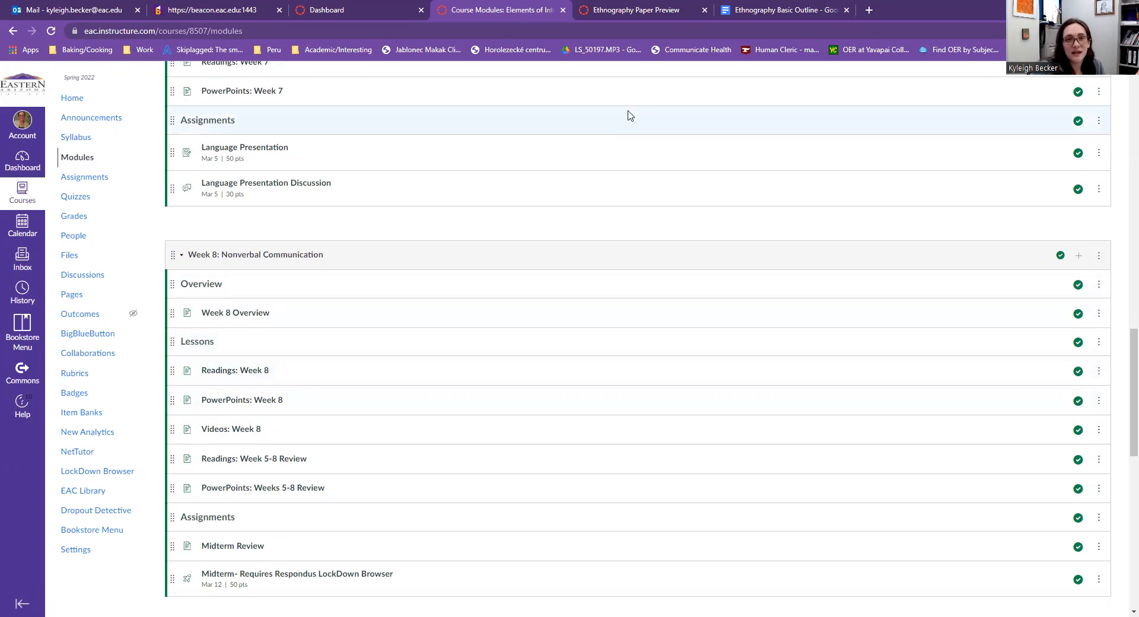
pyautogui.click(640, 10)
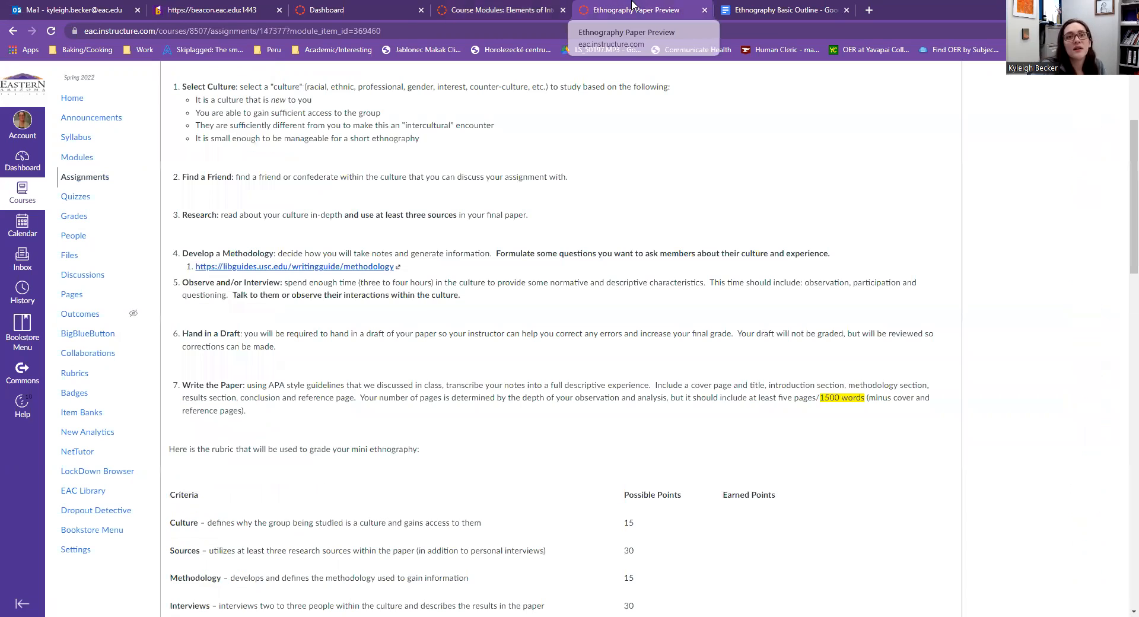
pyautogui.moveTo(637, 254)
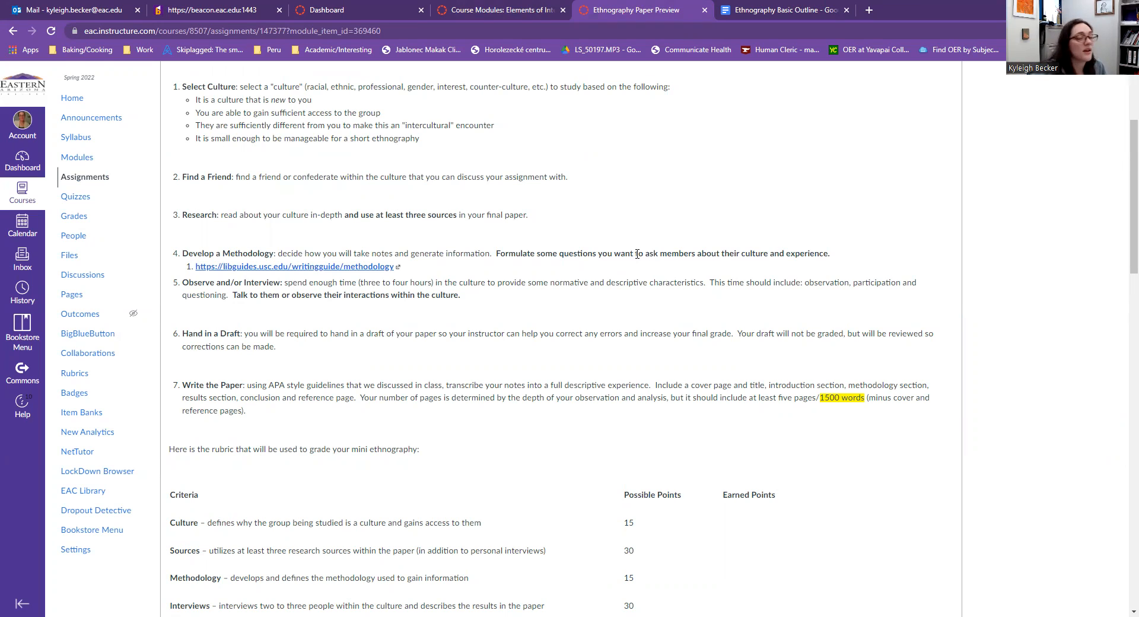
pyautogui.moveTo(654, 264)
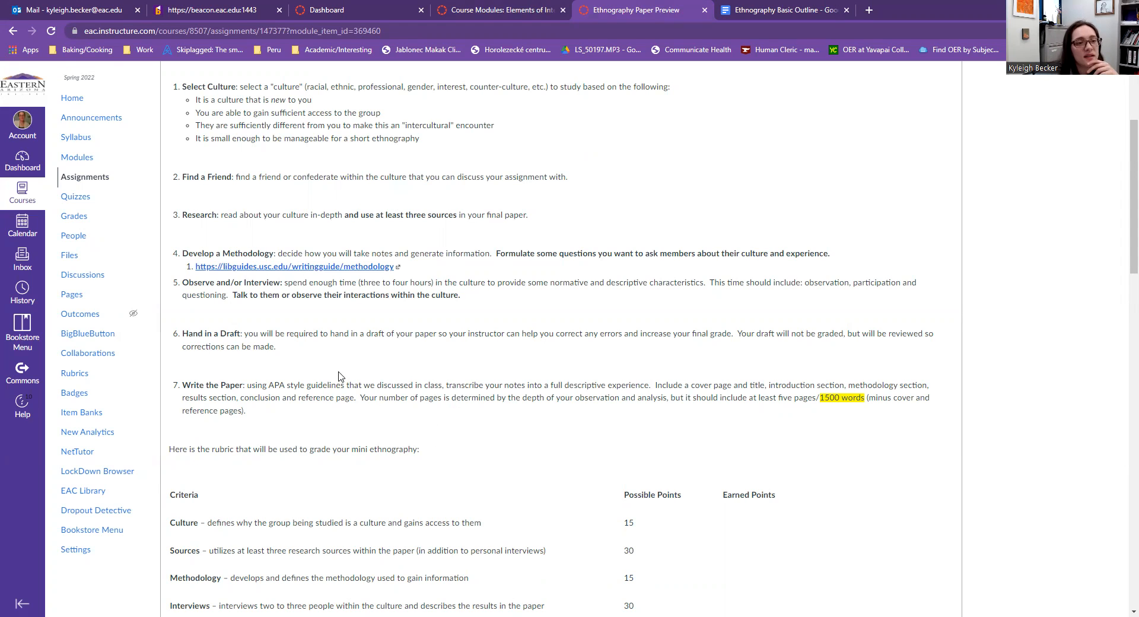
# - Scroll through the Ethnography Paper assignment steps and rubric
pyautogui.scroll(-3)
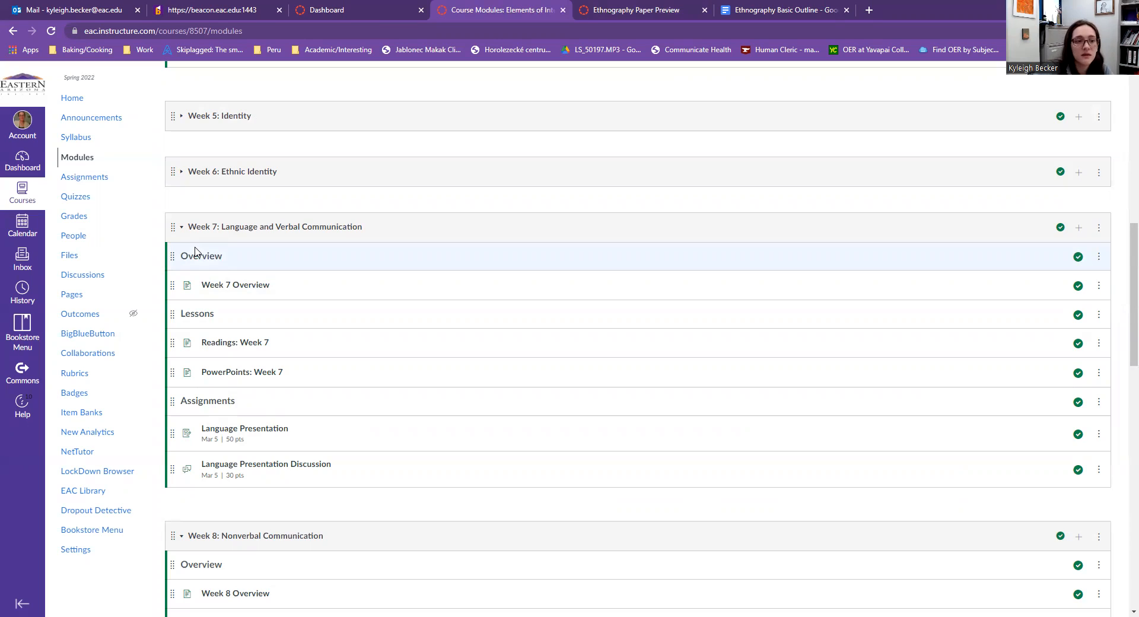
# - Scroll the Modules page, then return to the outline and scroll through its findings
pyautogui.scroll(-3)
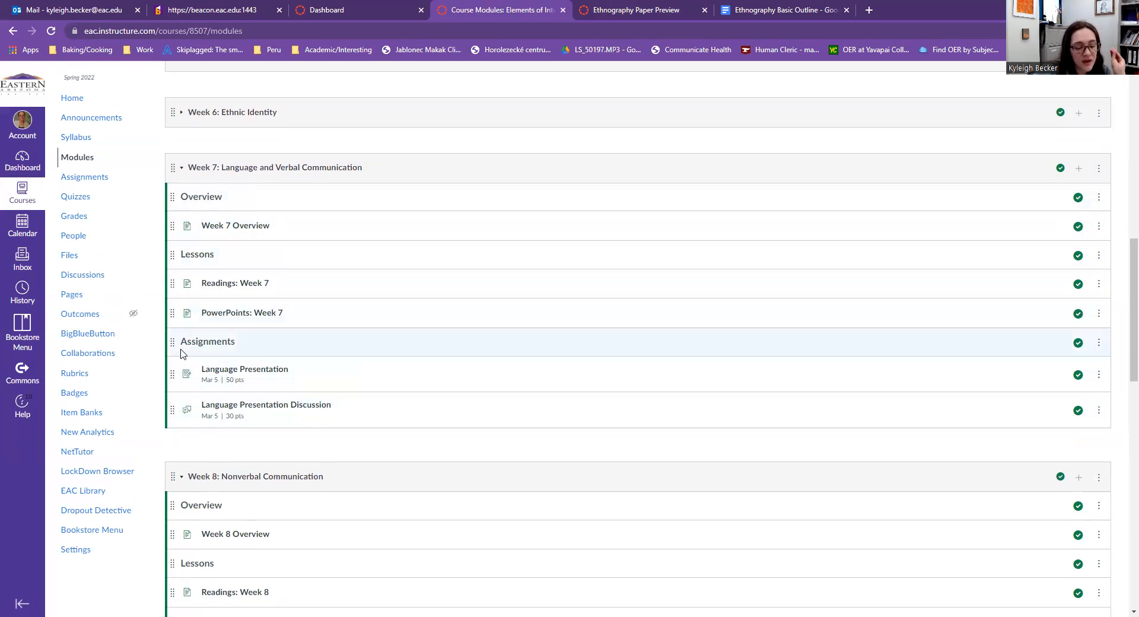
pyautogui.moveTo(183, 341)
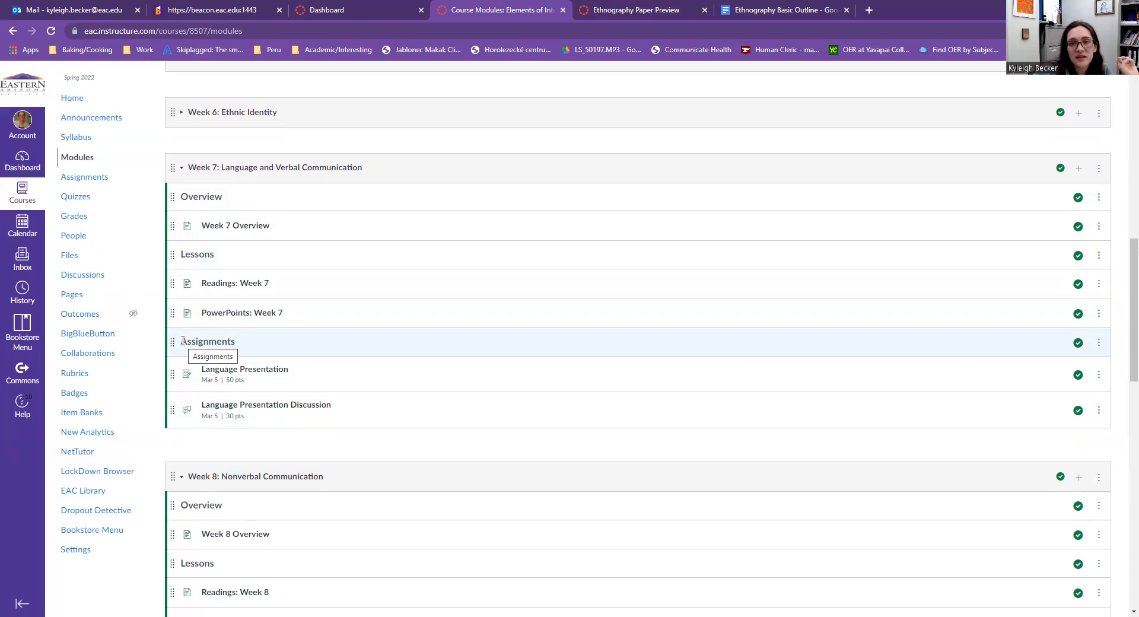
pyautogui.moveTo(316, 71)
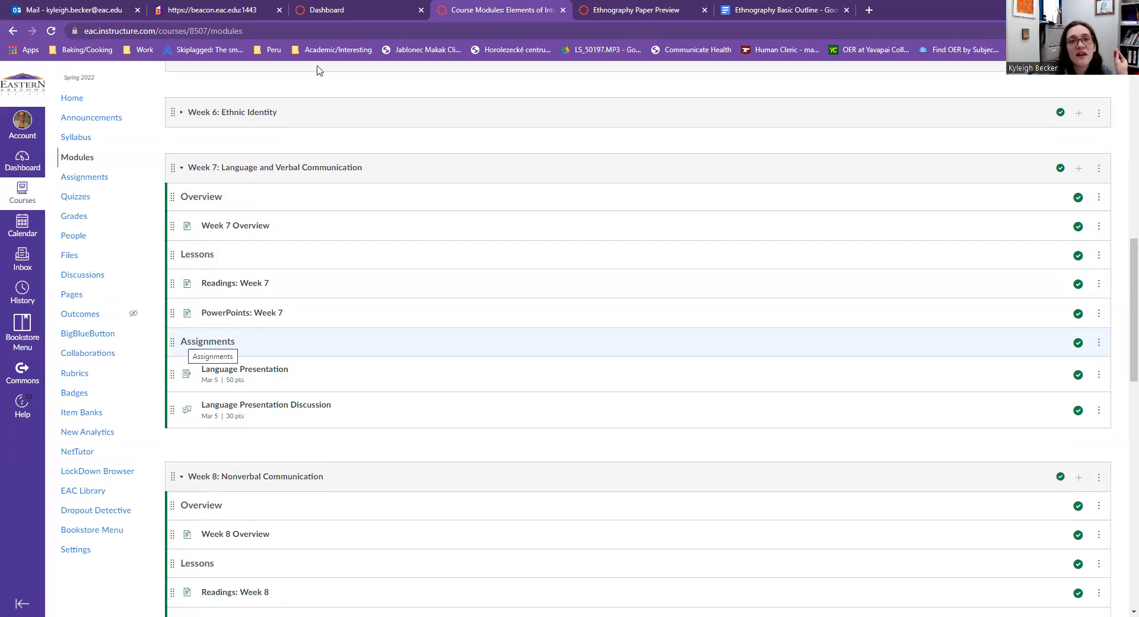
pyautogui.click(787, 10)
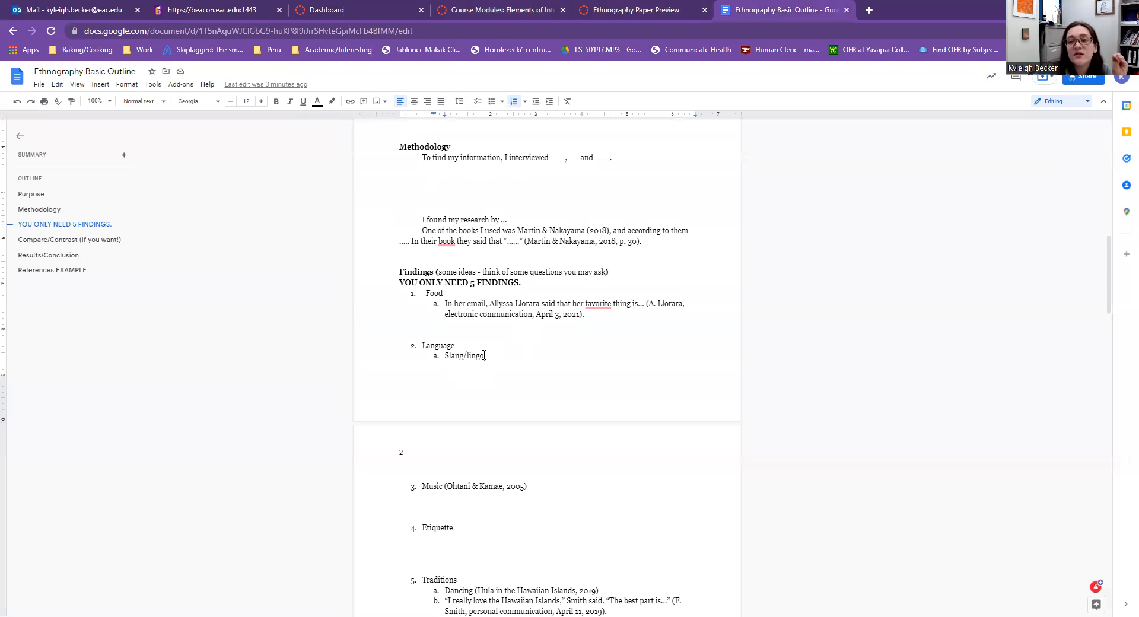
pyautogui.scroll(-3)
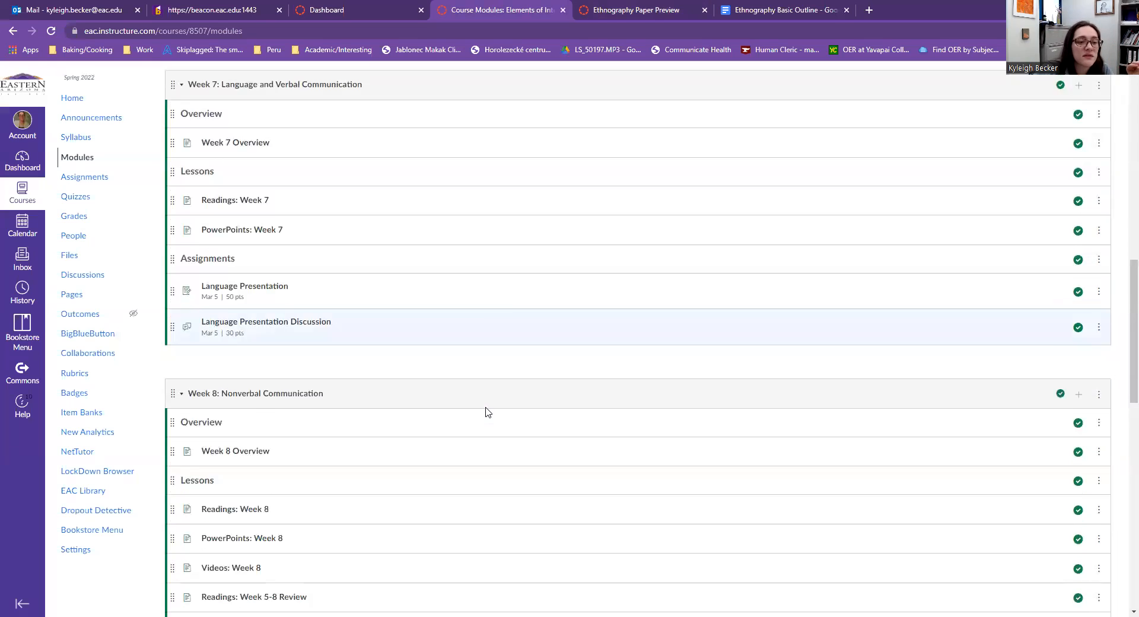
pyautogui.scroll(-3)
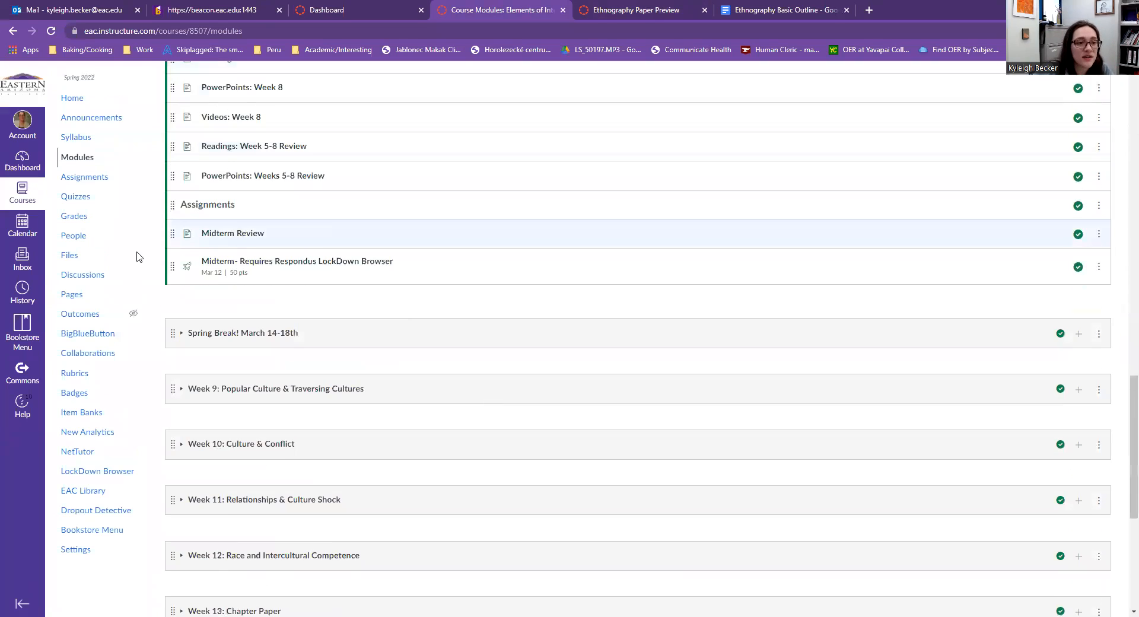
pyautogui.scroll(-3)
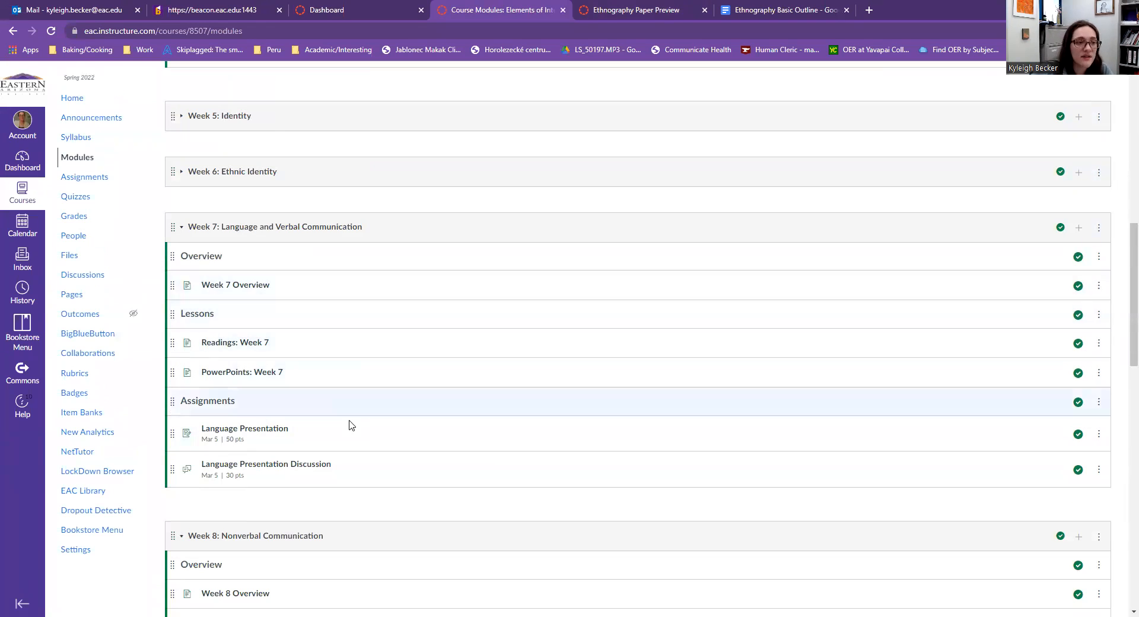
pyautogui.moveTo(106, 280)
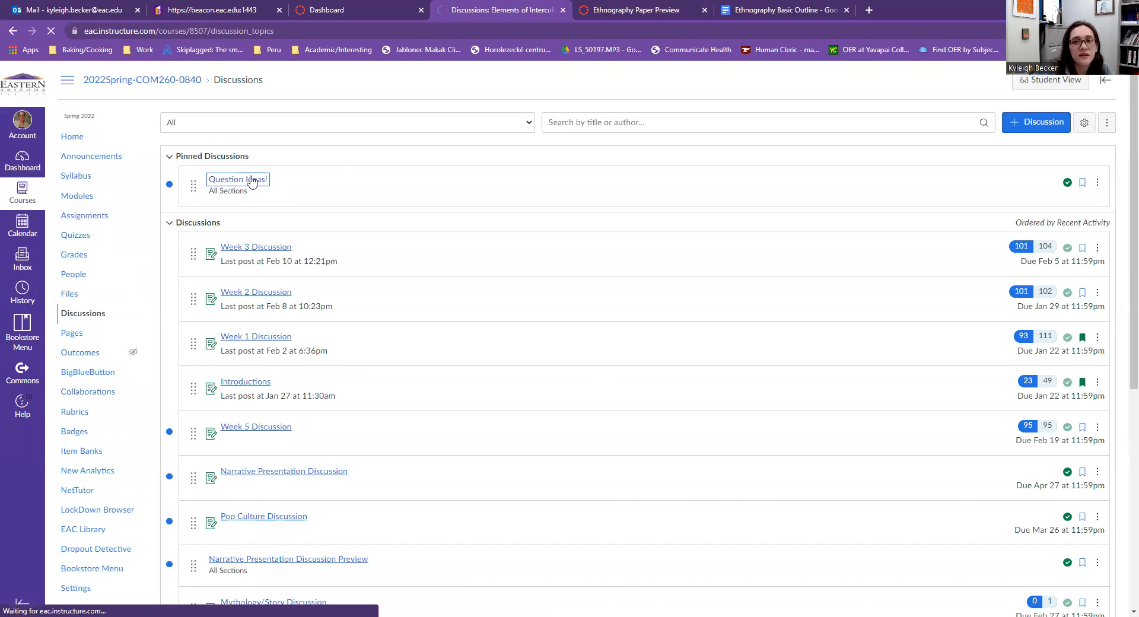
# - Open the pinned Question Ideas! discussion and scroll through it
pyautogui.click(237, 179)
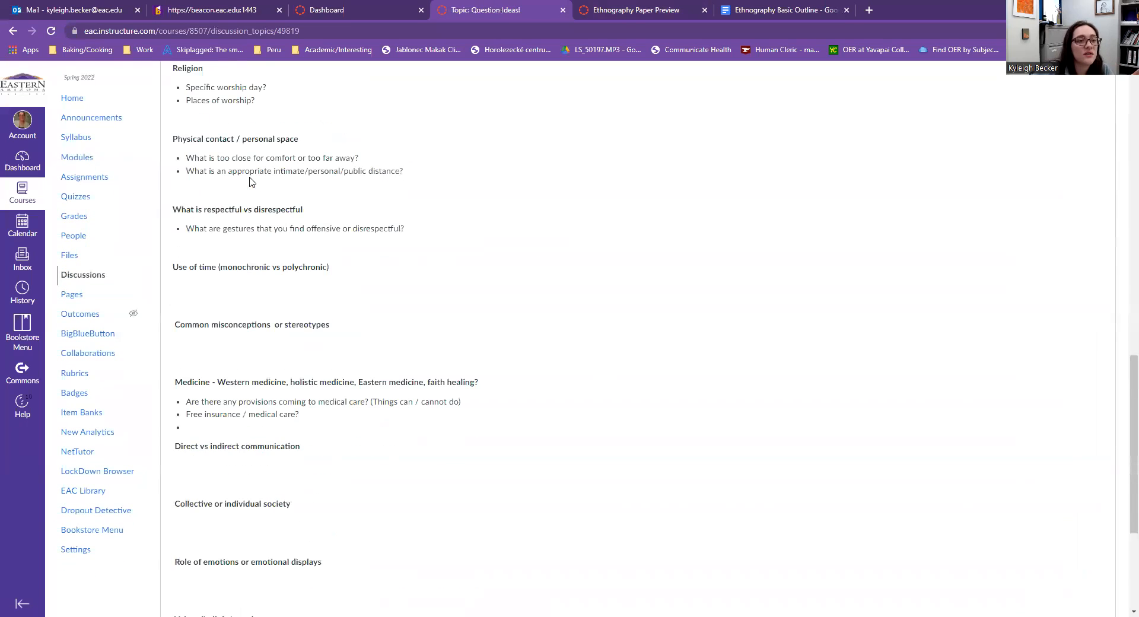
pyautogui.scroll(3)
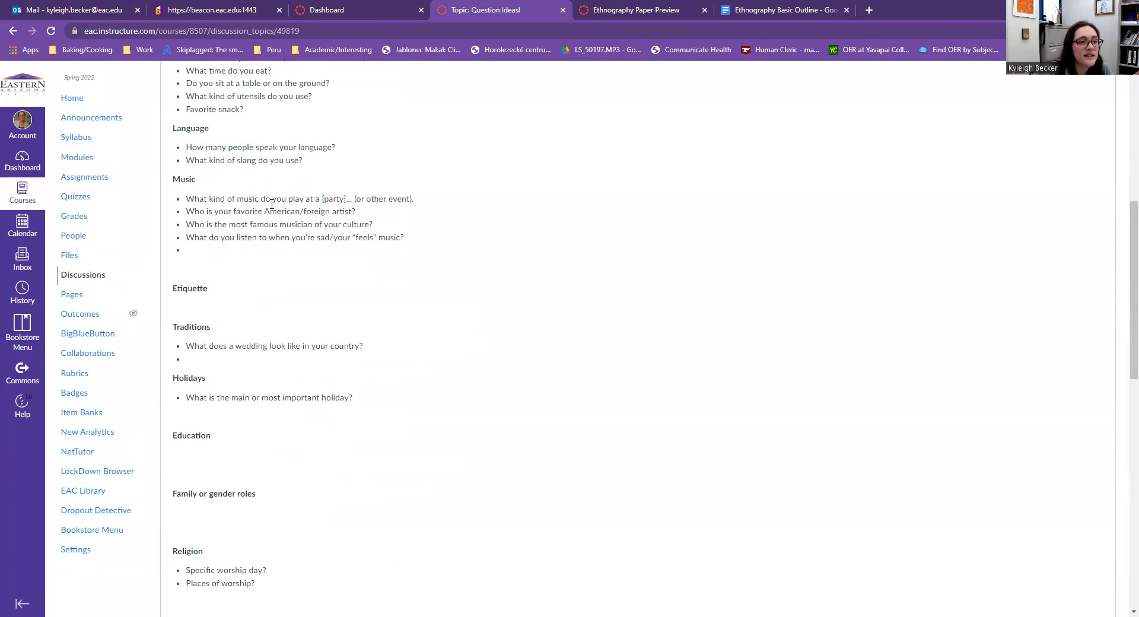
pyautogui.scroll(-3)
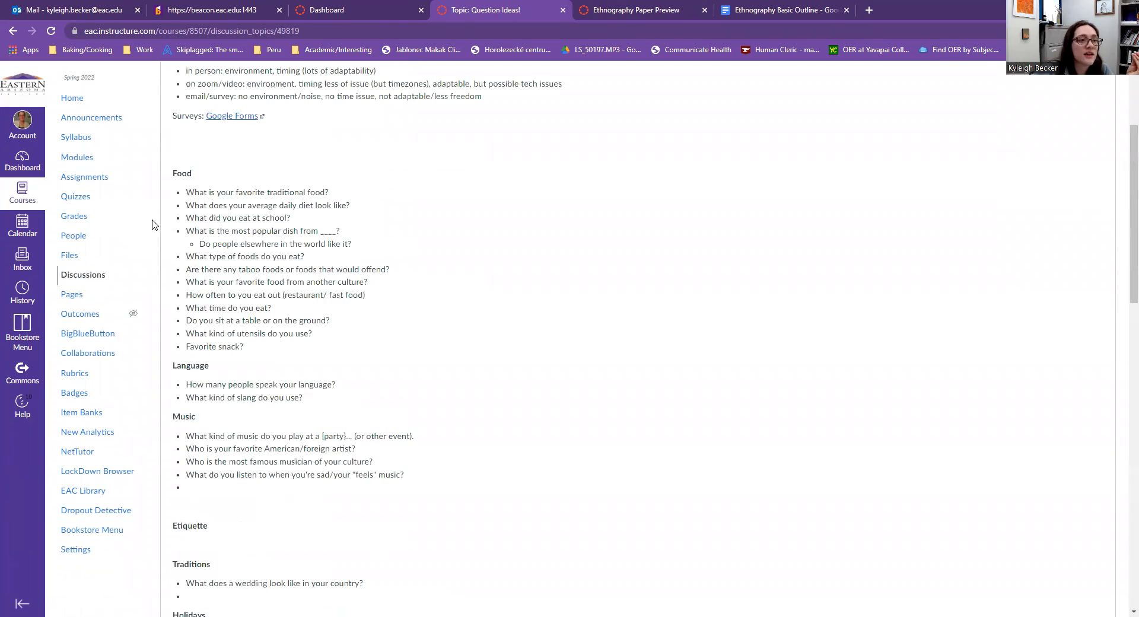
# - Visit the dashboard and Ethnography Paper Preview, advance to the PowerPoint item, then go to Modules
pyautogui.click(332, 10)
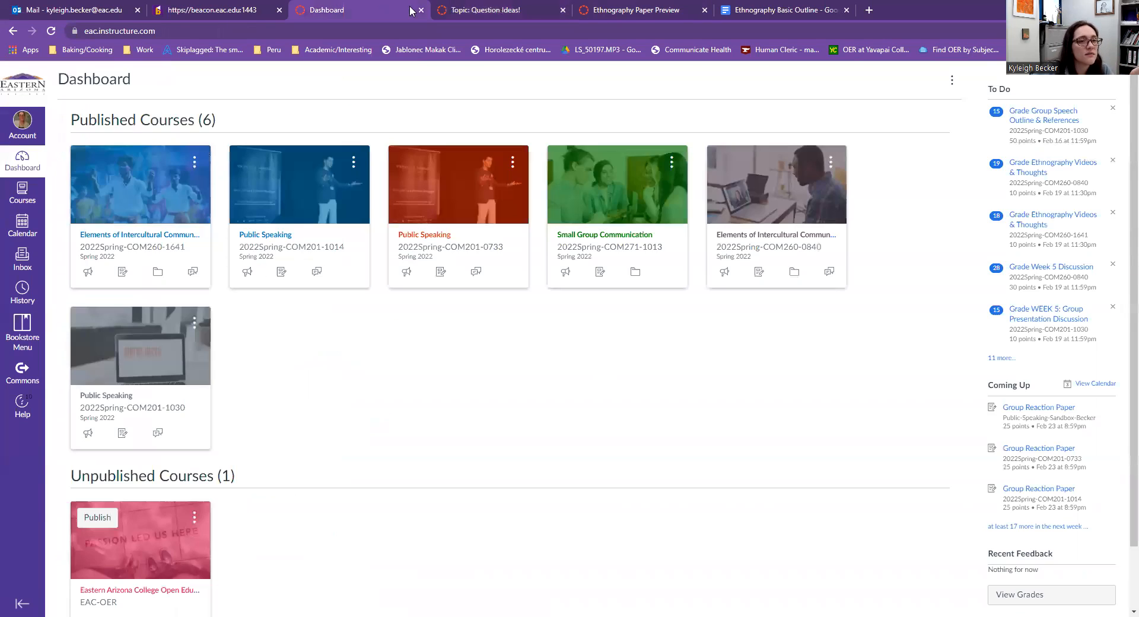
pyautogui.click(634, 10)
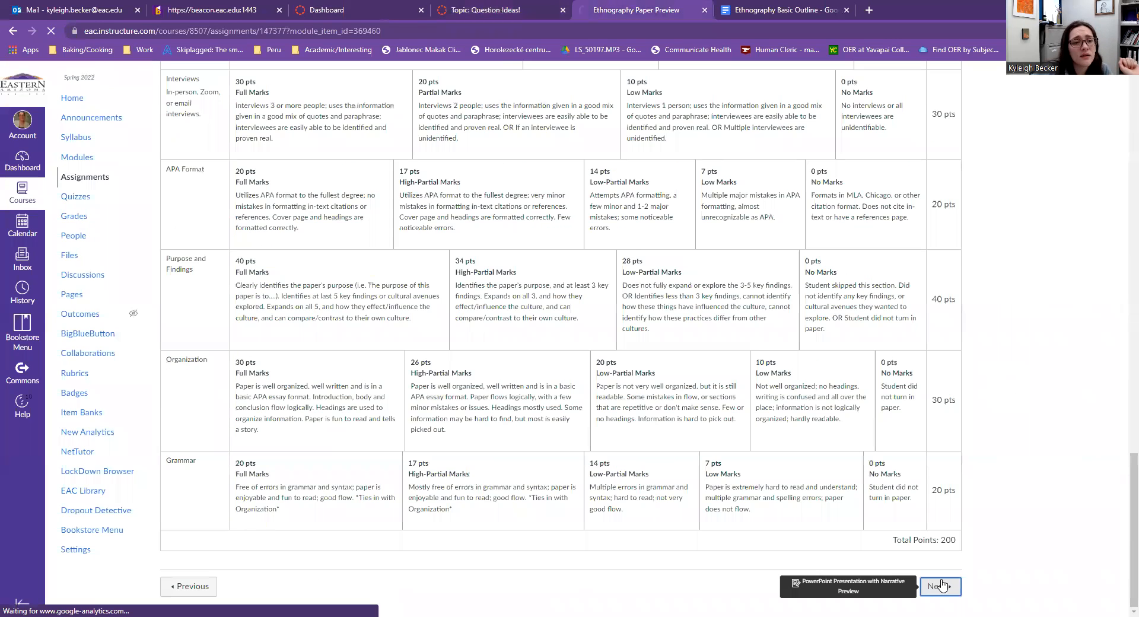
pyautogui.click(939, 585)
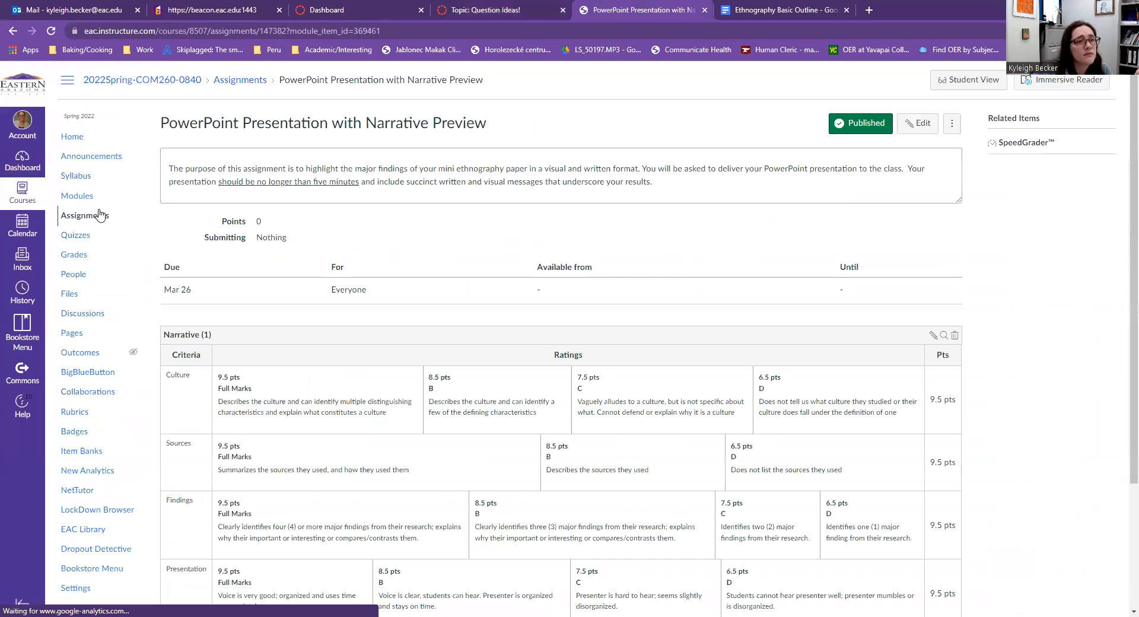
pyautogui.click(77, 196)
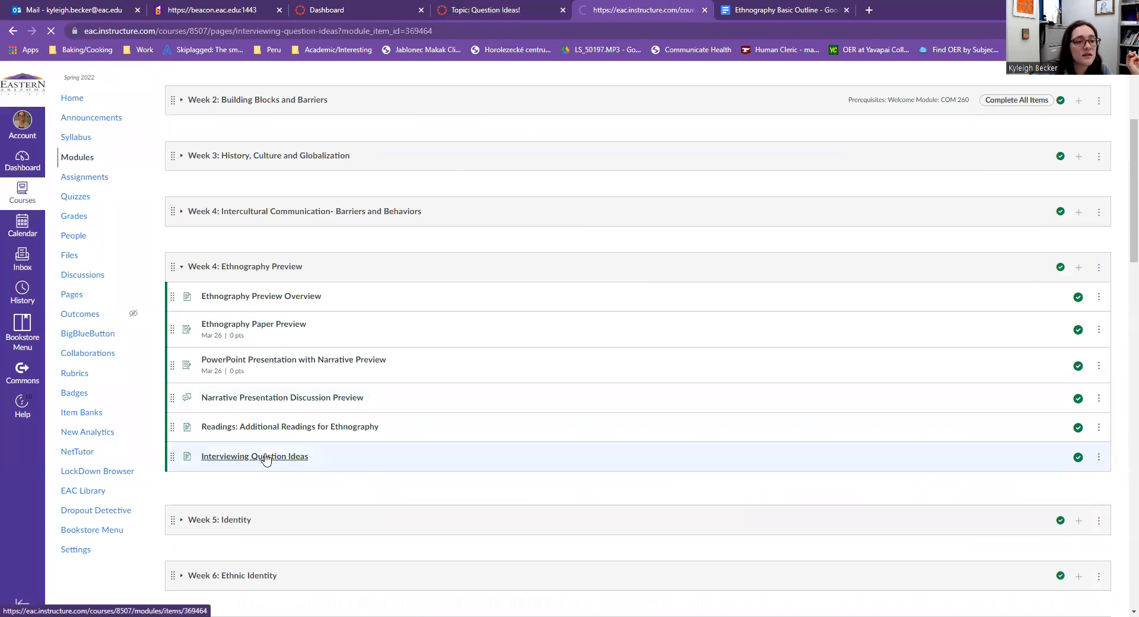
# - Open Interviewing Question Ideas, scroll to Traditions, highlight its heading, then clear the highlight
pyautogui.click(254, 456)
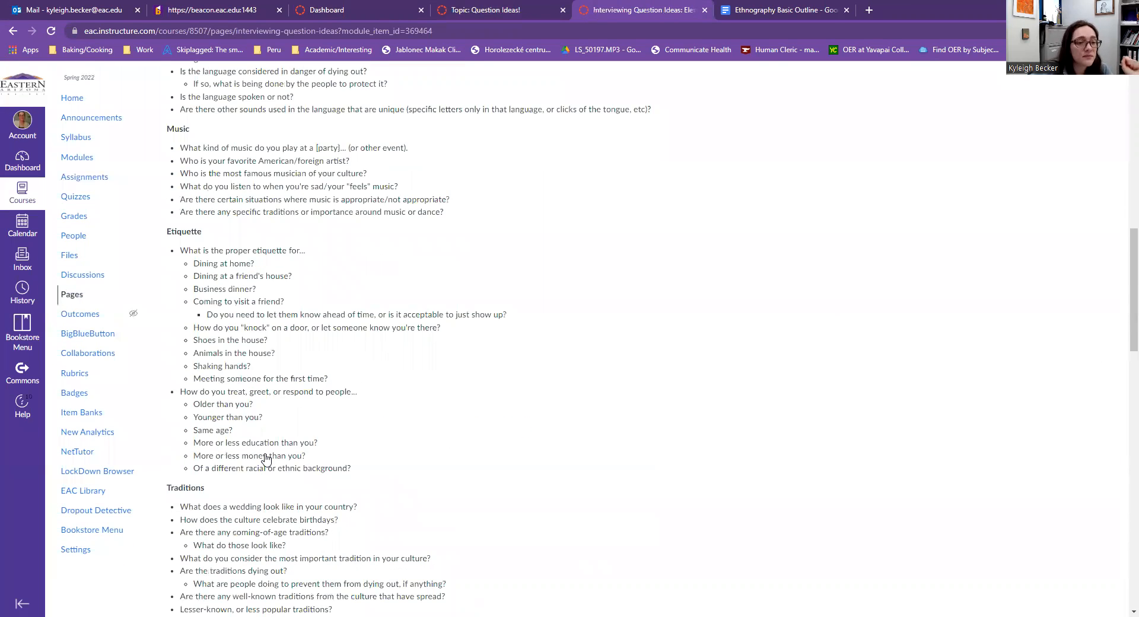
pyautogui.scroll(-3)
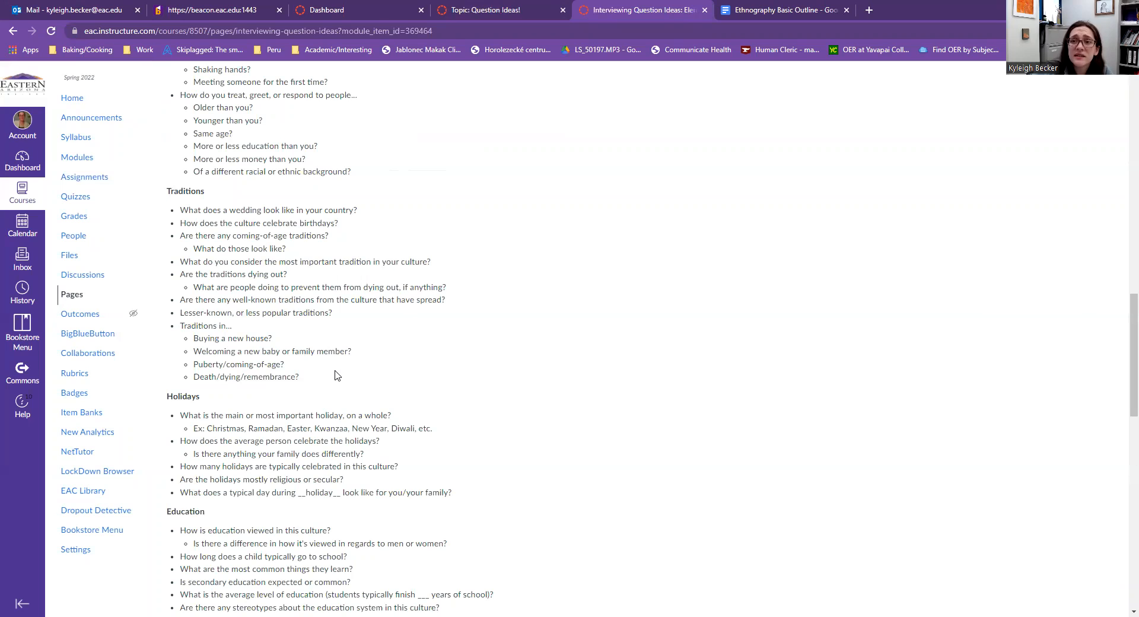
pyautogui.moveTo(384, 378)
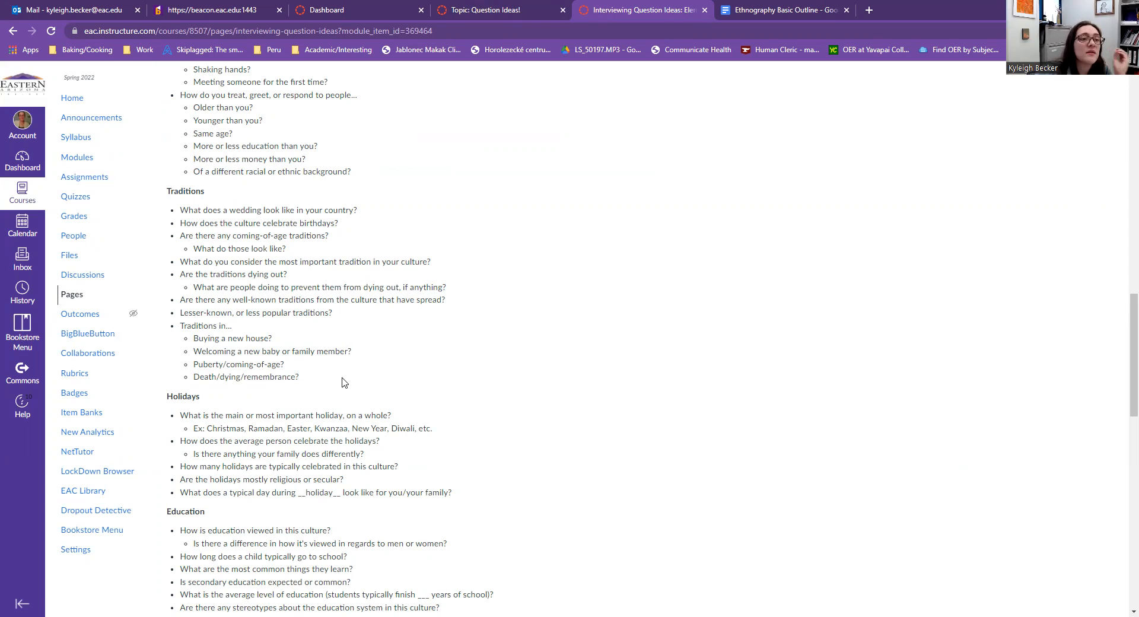
pyautogui.moveTo(348, 375)
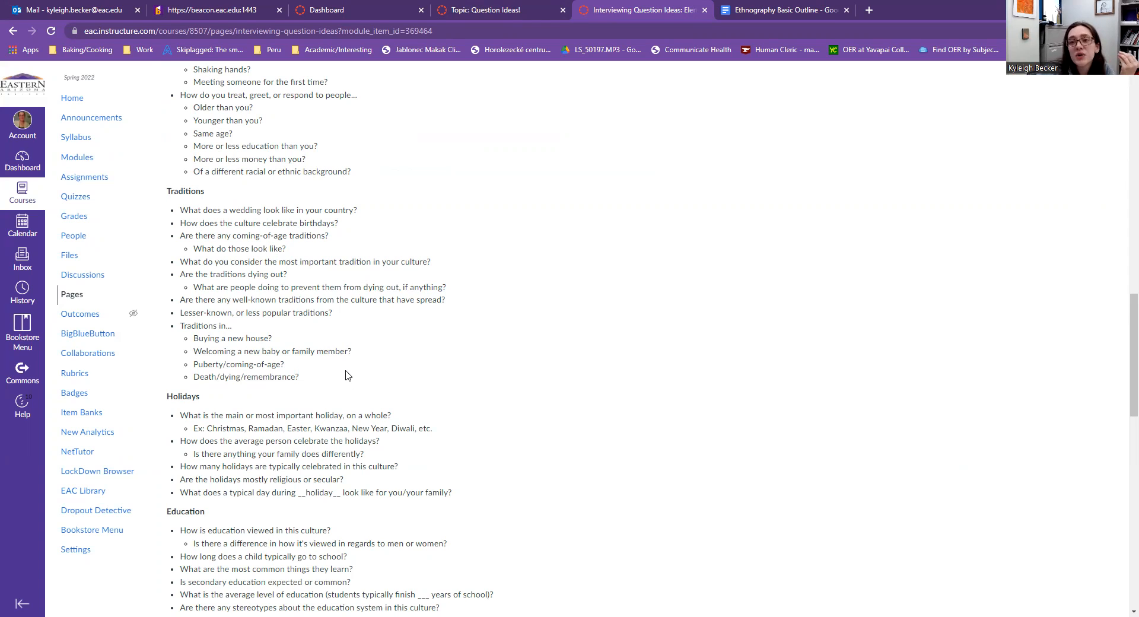
pyautogui.moveTo(435, 383)
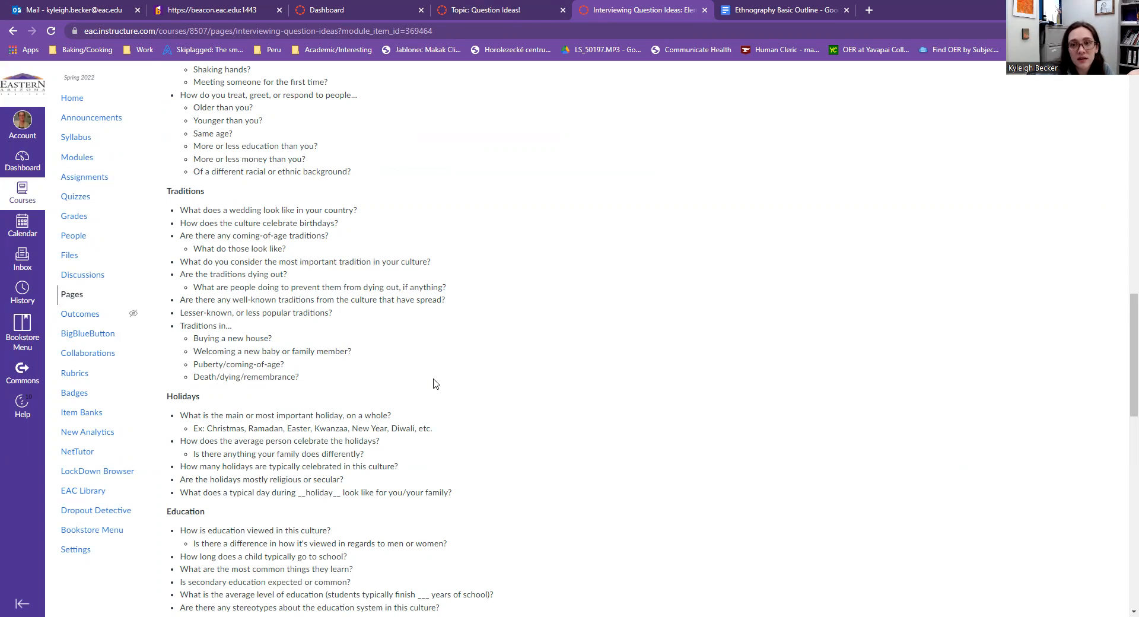
pyautogui.scroll(3)
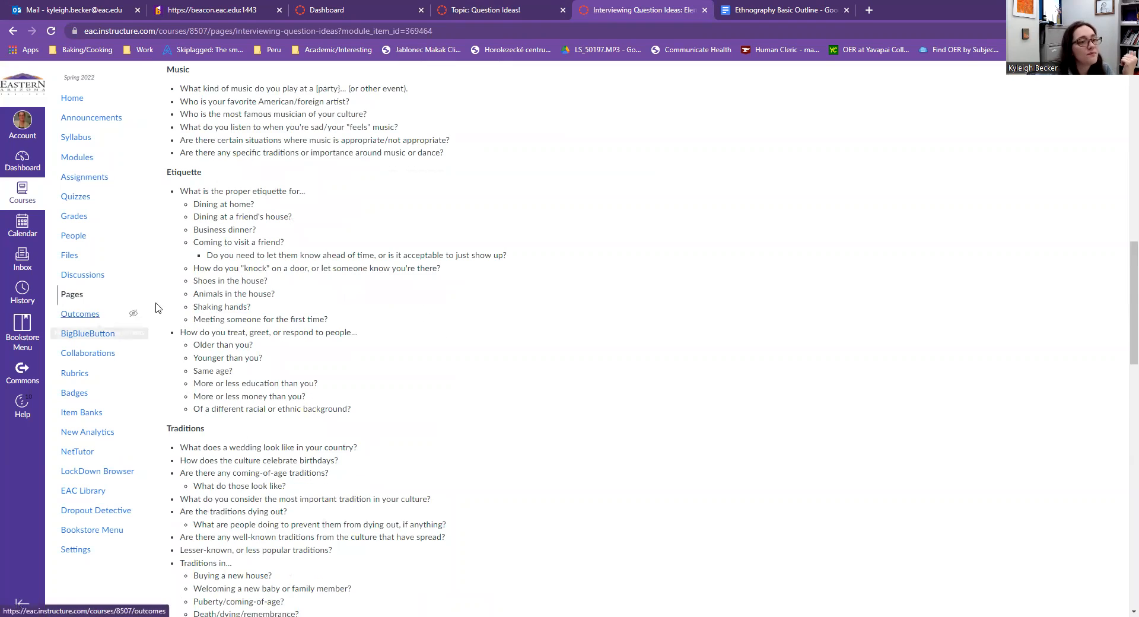
pyautogui.scroll(-3)
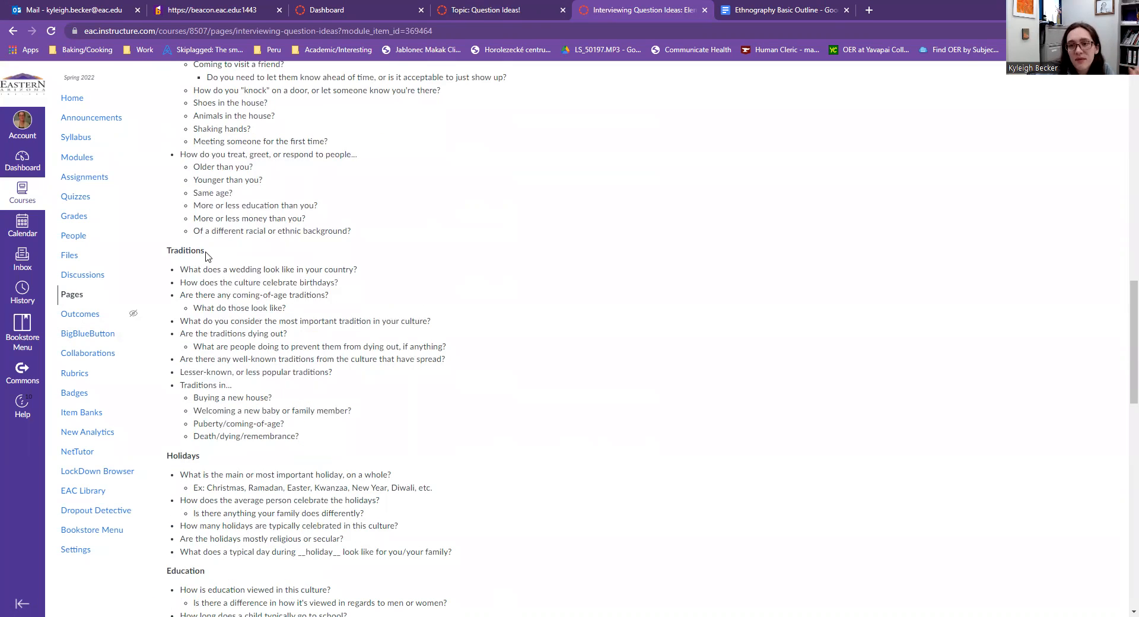
pyautogui.doubleClick(185, 250)
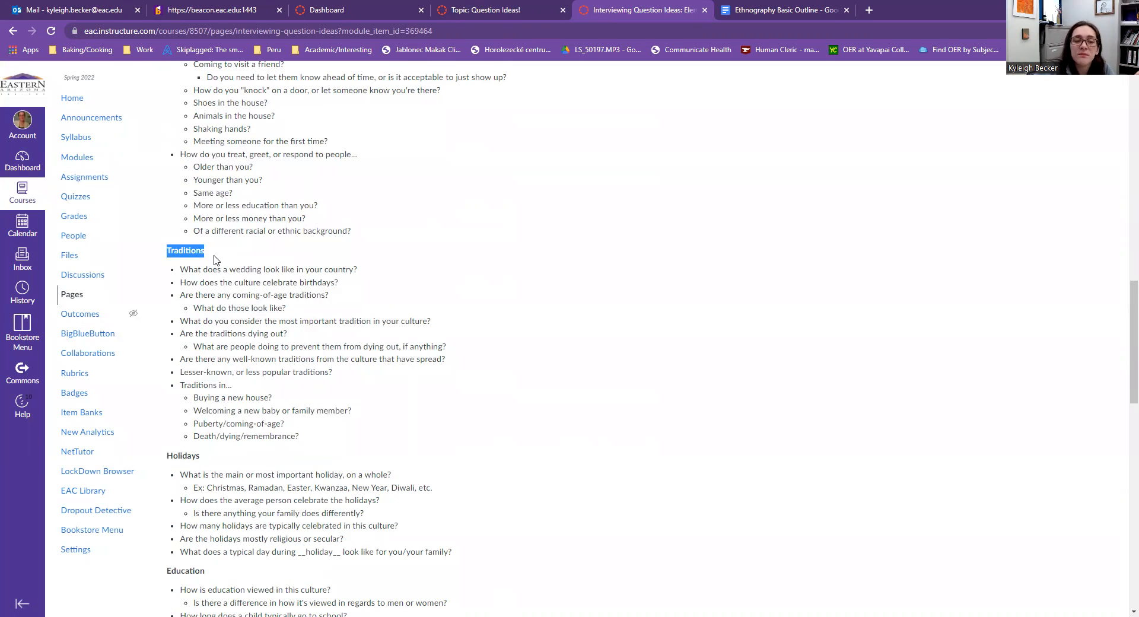
pyautogui.moveTo(420, 265)
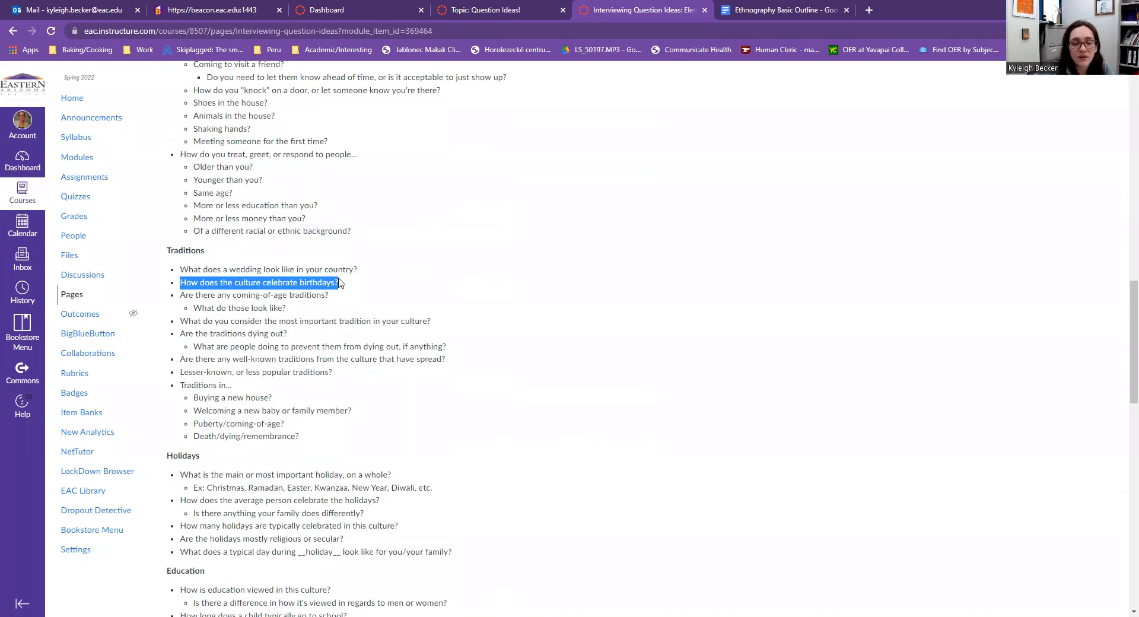
pyautogui.moveTo(365, 277)
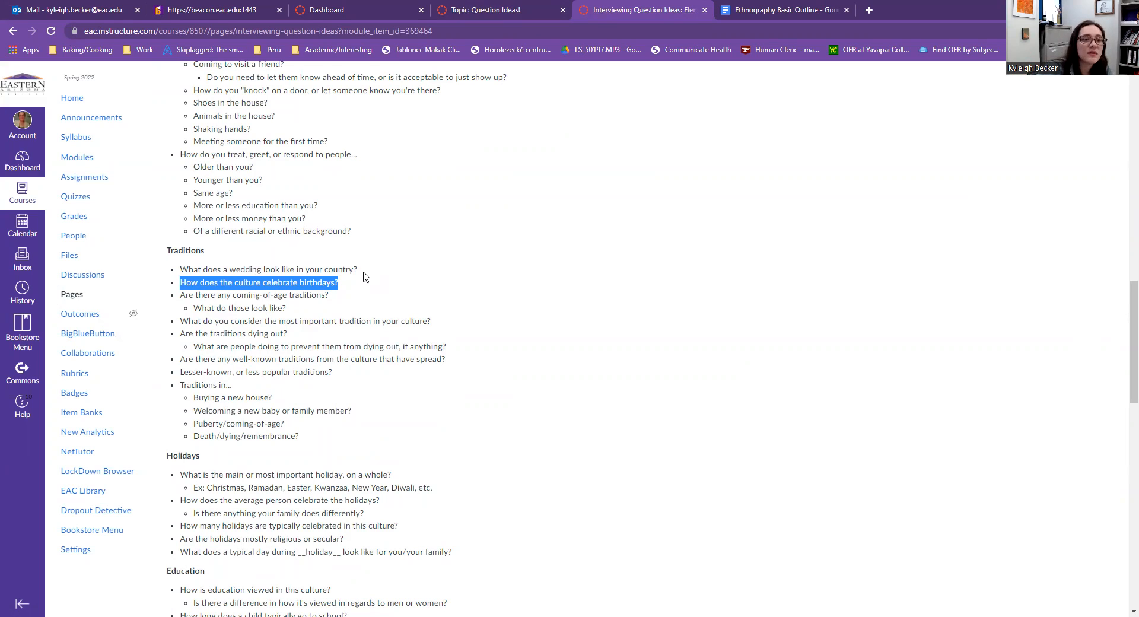
pyautogui.click(351, 294)
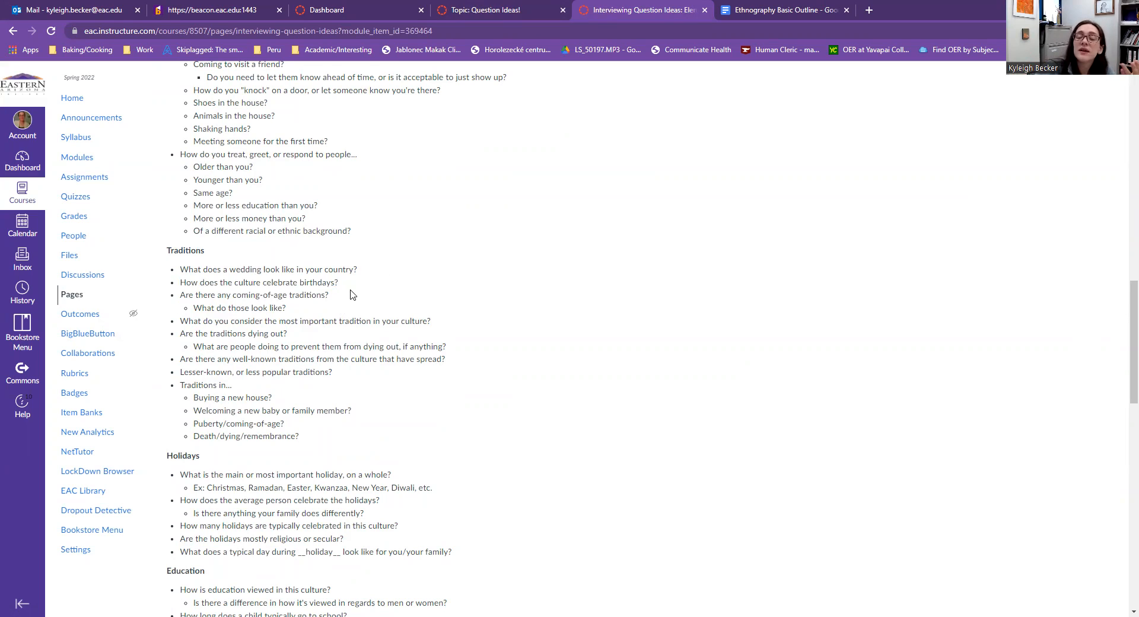
pyautogui.scroll(-3)
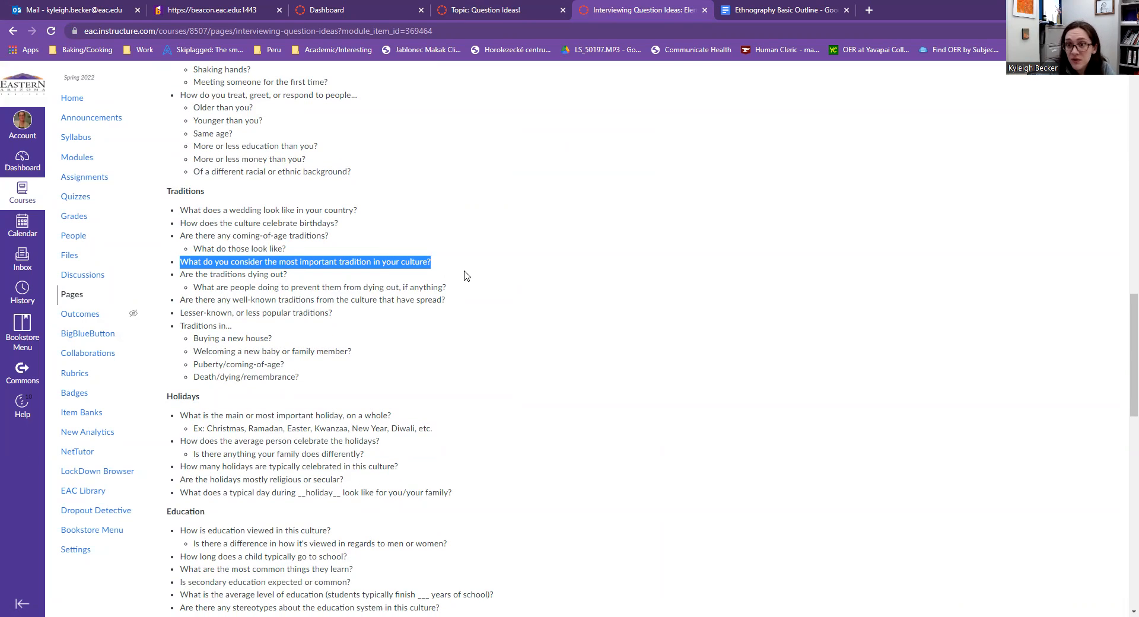
pyautogui.moveTo(342, 274)
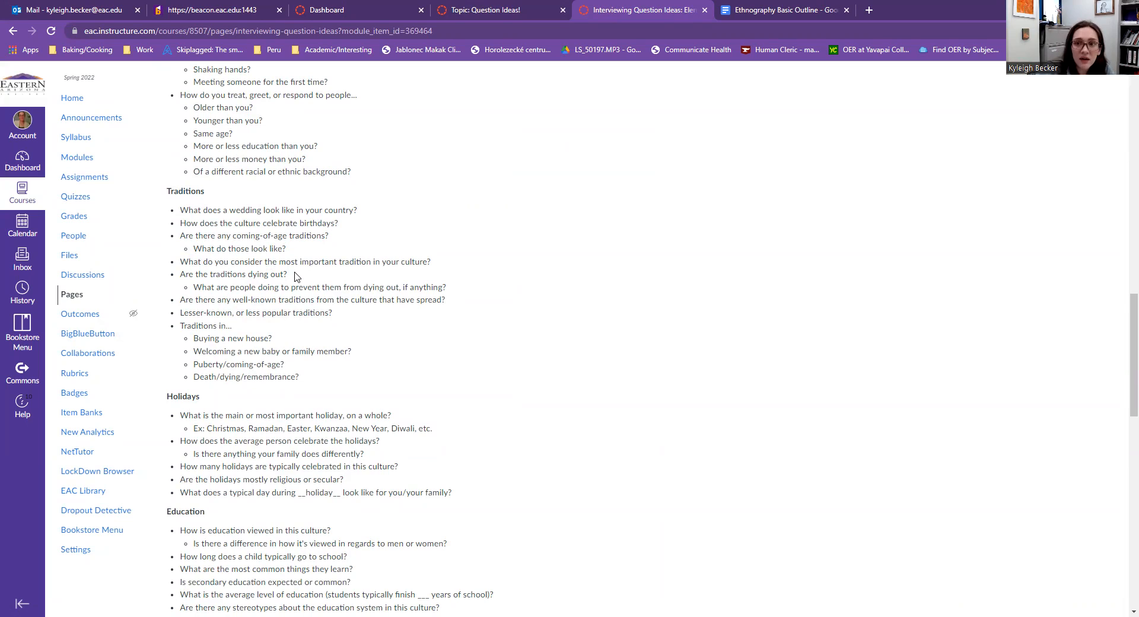
pyautogui.moveTo(320, 299)
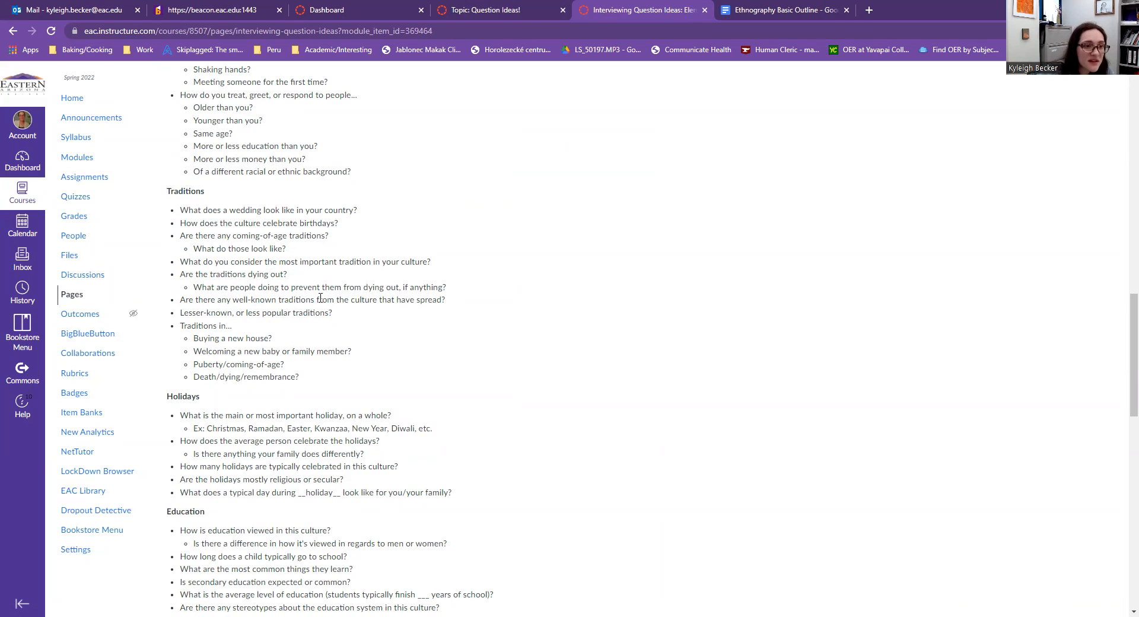
pyautogui.moveTo(373, 381)
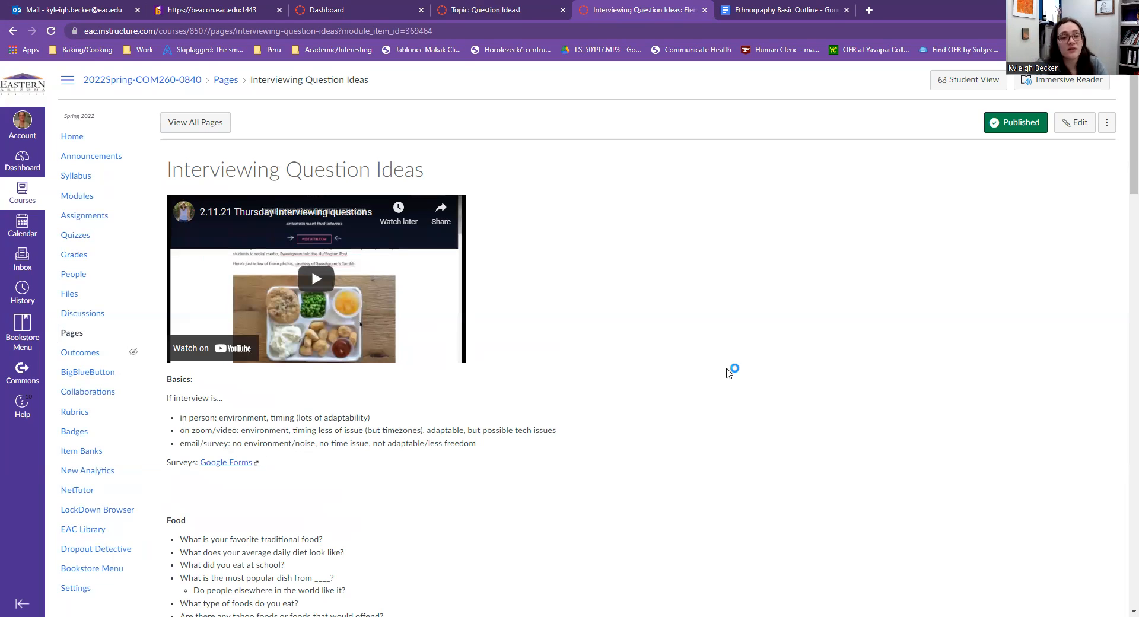
pyautogui.moveTo(727, 372)
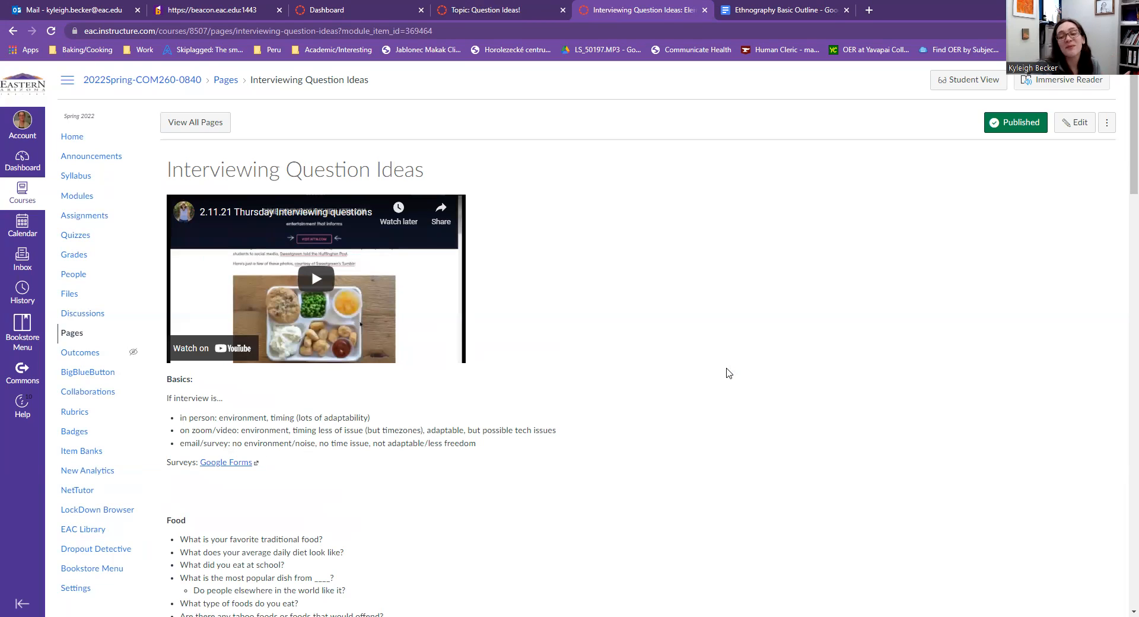
pyautogui.moveTo(383, 302)
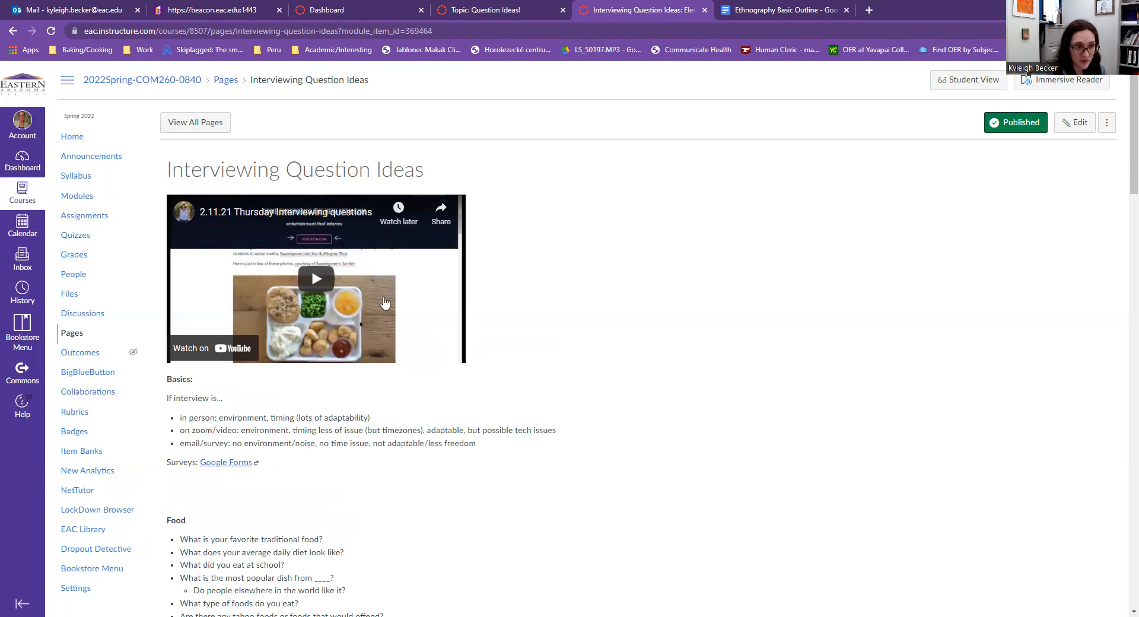